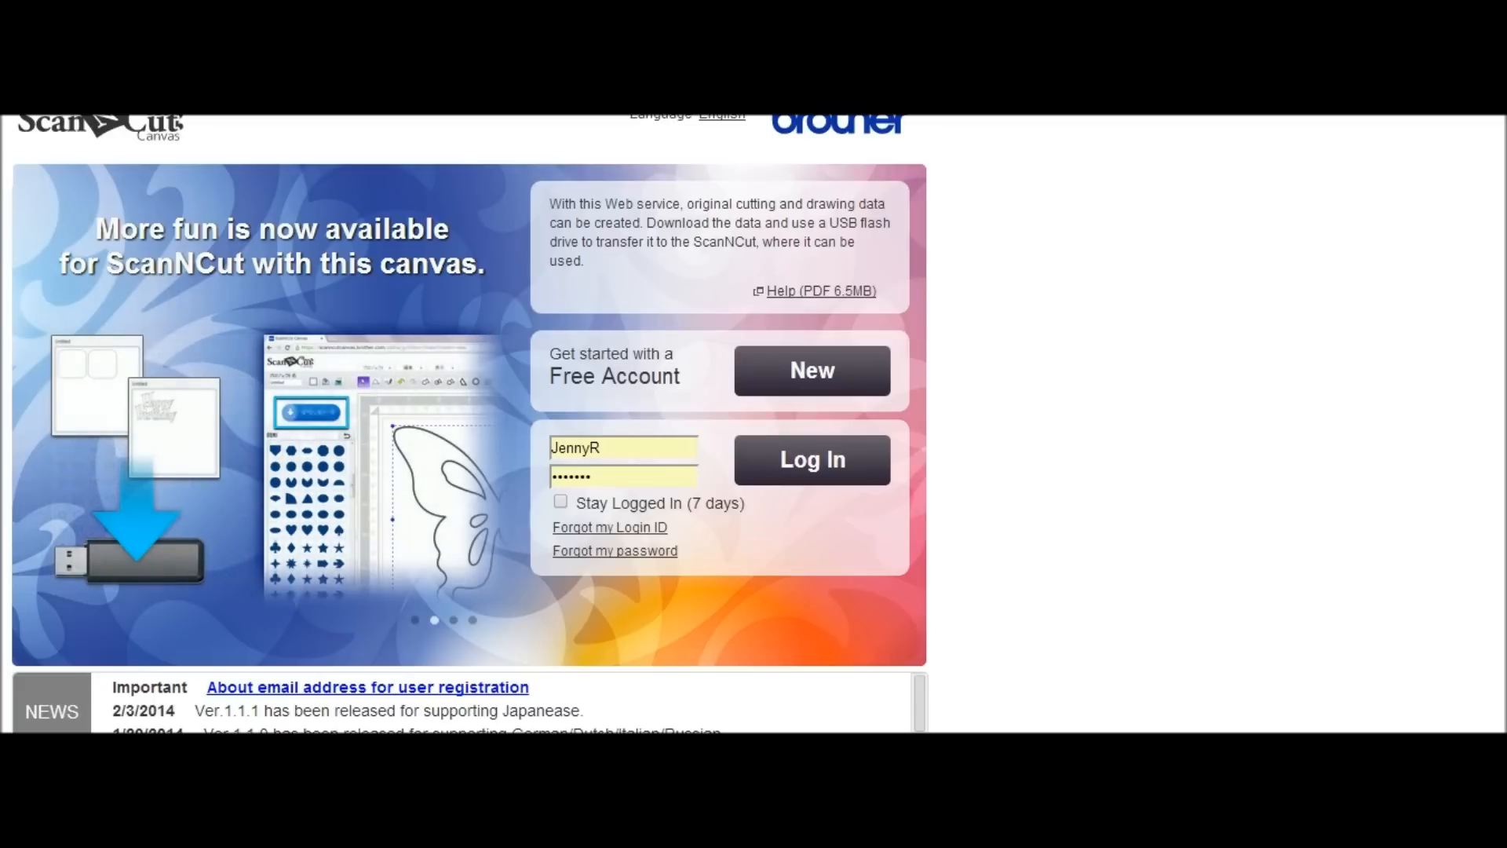
{"action": "mouse_move", "coordinate": [941, 696]}
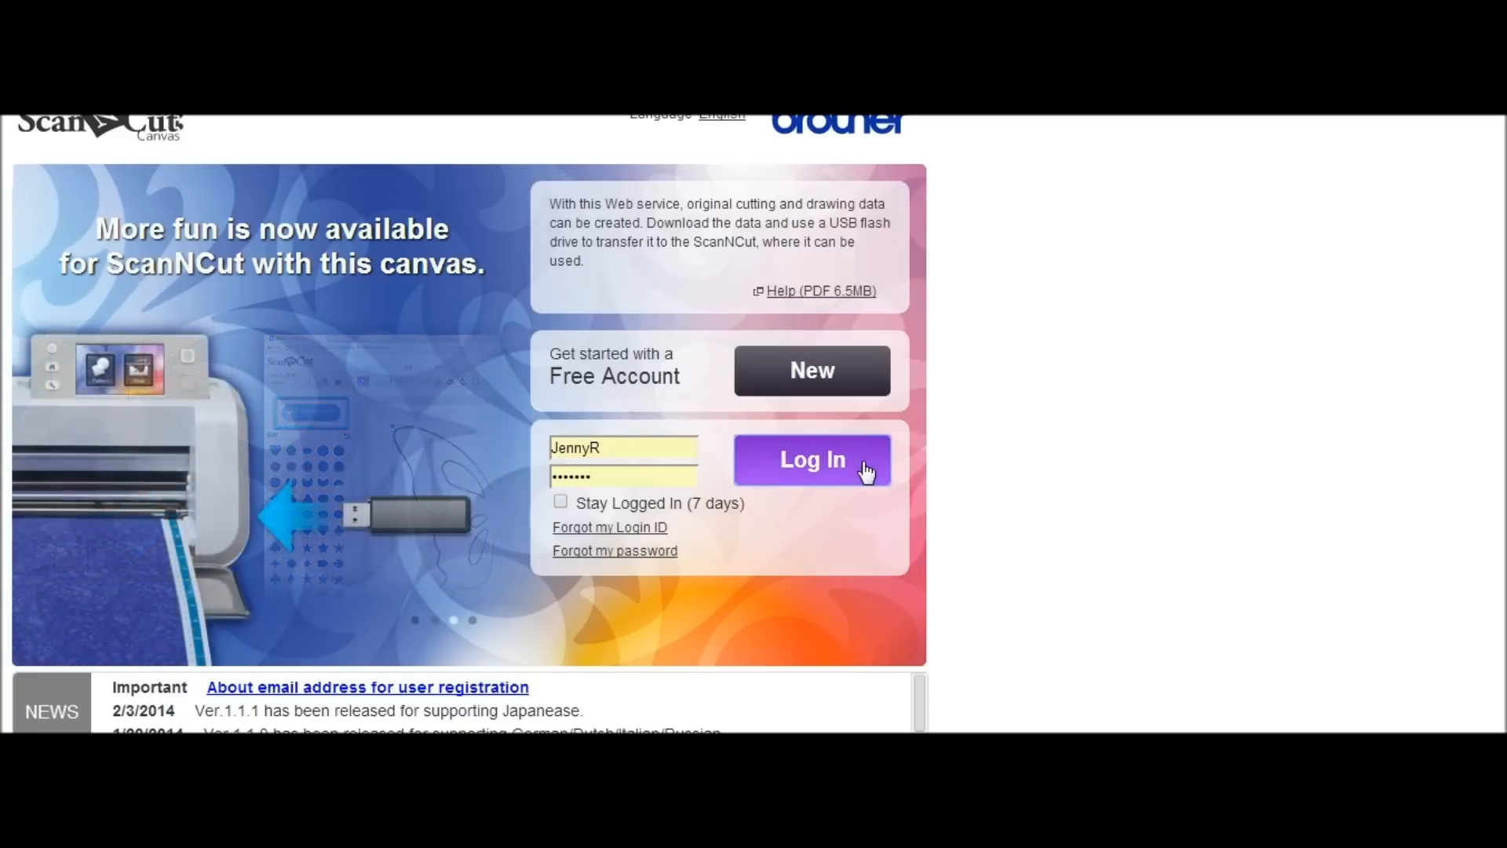
Sign in to the ScanNCut Canvas account to reach My Projects
{"action": "left_click", "coordinate": [810, 460]}
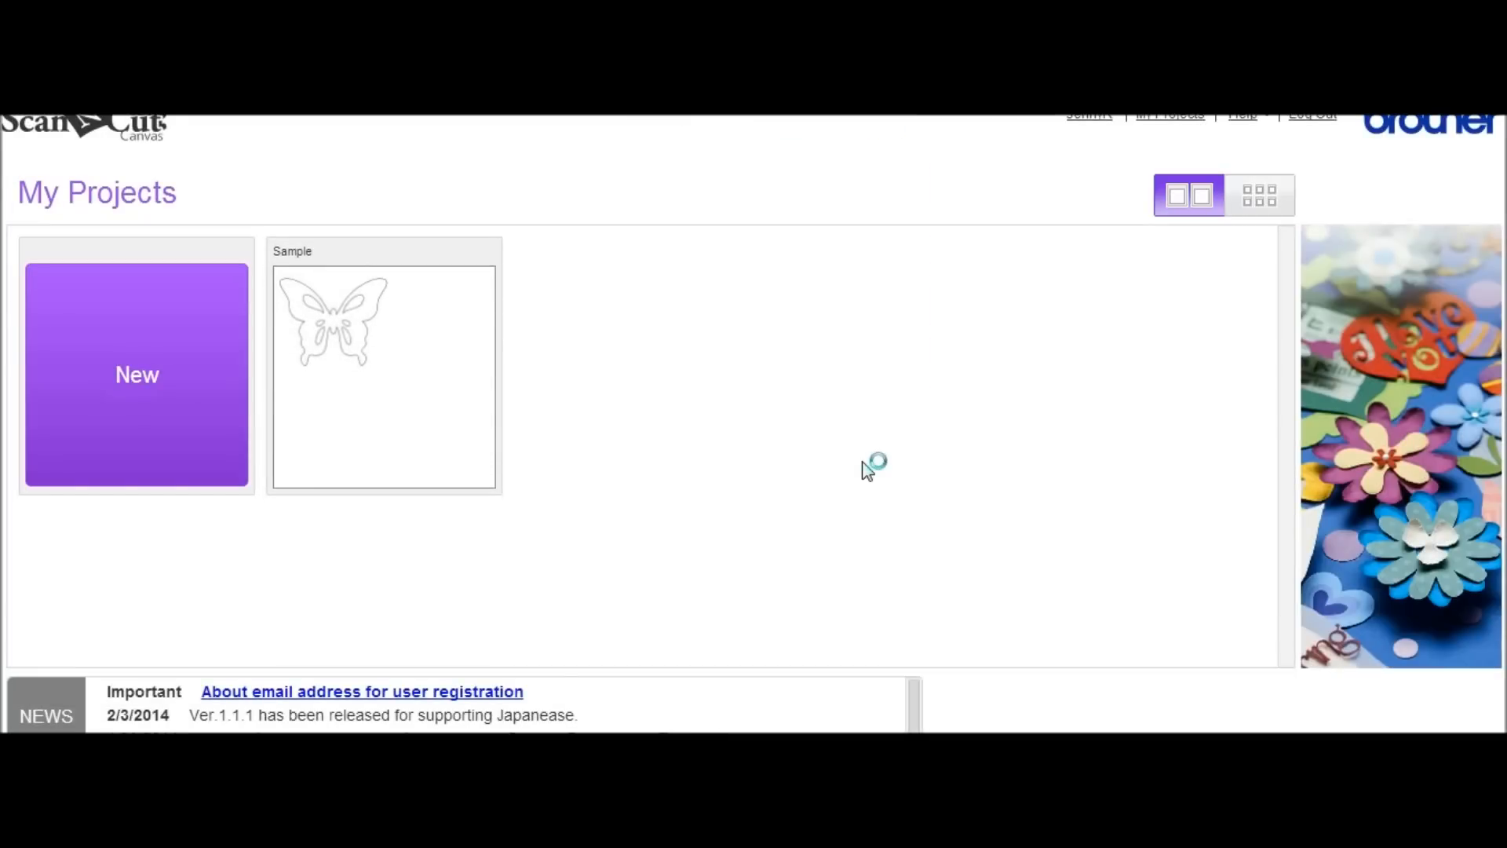
{"action": "mouse_move", "coordinate": [140, 149]}
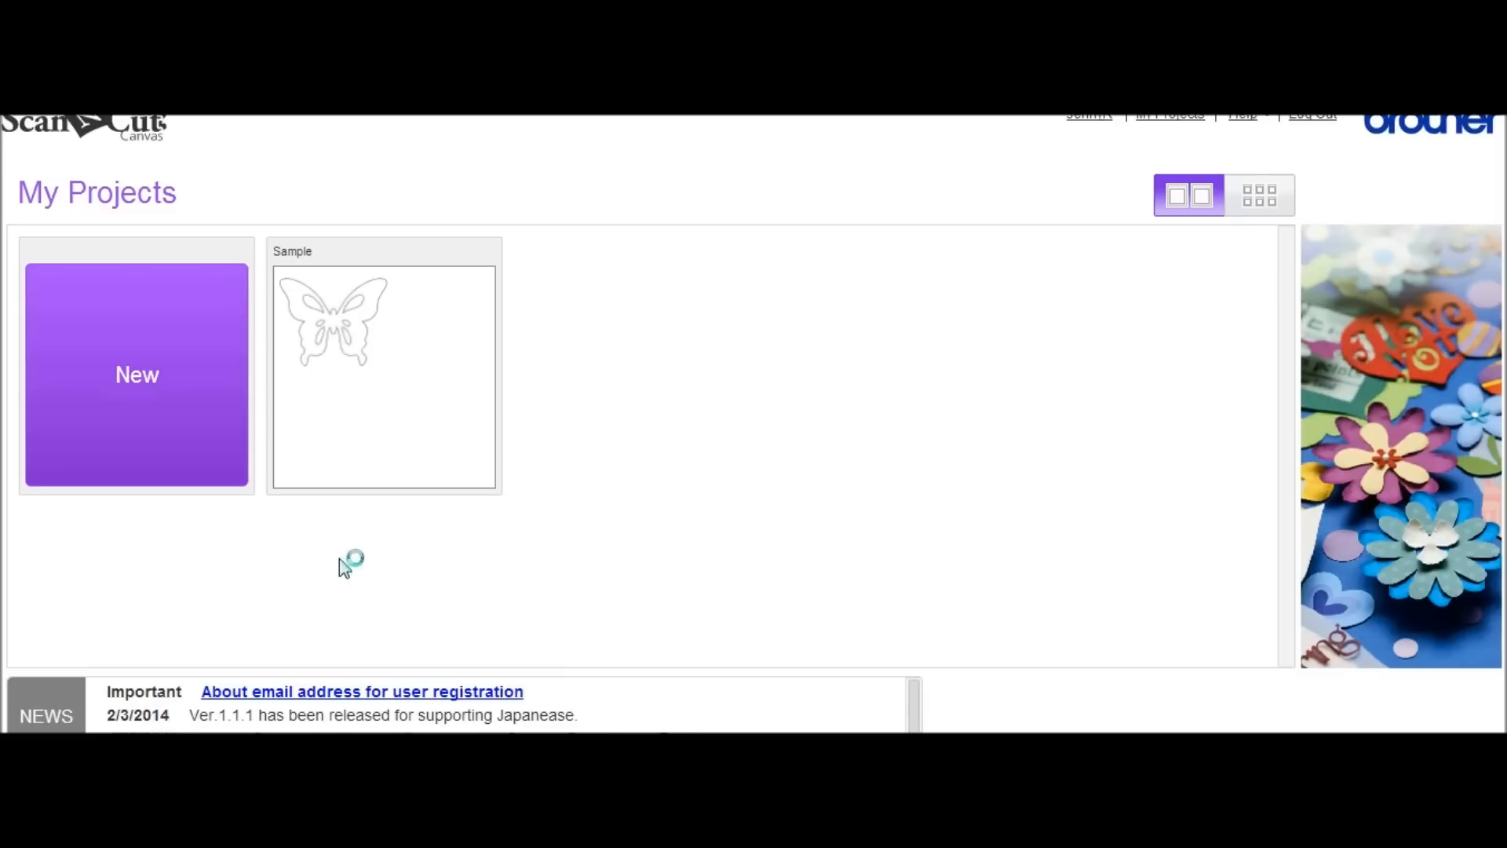
{"action": "mouse_move", "coordinate": [81, 235]}
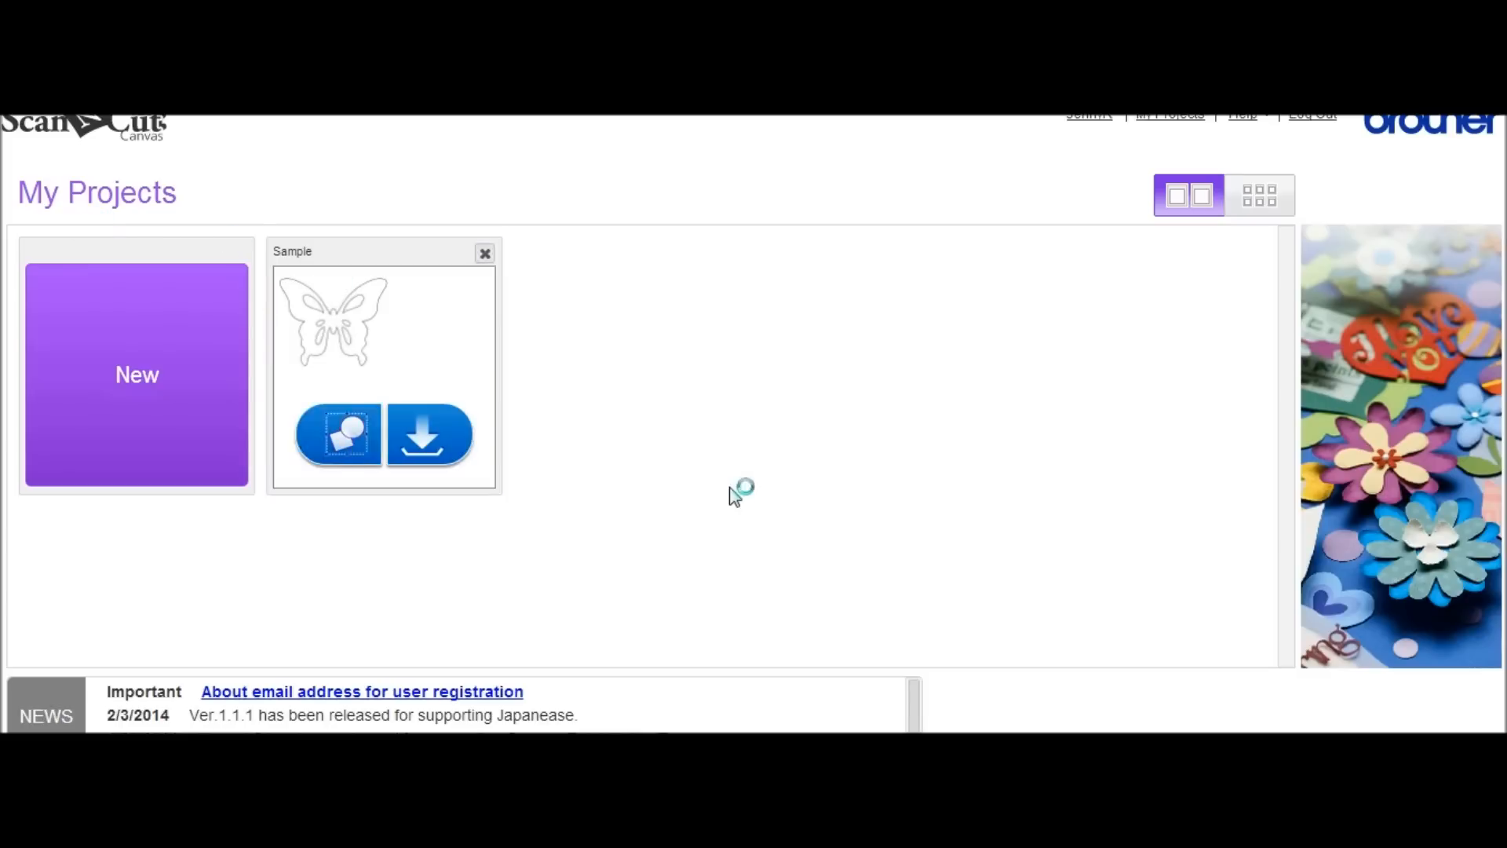
{"action": "mouse_move", "coordinate": [838, 581]}
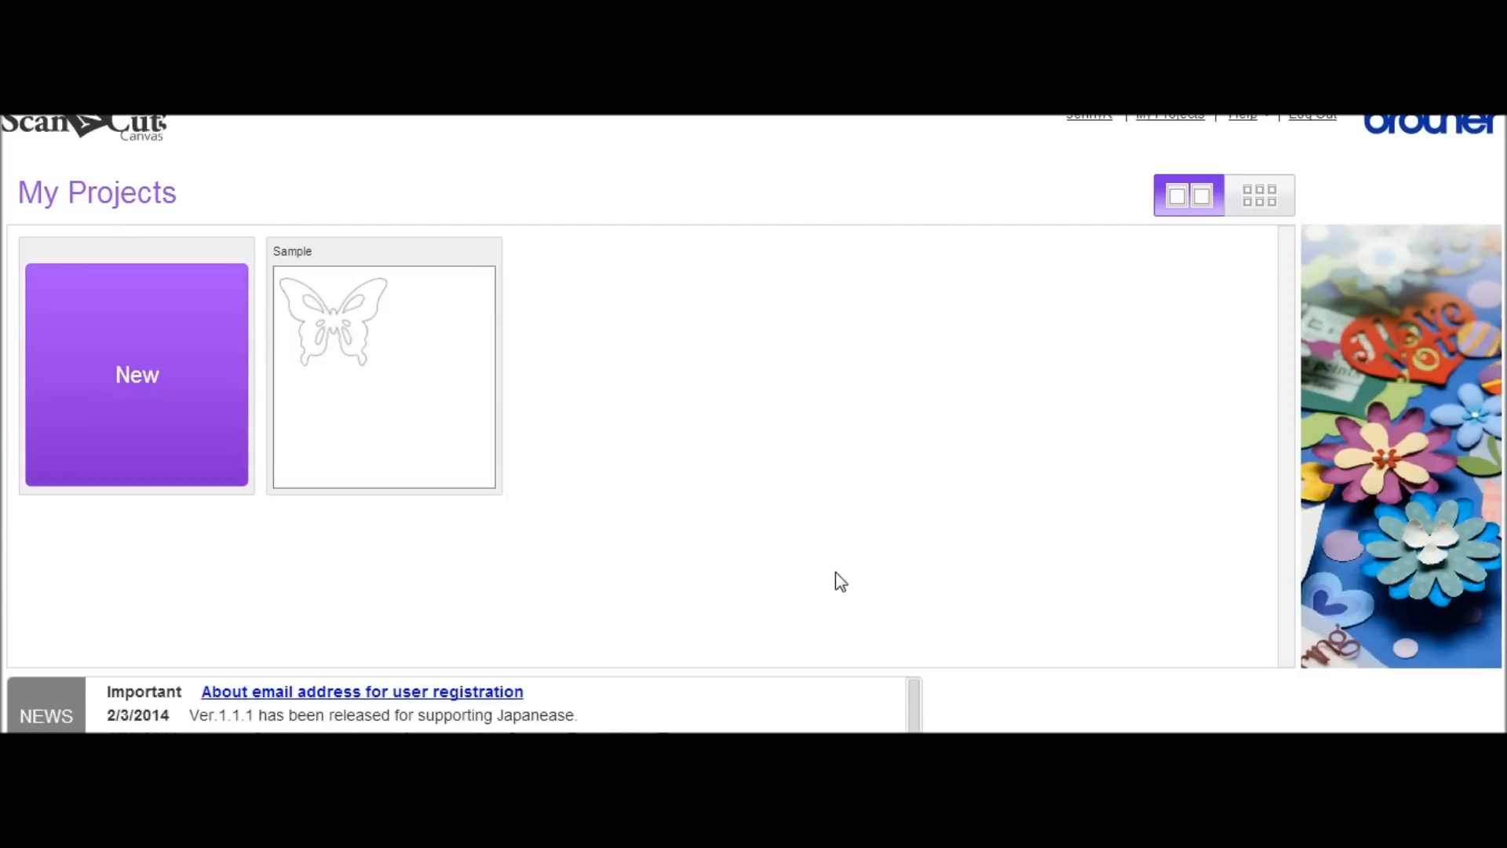
{"action": "mouse_move", "coordinate": [856, 433]}
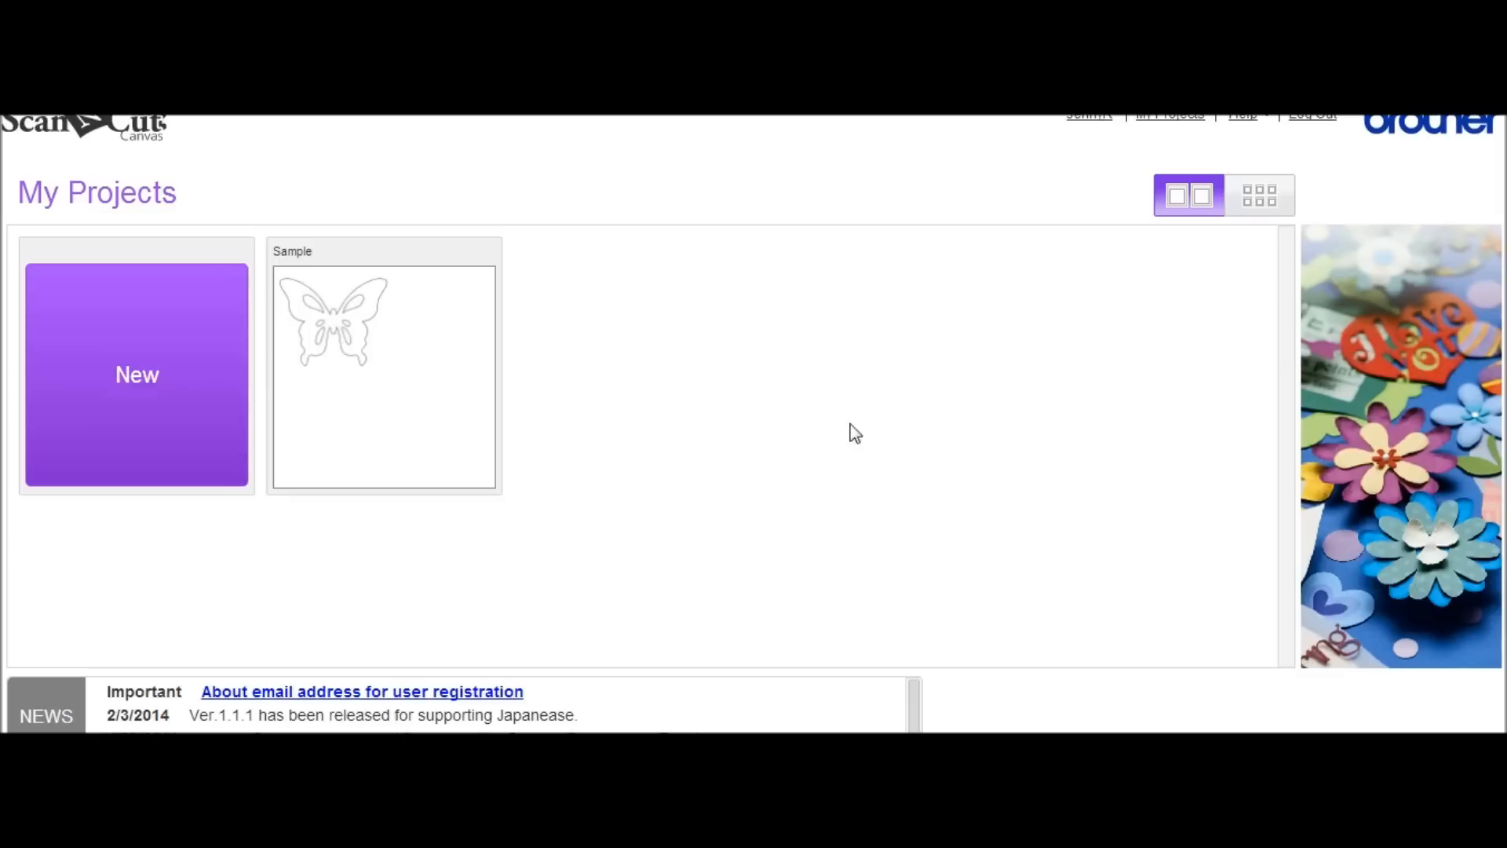
{"action": "mouse_move", "coordinate": [182, 380]}
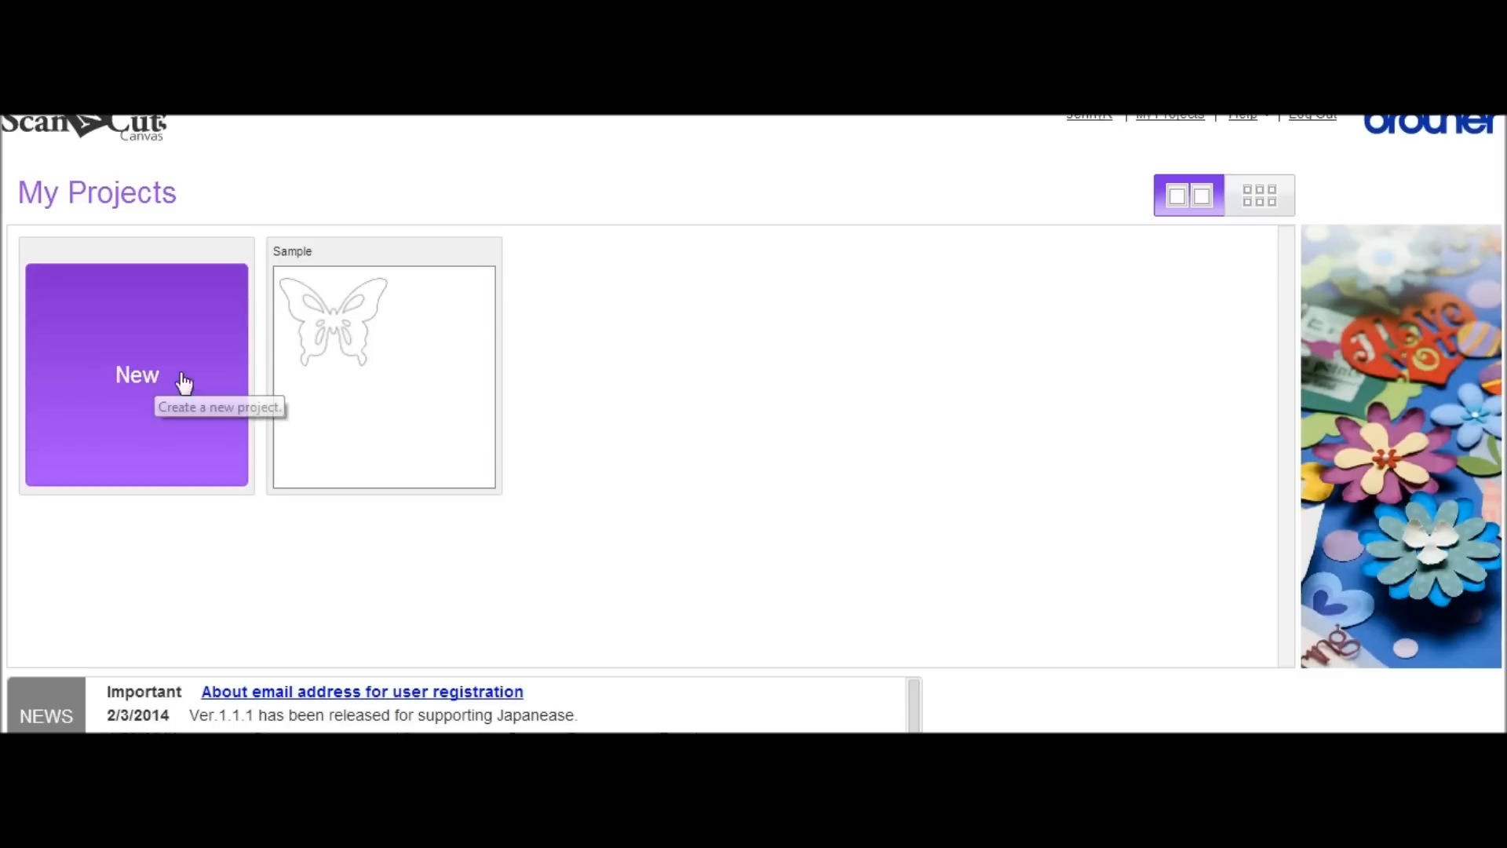
{"action": "mouse_move", "coordinate": [123, 398]}
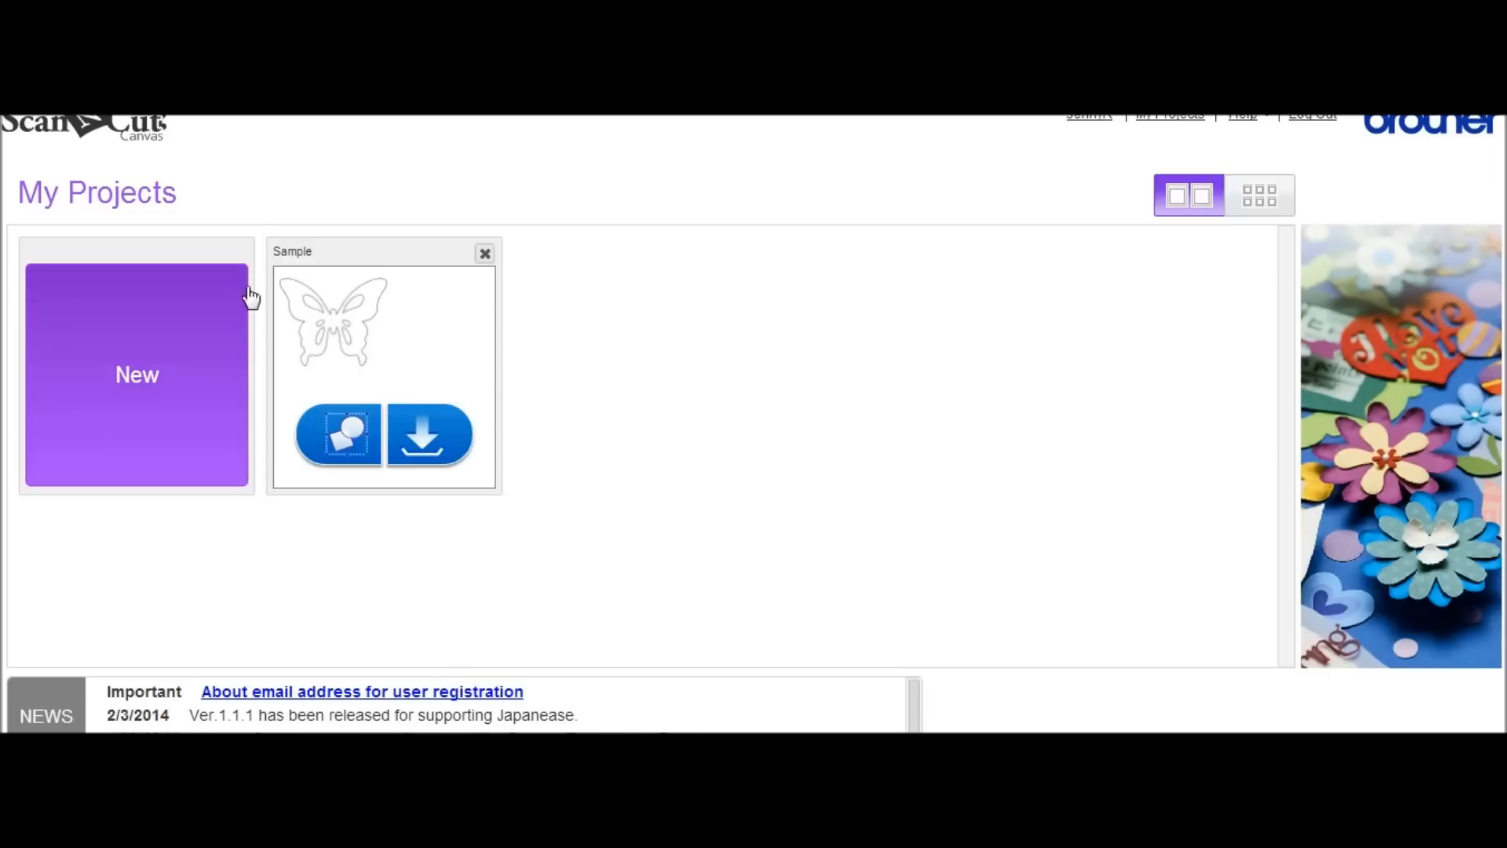
Start a new blank project with an empty cutting mat
{"action": "left_click", "coordinate": [137, 374]}
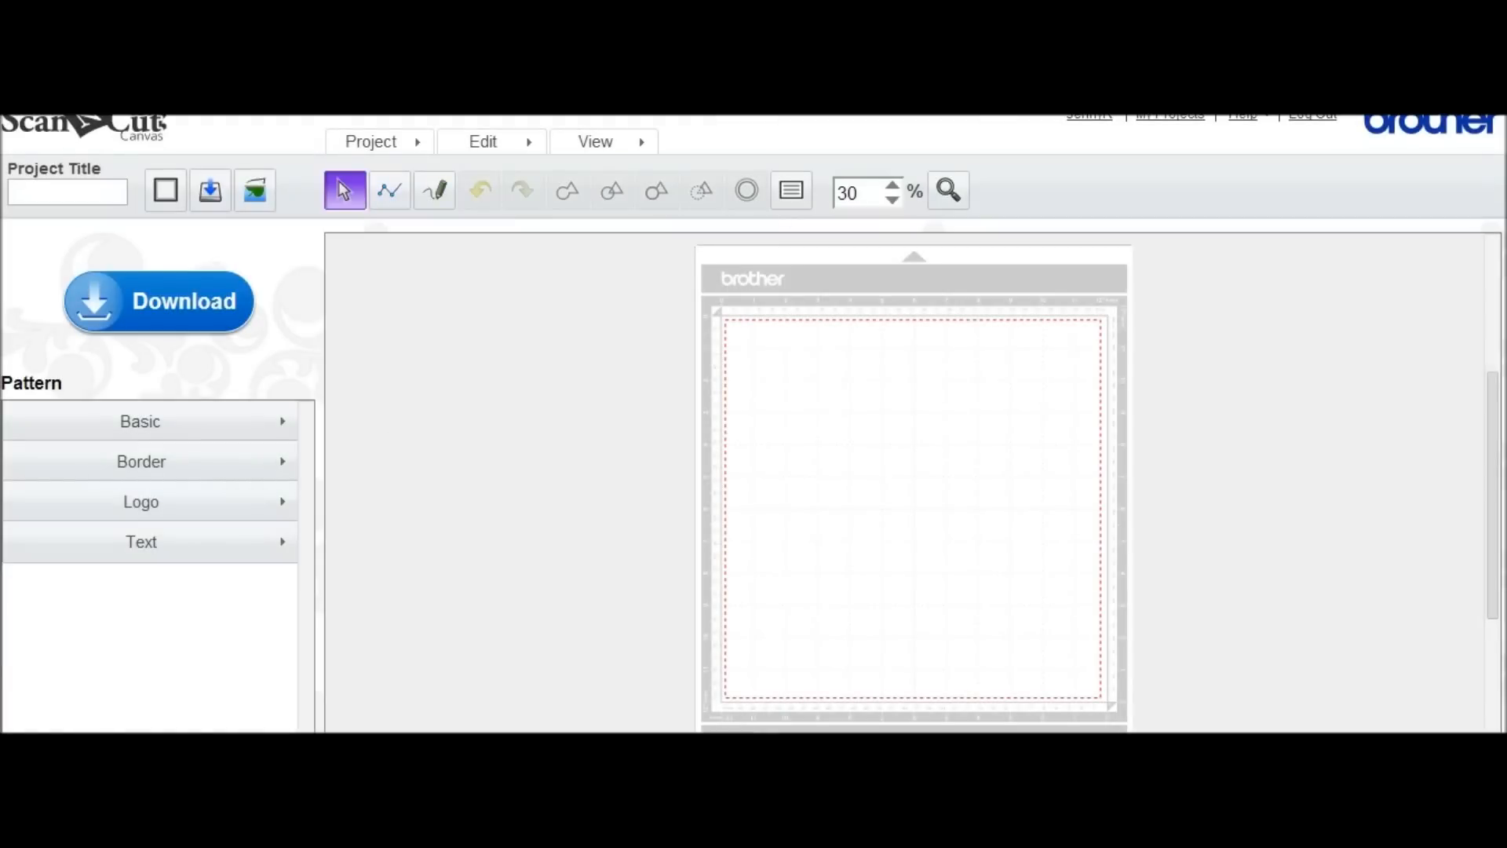
{"action": "mouse_move", "coordinate": [634, 446]}
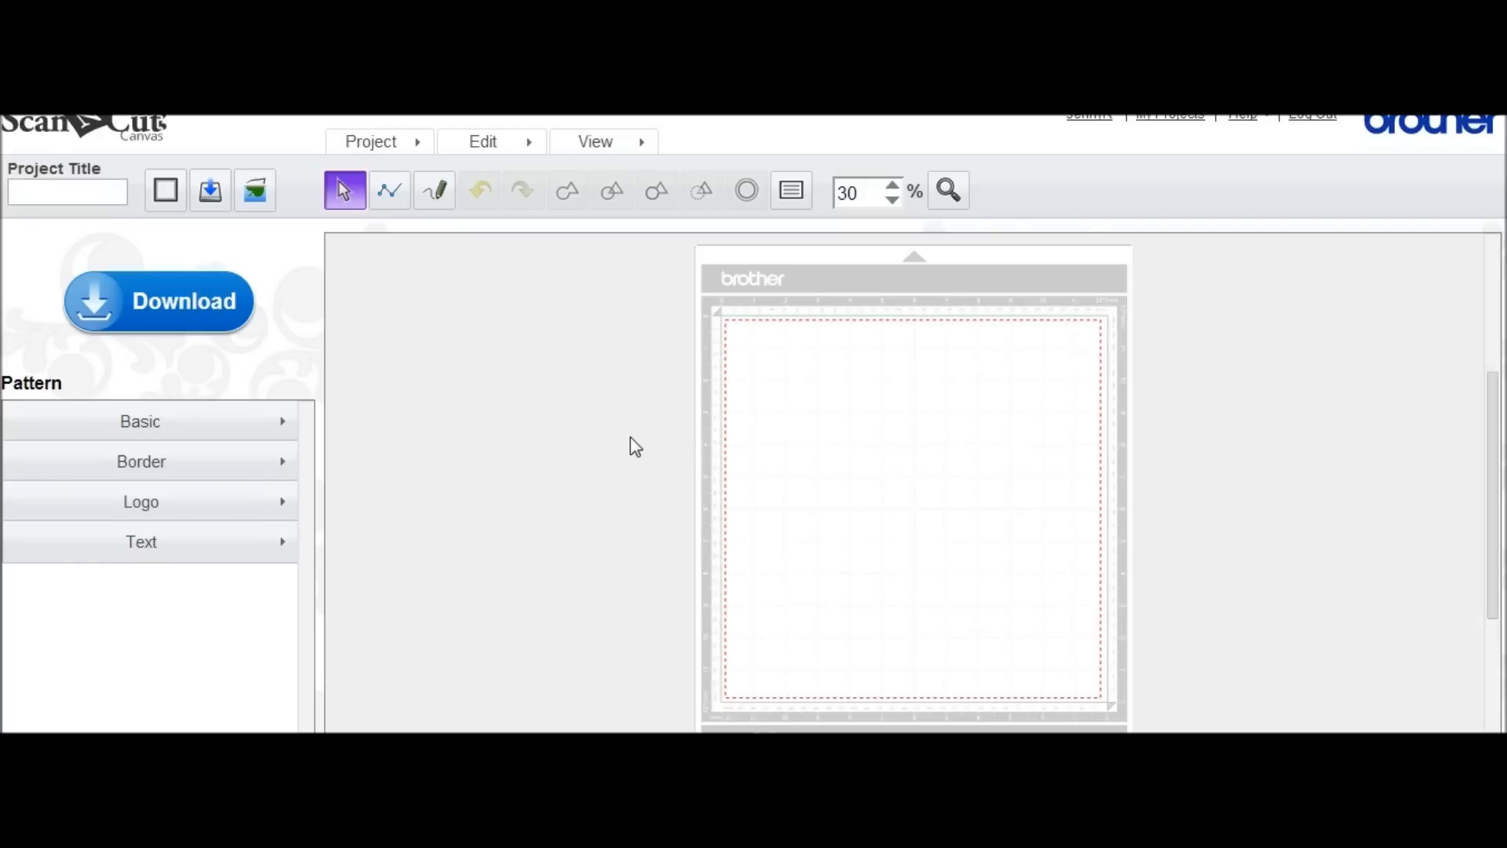
{"action": "mouse_move", "coordinate": [259, 267]}
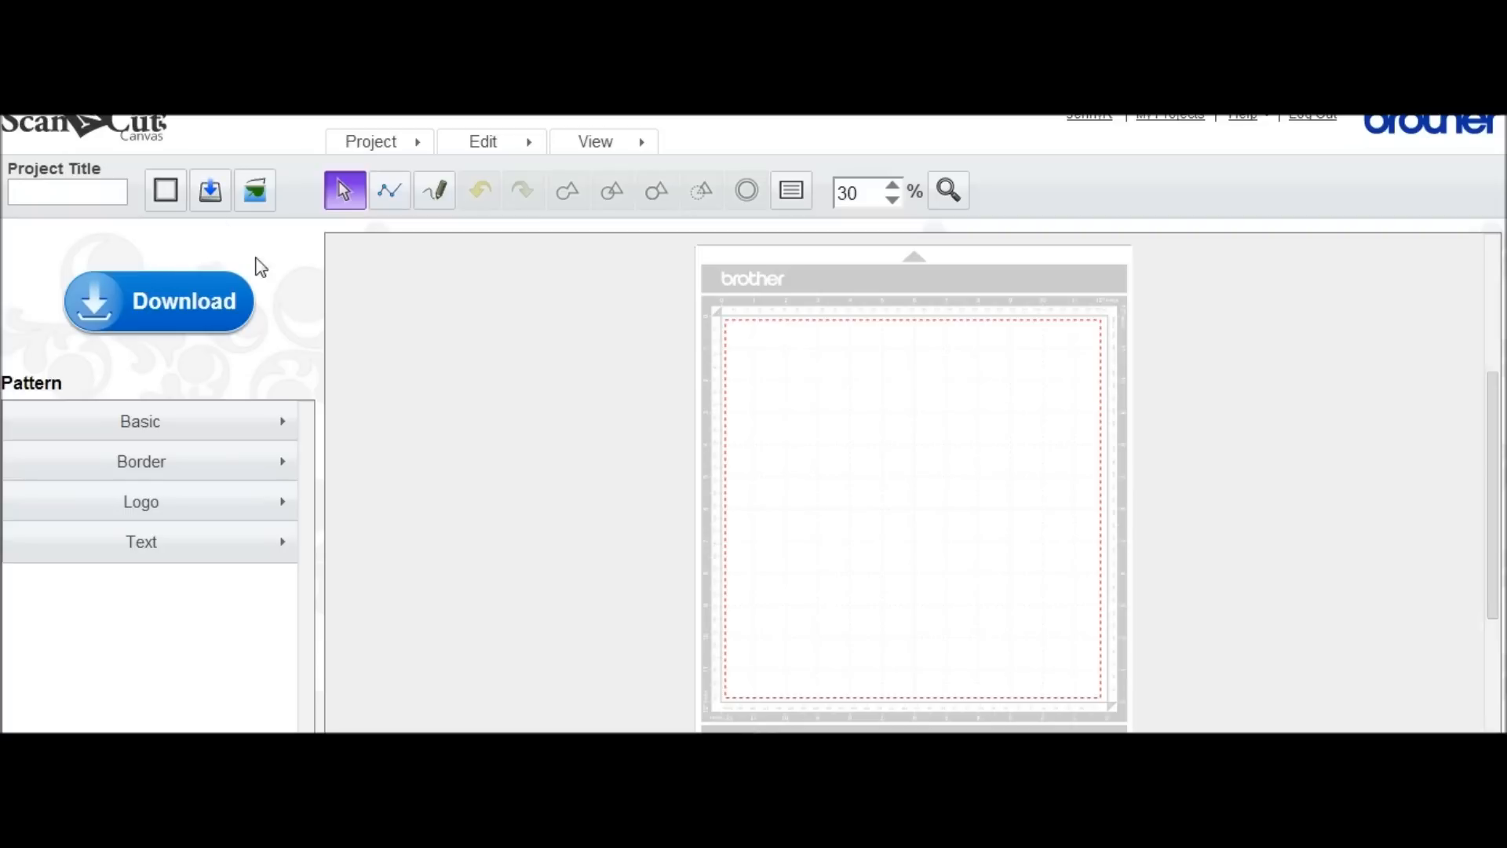
{"action": "mouse_move", "coordinate": [365, 303]}
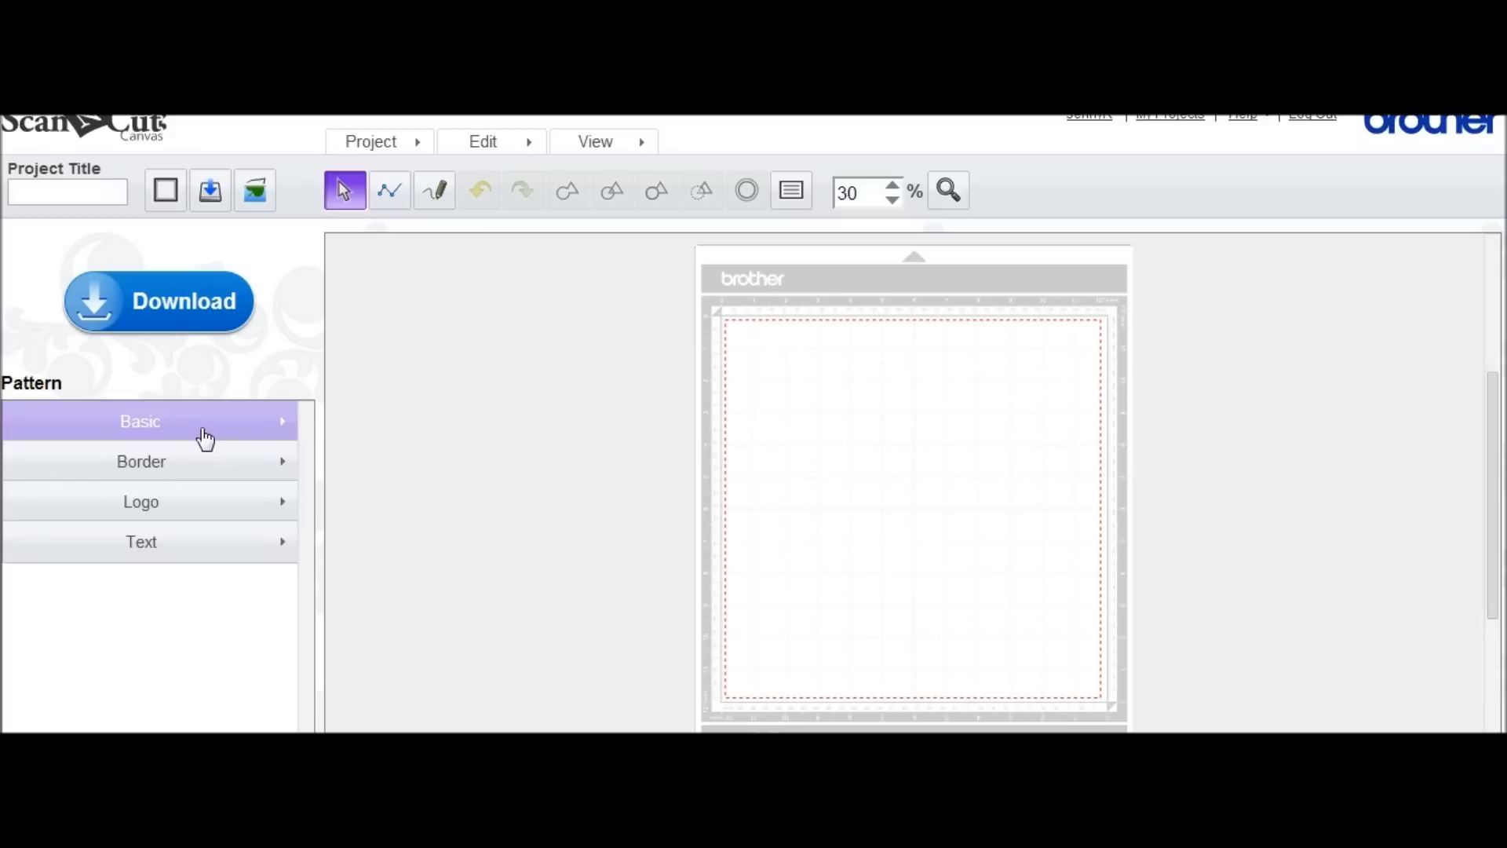
{"action": "mouse_move", "coordinate": [784, 422]}
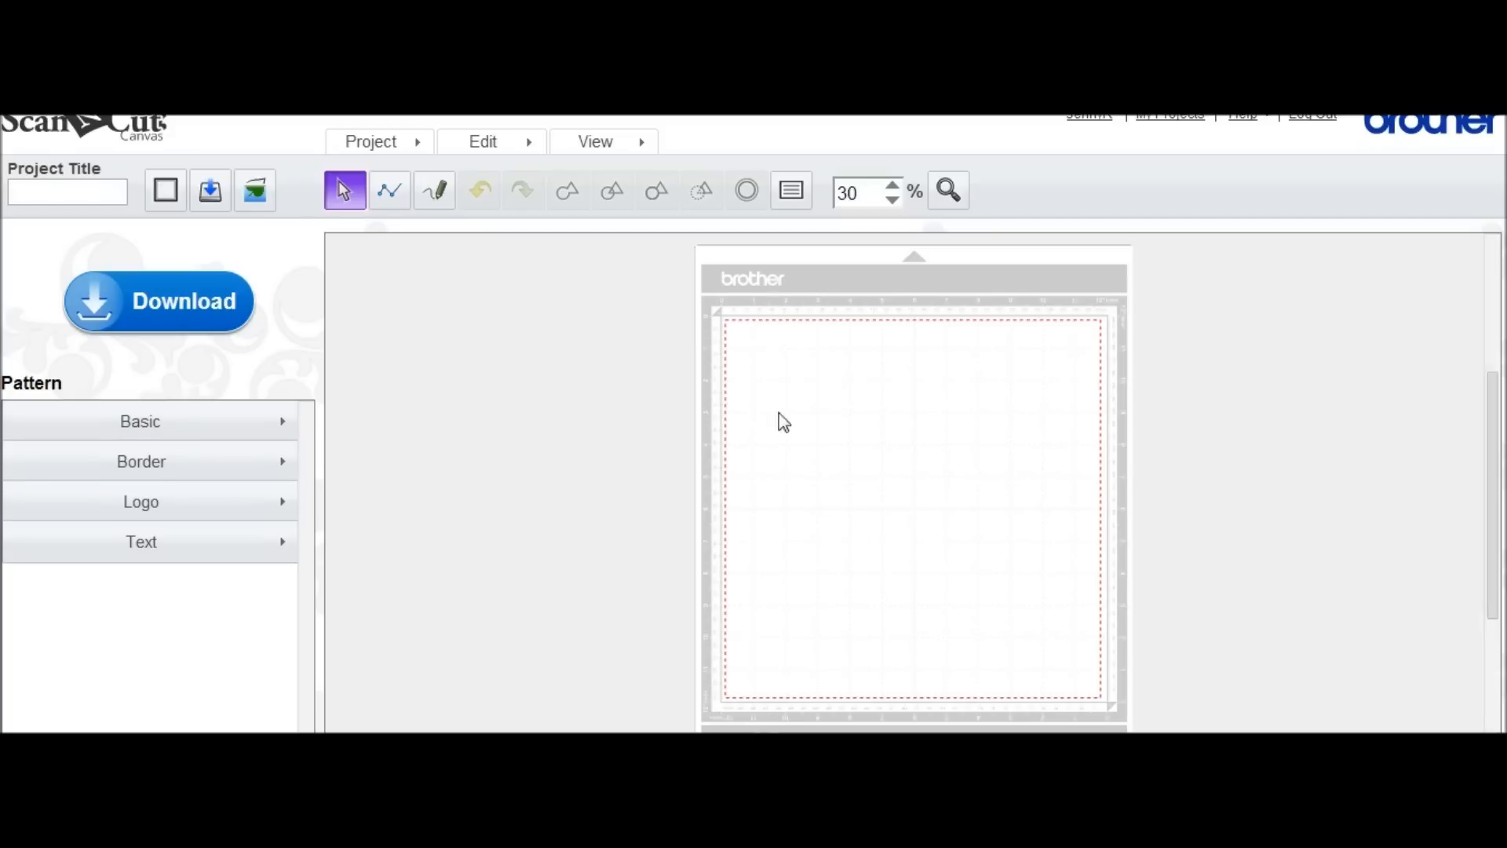
{"action": "mouse_move", "coordinate": [854, 460]}
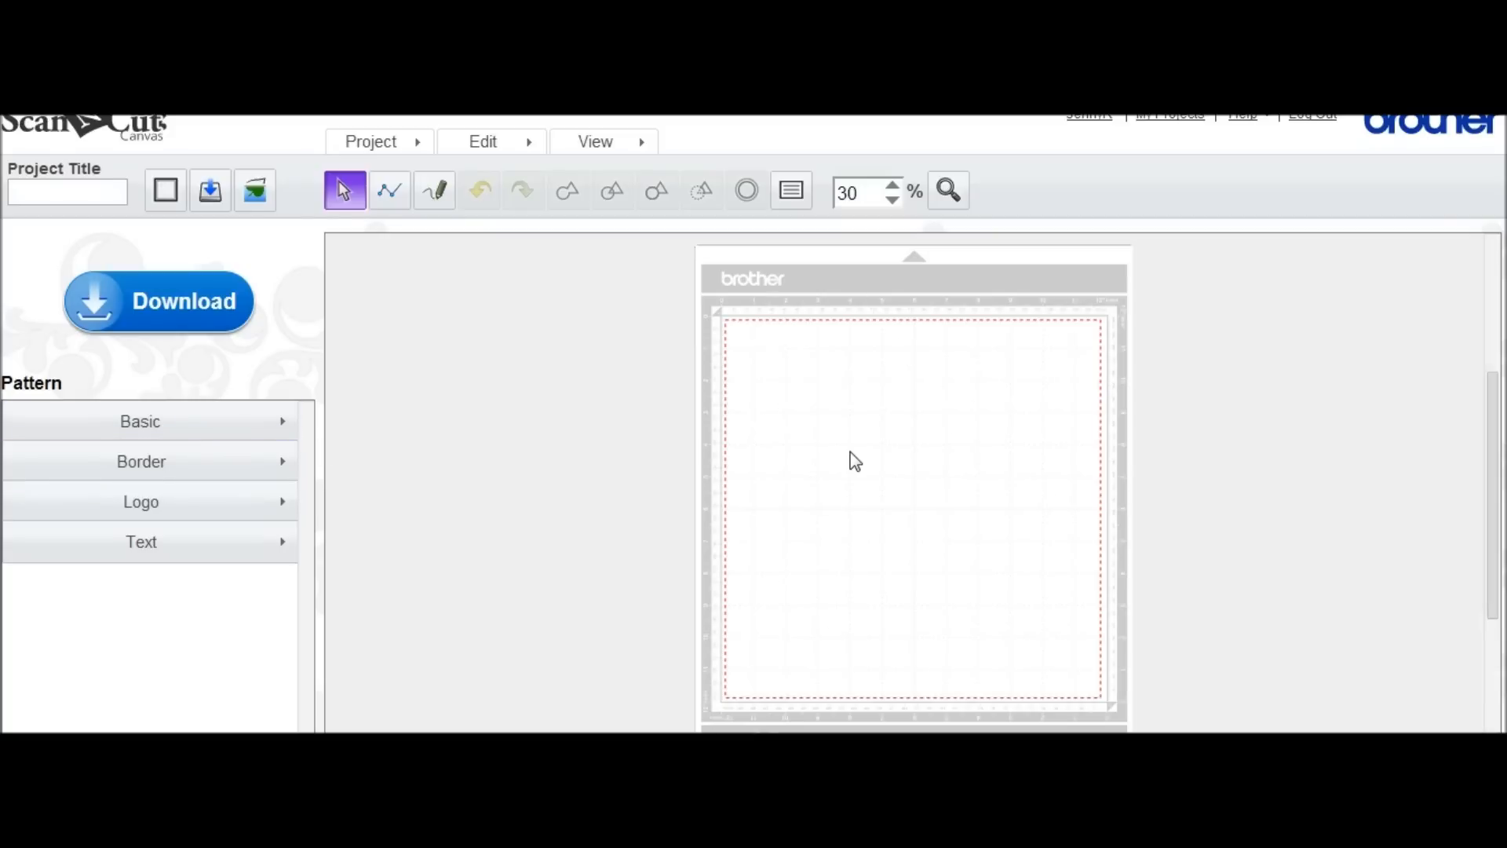
{"action": "mouse_move", "coordinate": [430, 459]}
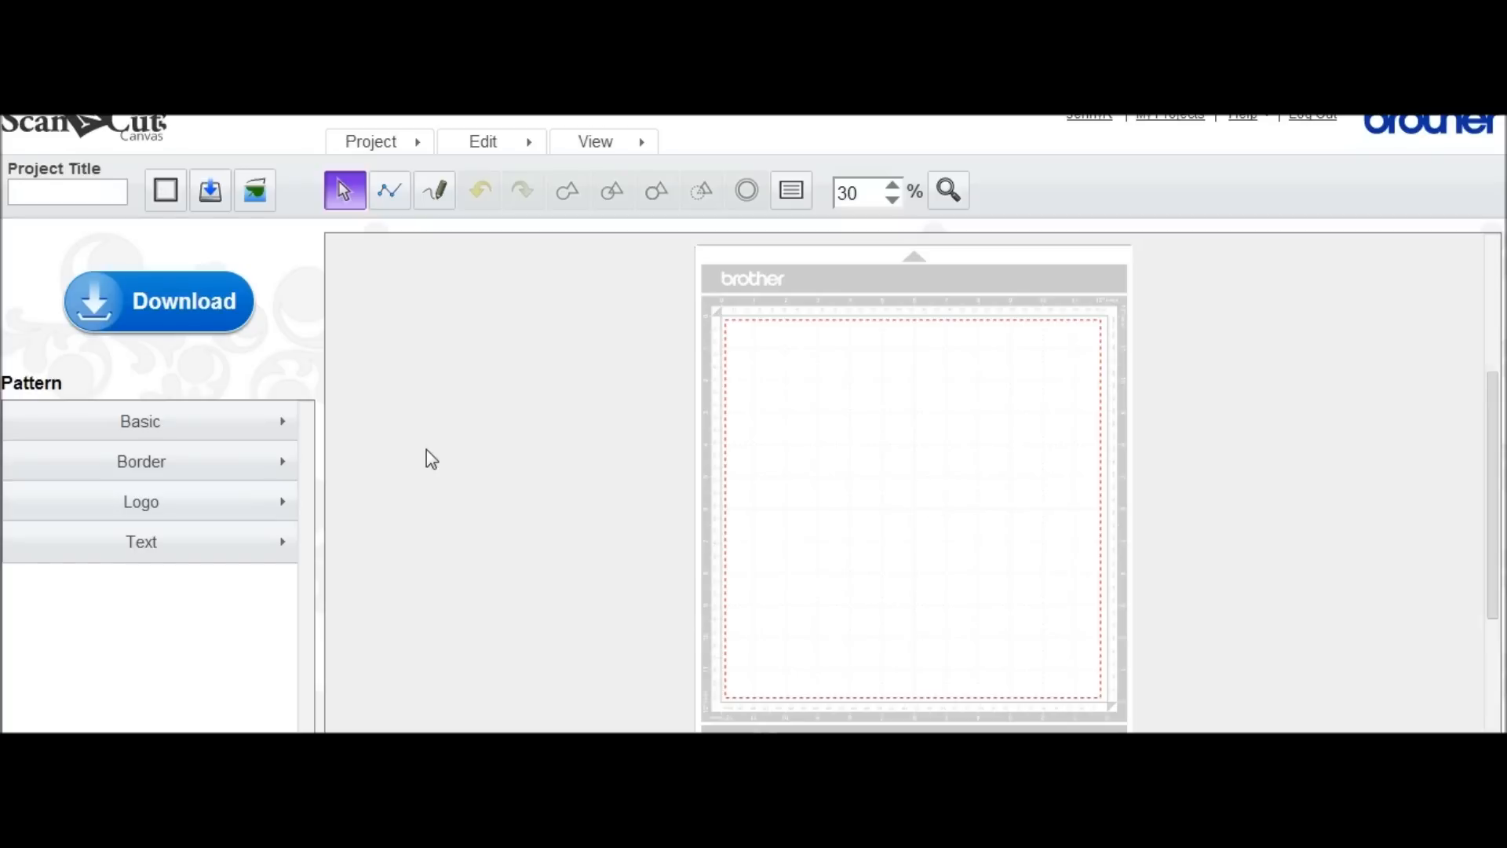
Browse down through the Basic shape pattern thumbnails
{"action": "left_click", "coordinate": [140, 421]}
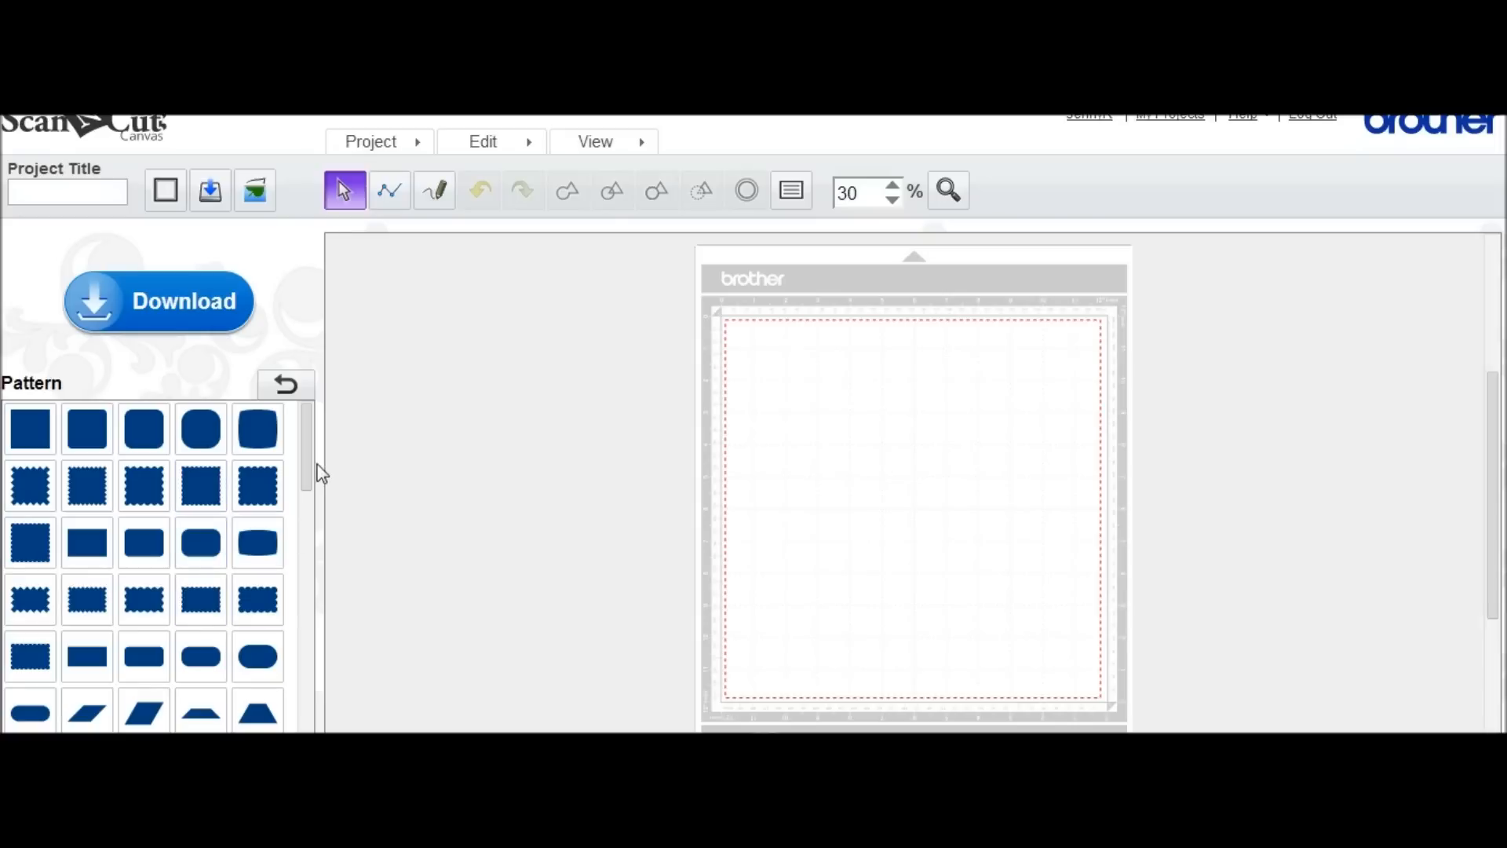
{"action": "scroll", "scroll_direction": "down", "scroll_amount": 3}
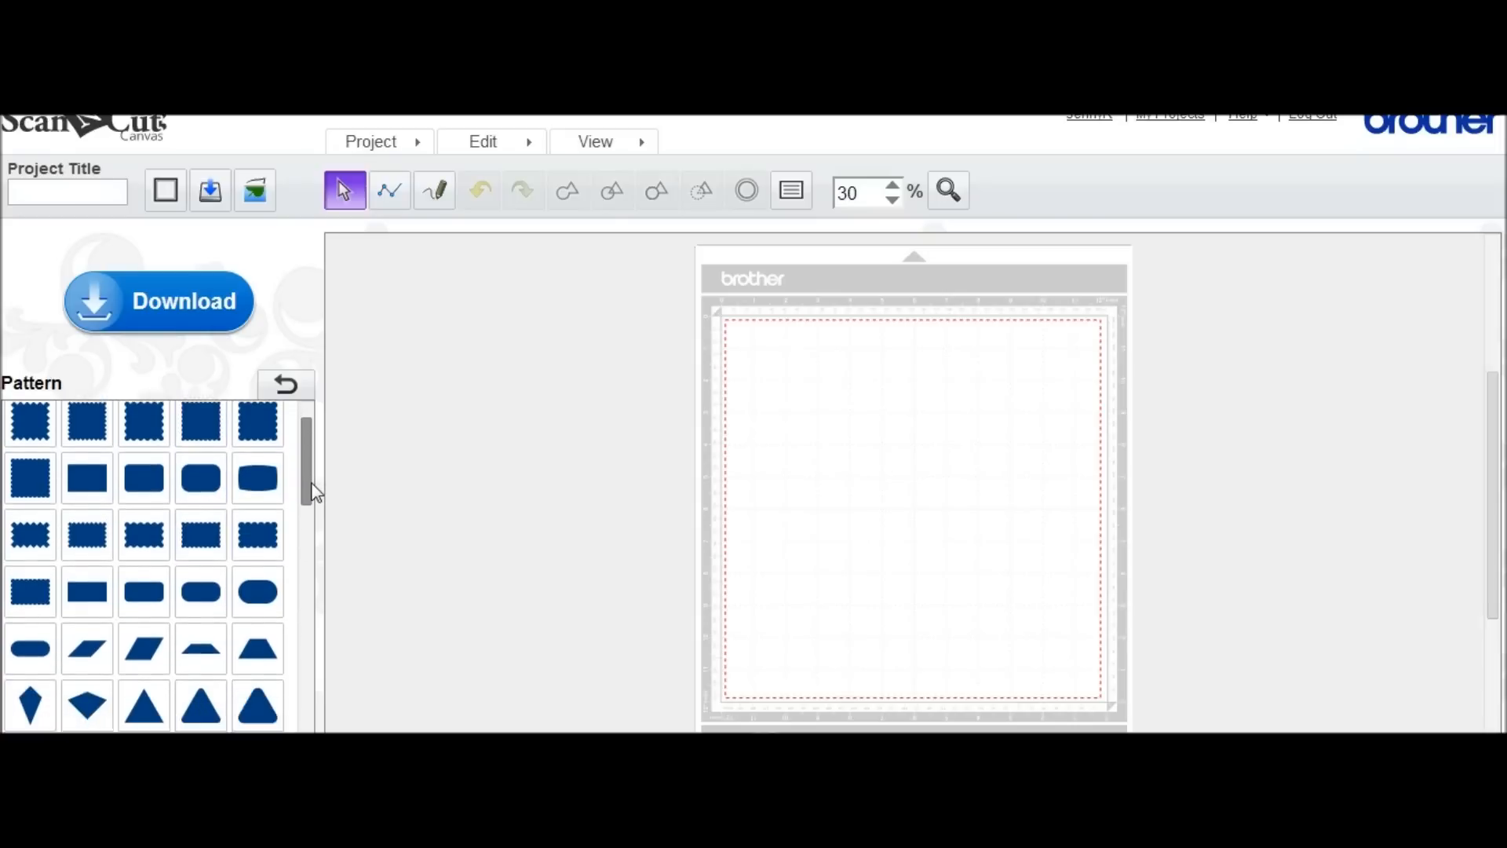
{"action": "scroll", "scroll_direction": "down", "scroll_amount": 3}
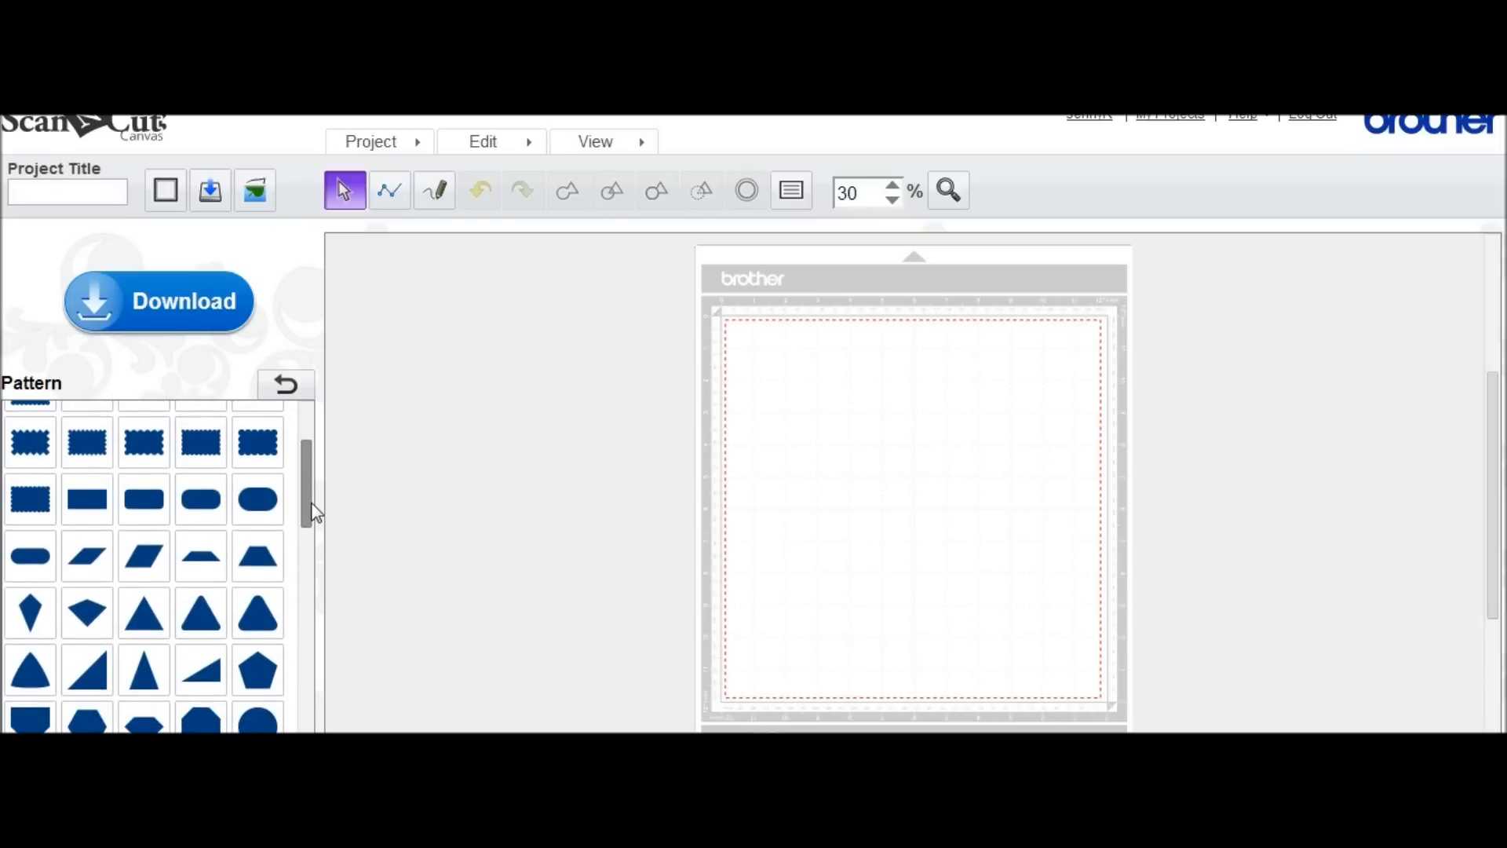
{"action": "scroll", "scroll_direction": "down", "scroll_amount": 3}
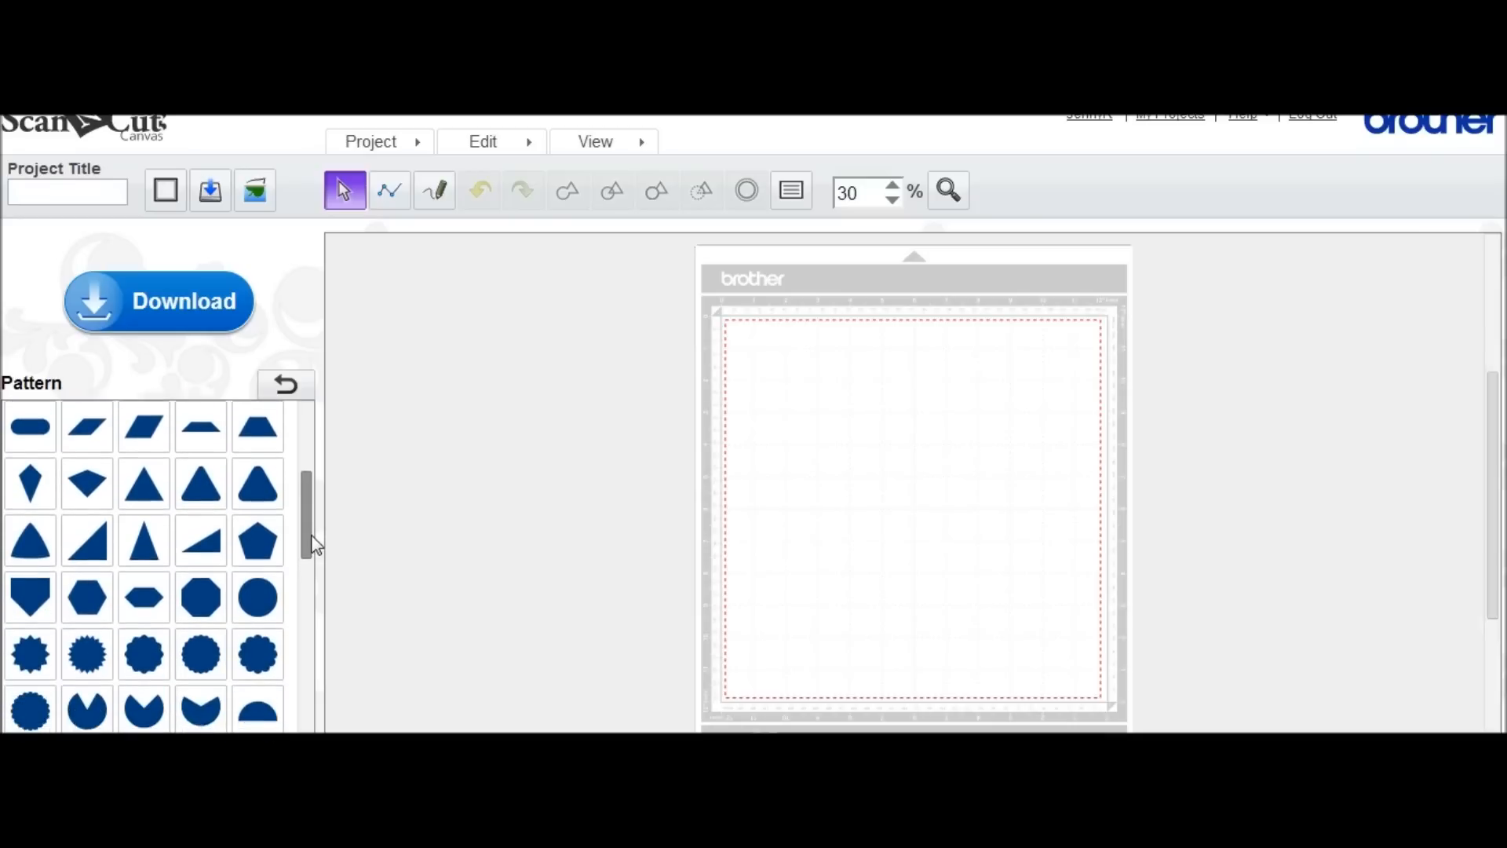
{"action": "scroll", "scroll_direction": "down", "scroll_amount": 3}
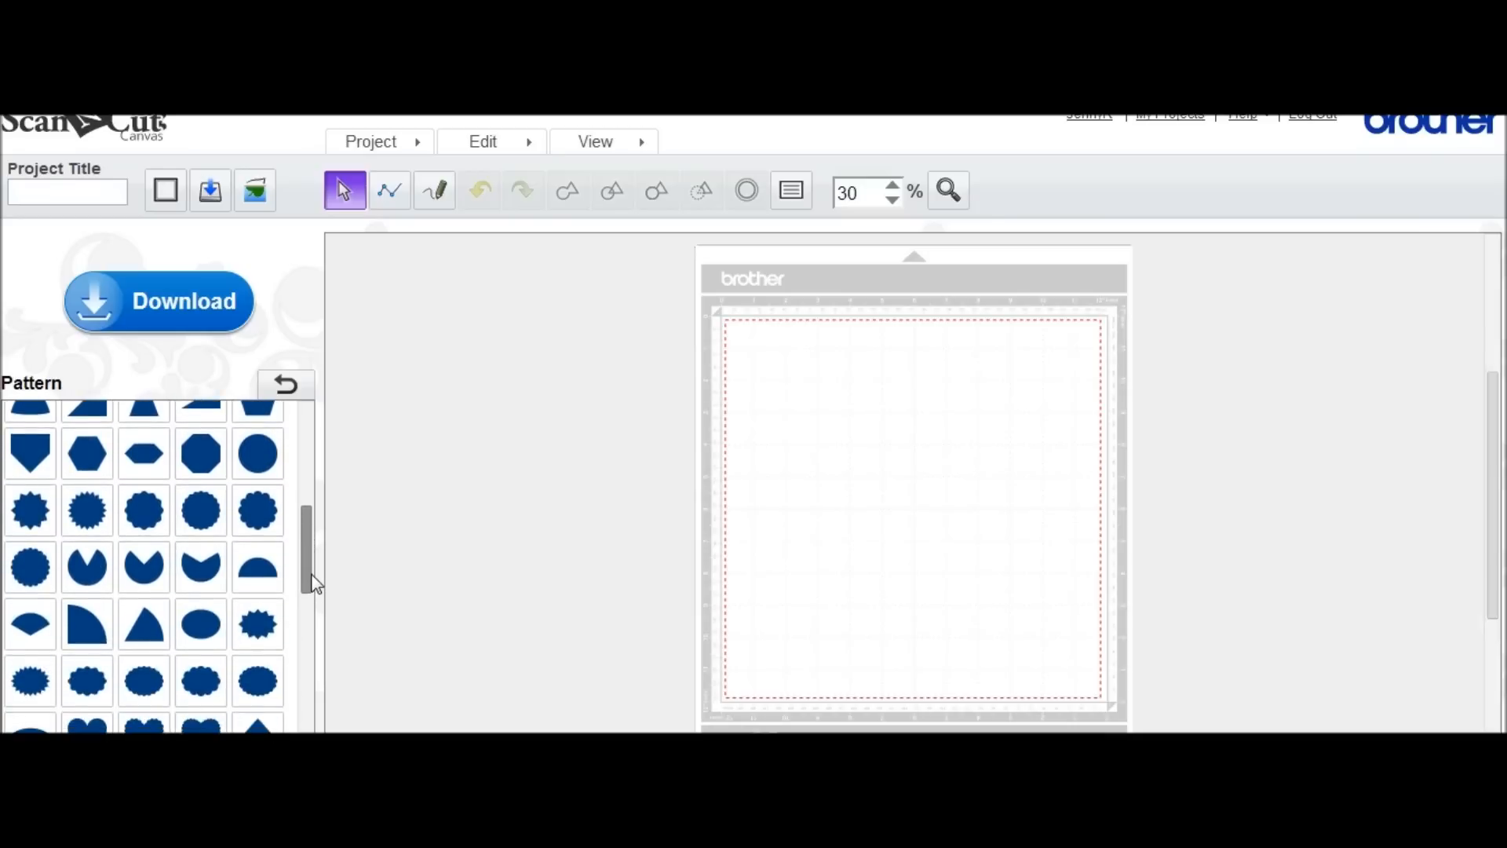
{"action": "scroll", "scroll_direction": "down", "scroll_amount": 3}
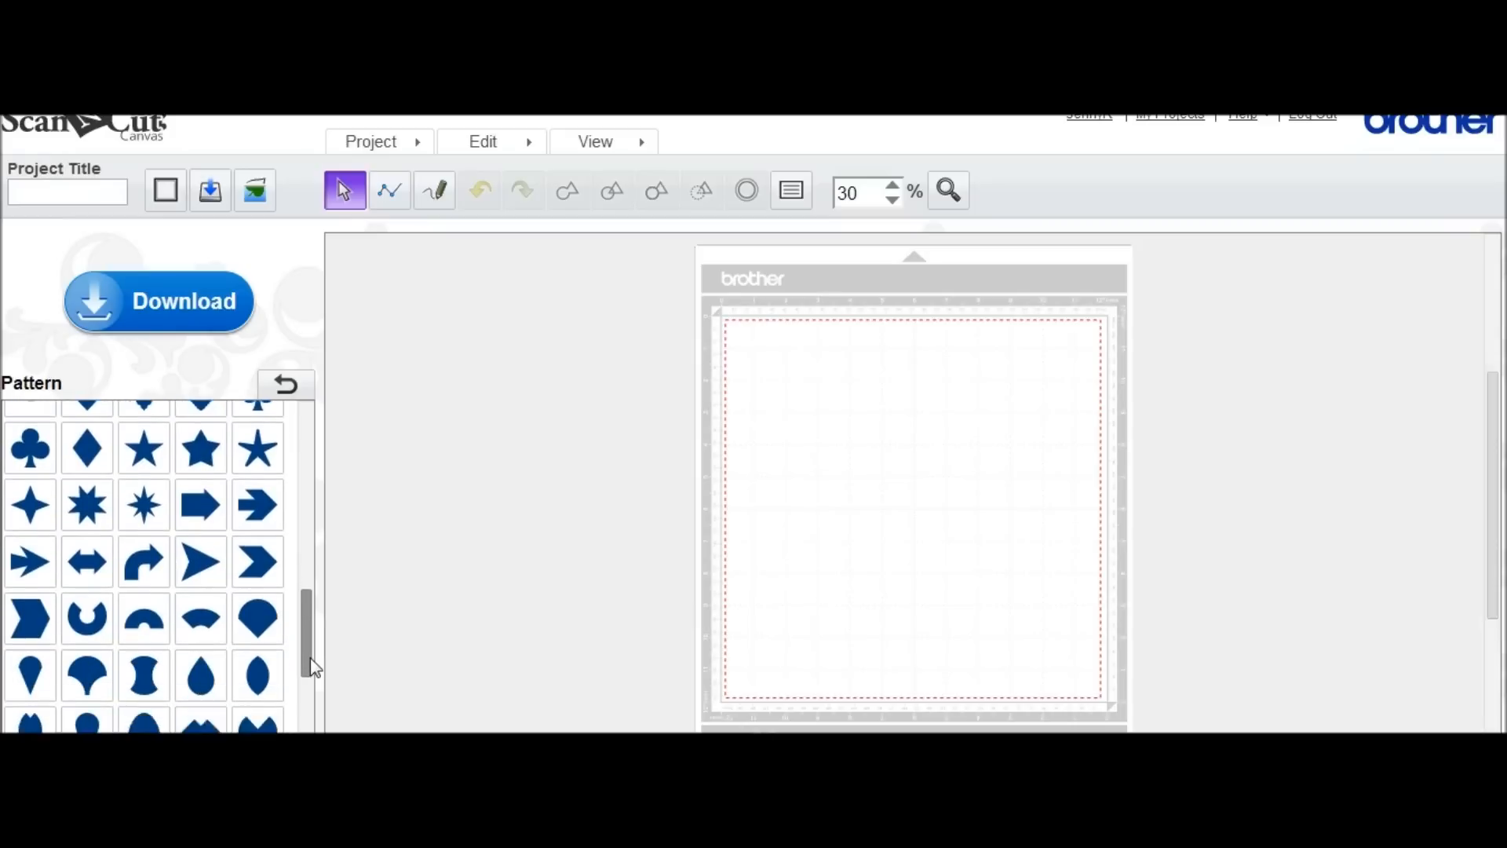
{"action": "scroll", "scroll_direction": "down", "scroll_amount": 3}
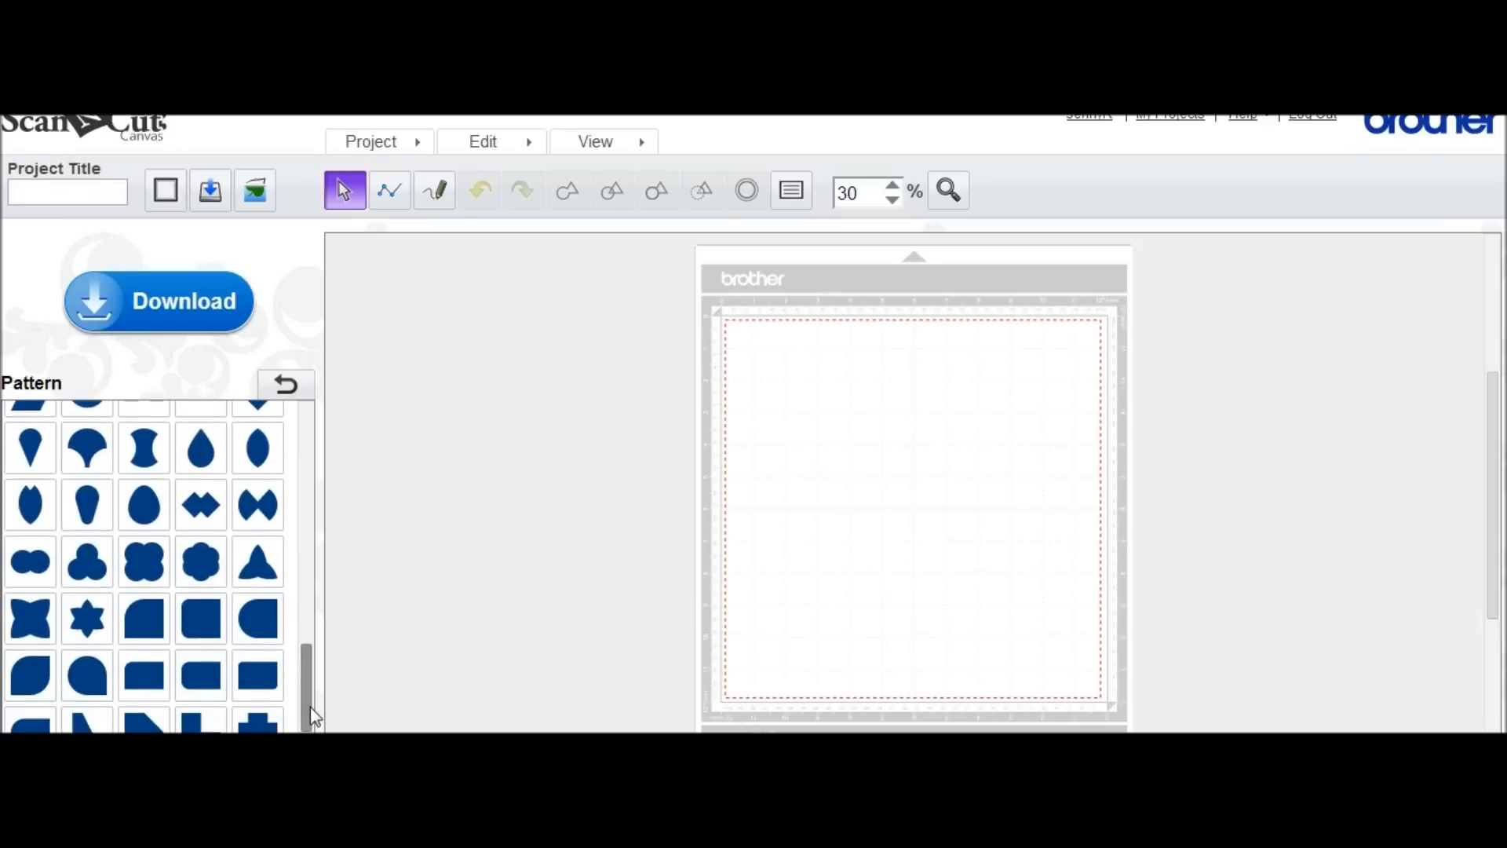
{"action": "scroll", "scroll_direction": "down", "scroll_amount": 3}
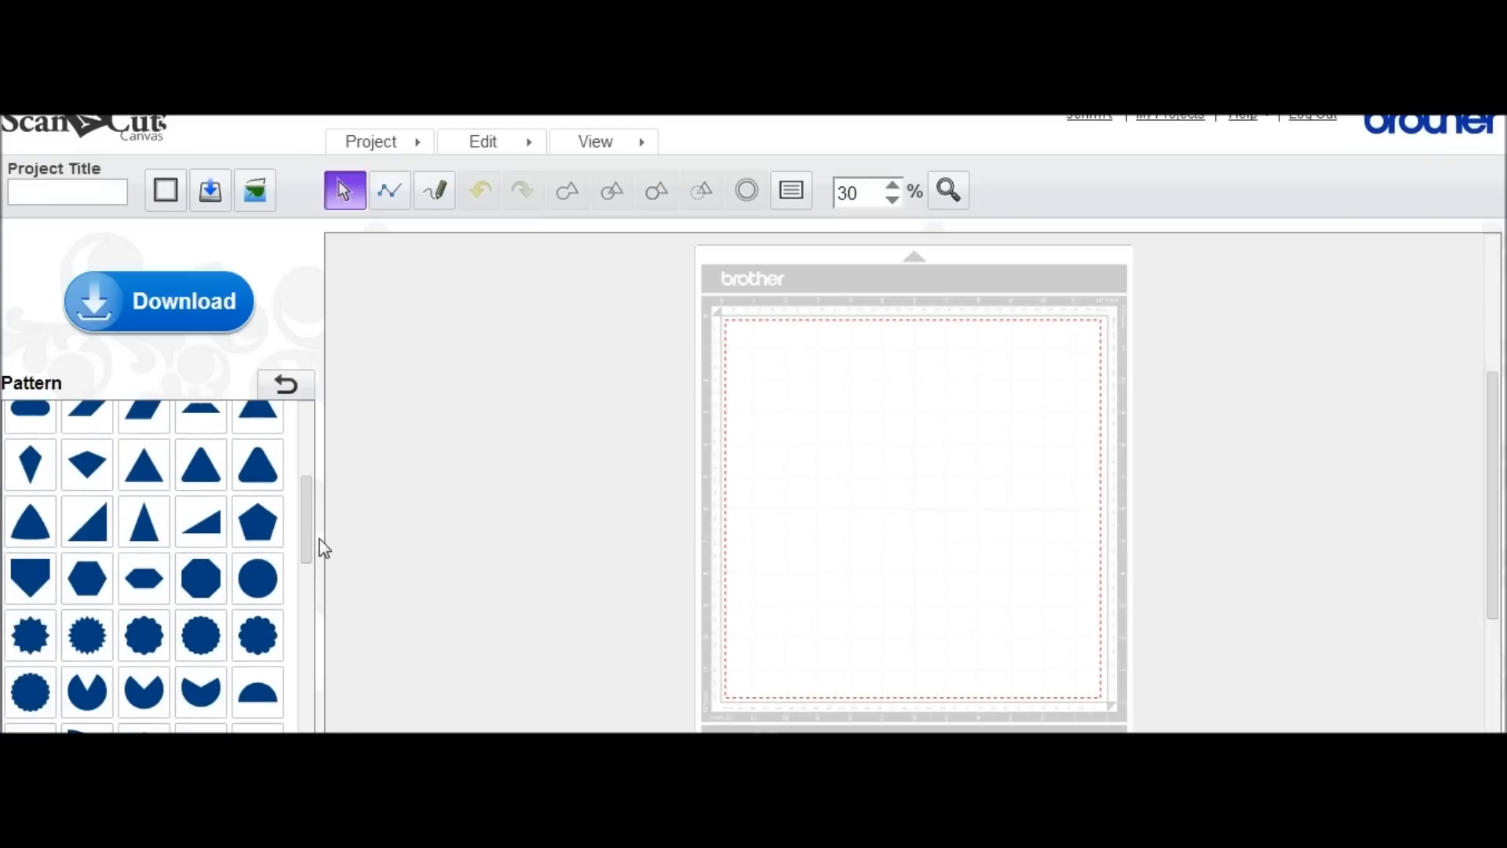
Add the starburst shape from the Basic patterns onto the mat
{"action": "left_click", "coordinate": [86, 636]}
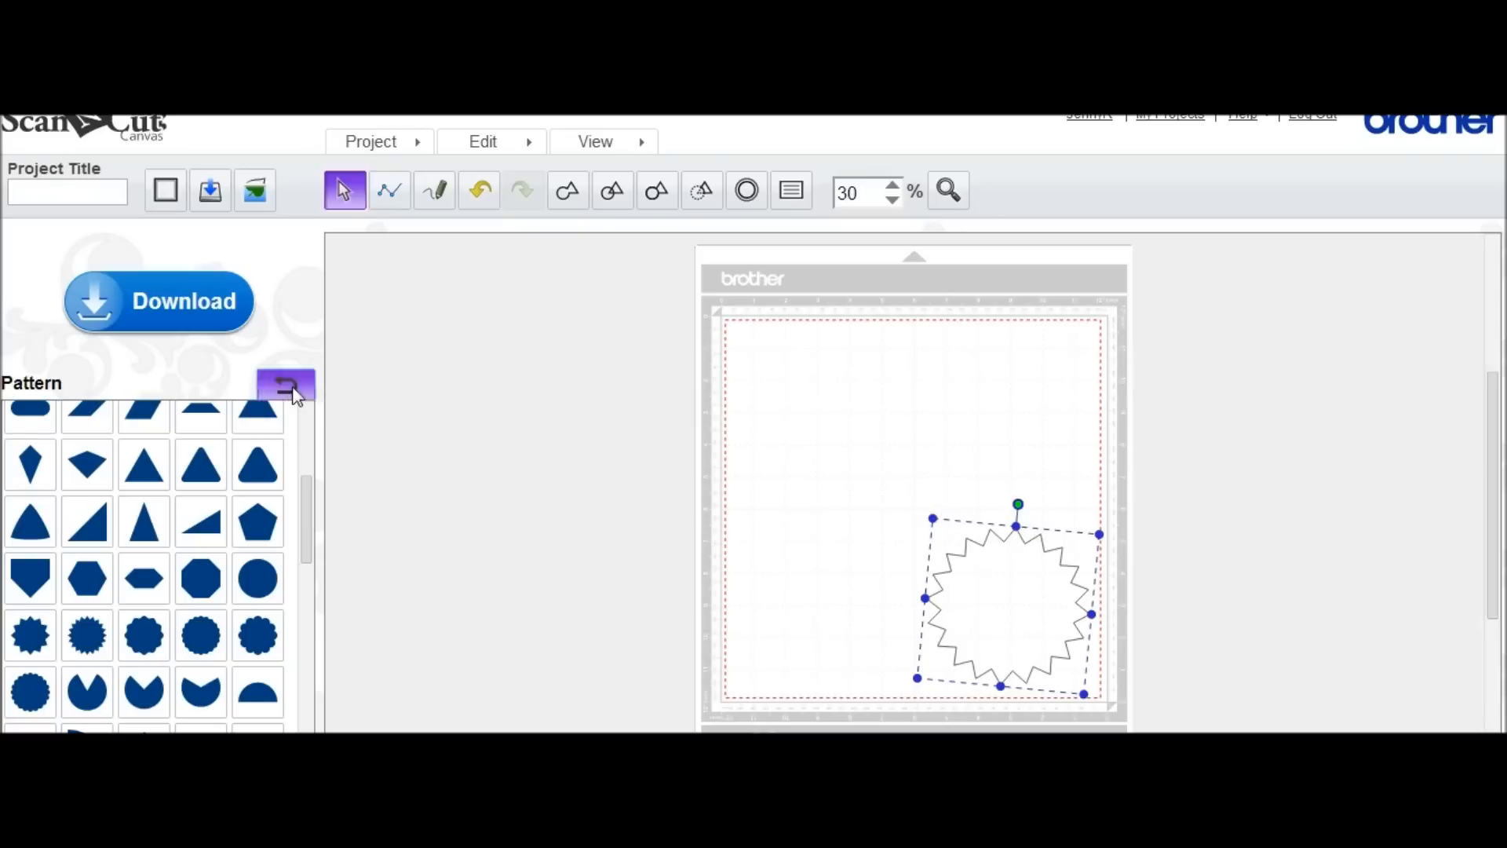
Return to the pattern categories and browse the Border designs
{"action": "left_click", "coordinate": [286, 384]}
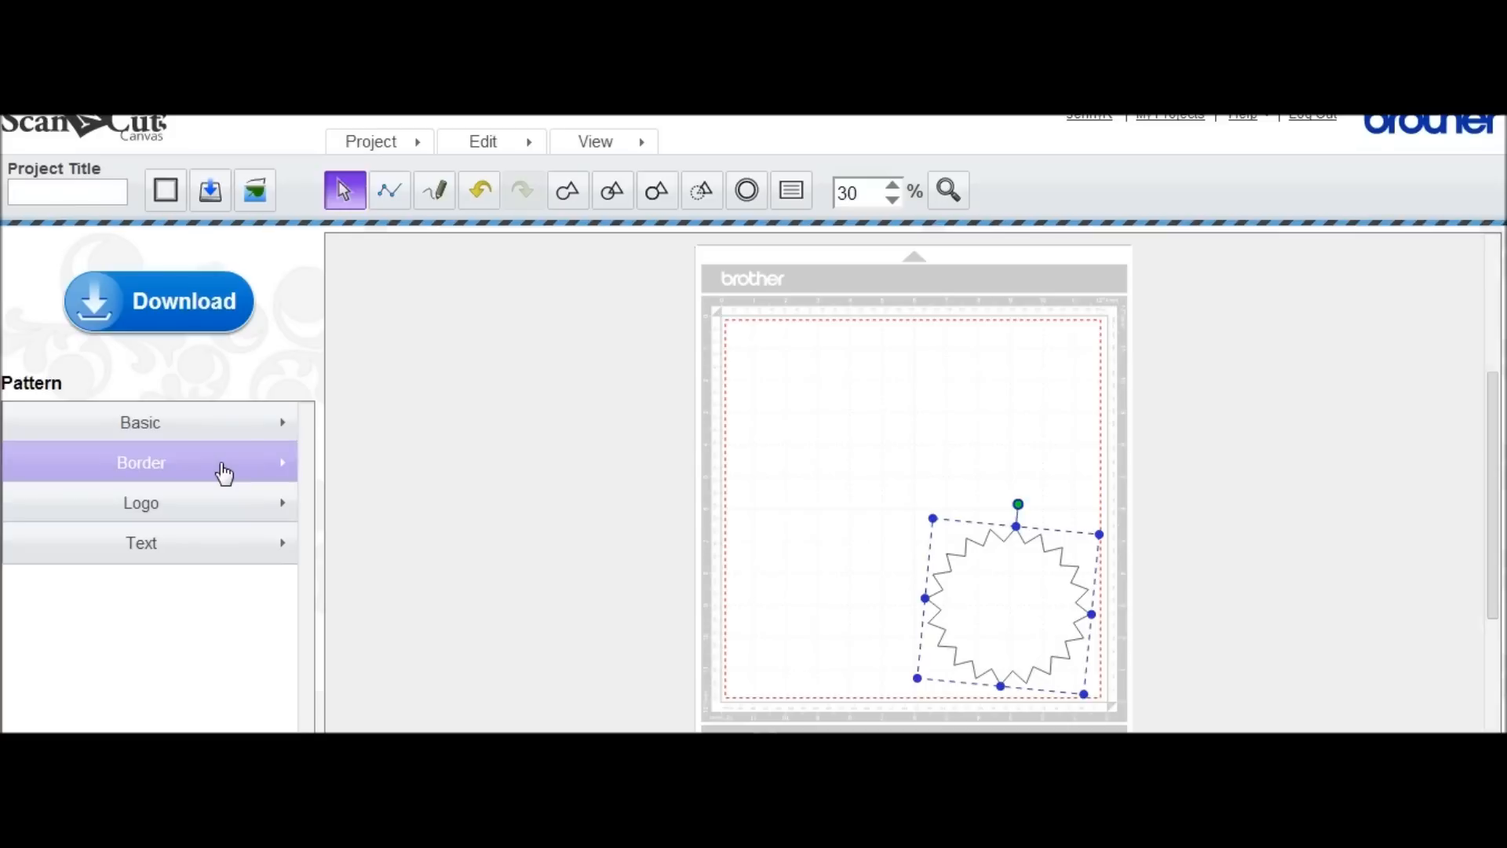
{"action": "left_click", "coordinate": [139, 462]}
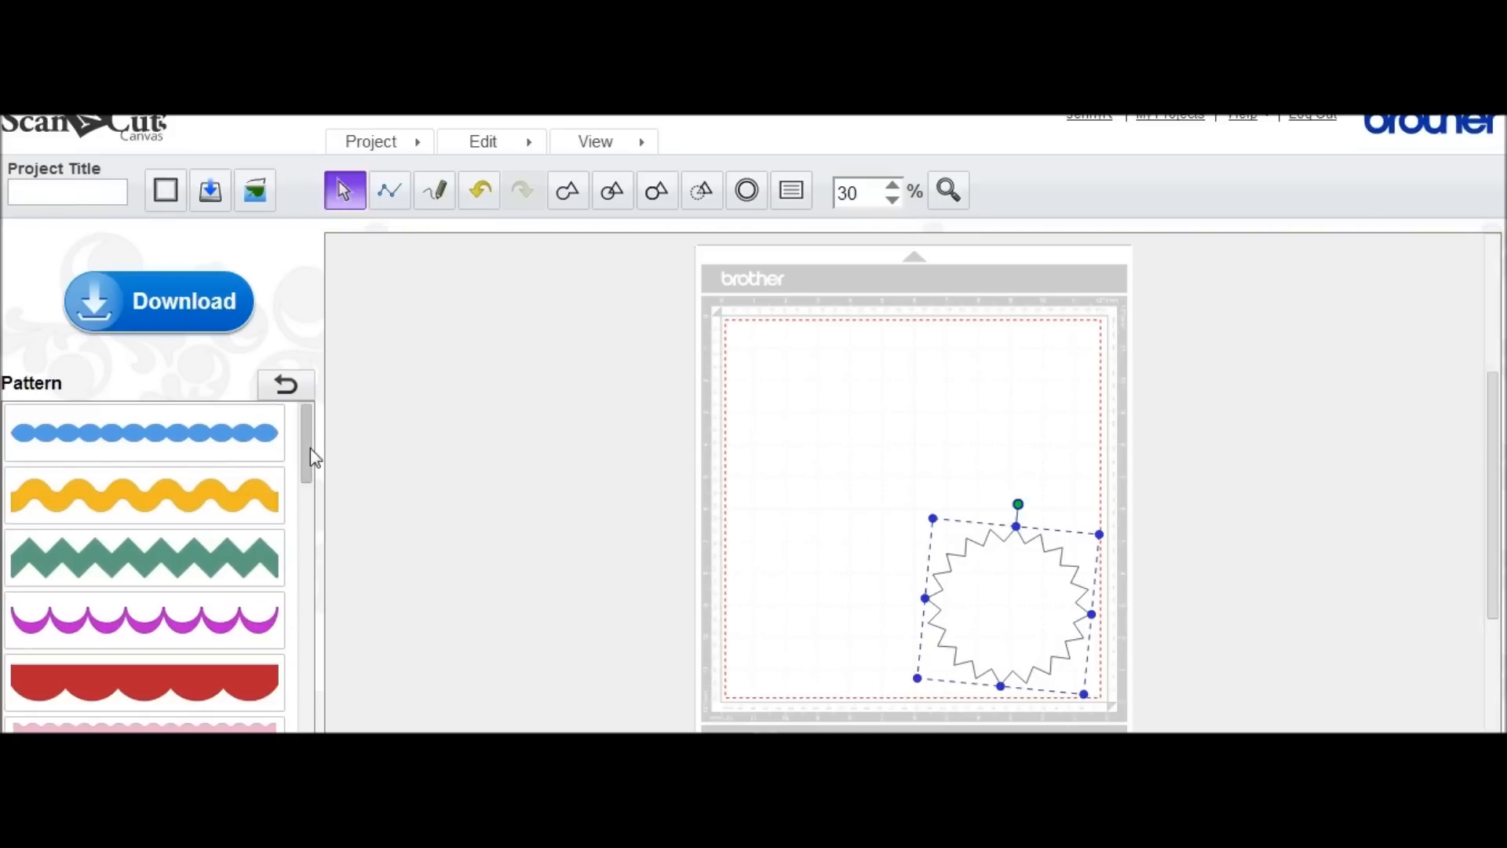
{"action": "scroll", "scroll_direction": "down", "scroll_amount": 3}
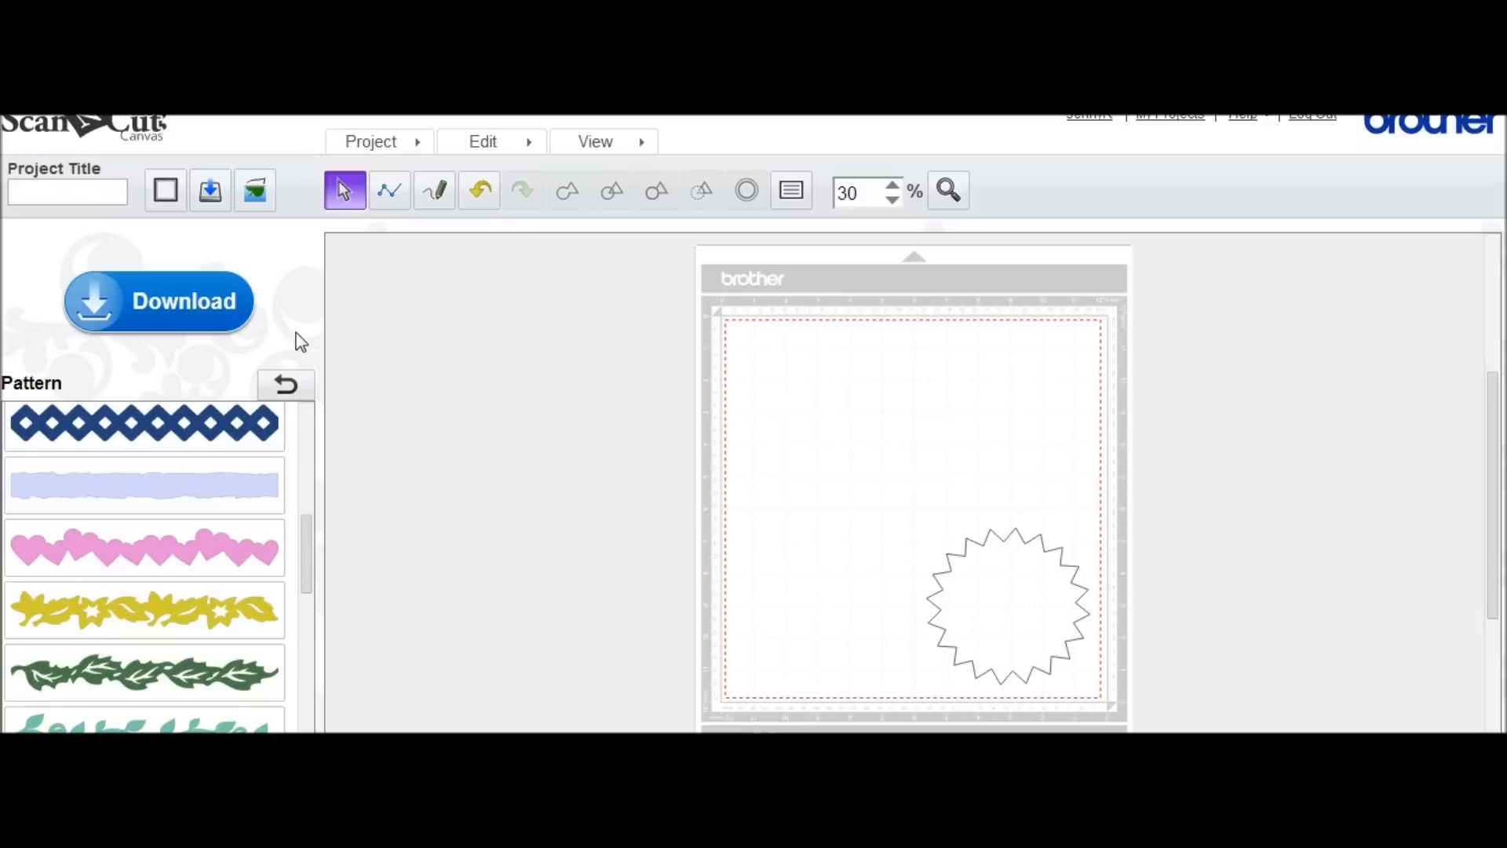
Browse the Logo pattern gallery to find the DAD word design
{"action": "left_click", "coordinate": [286, 384]}
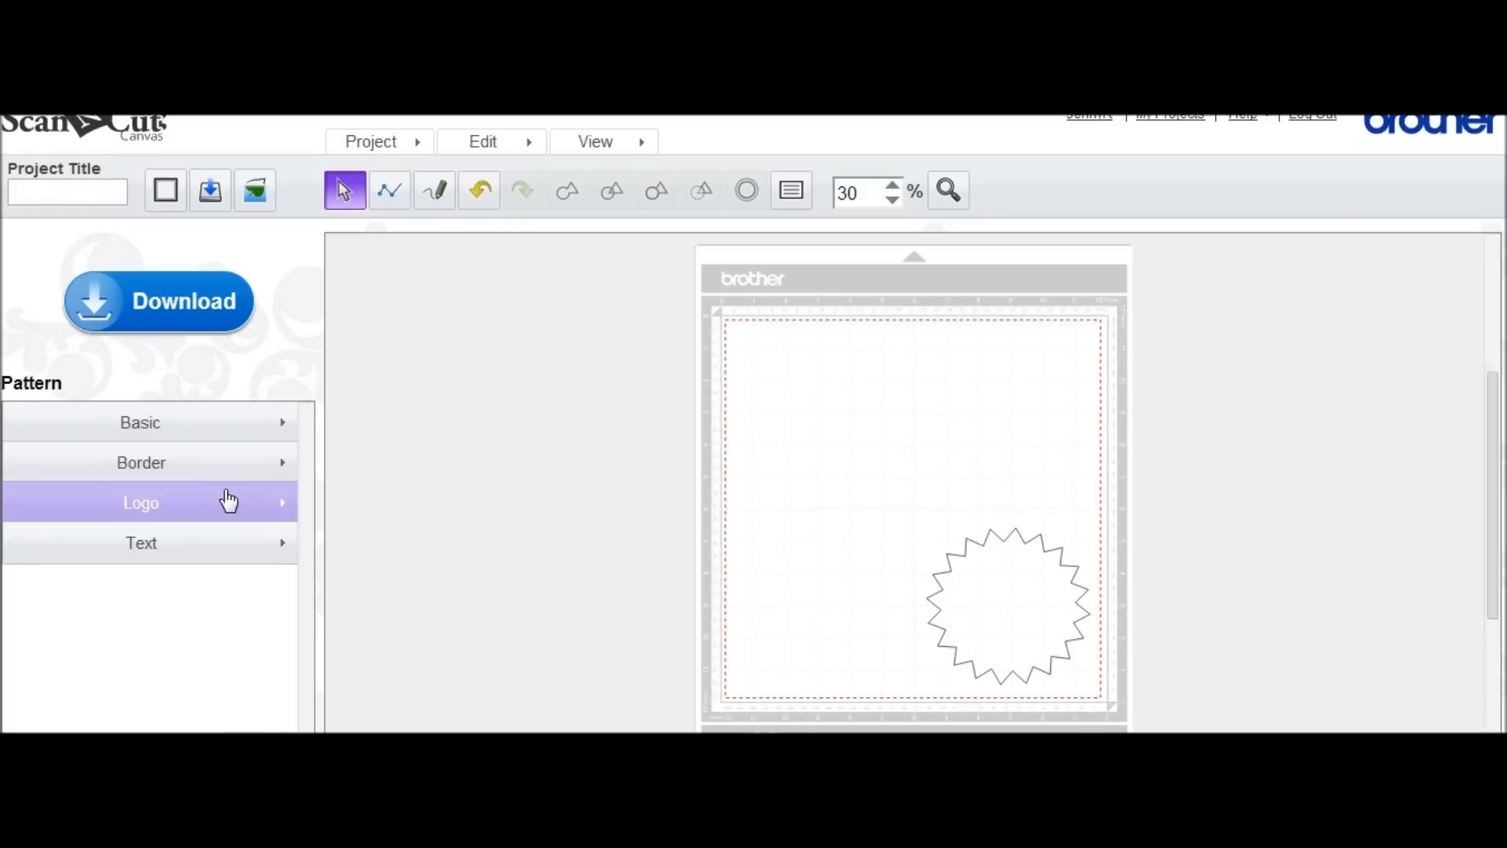
{"action": "mouse_move", "coordinate": [304, 536]}
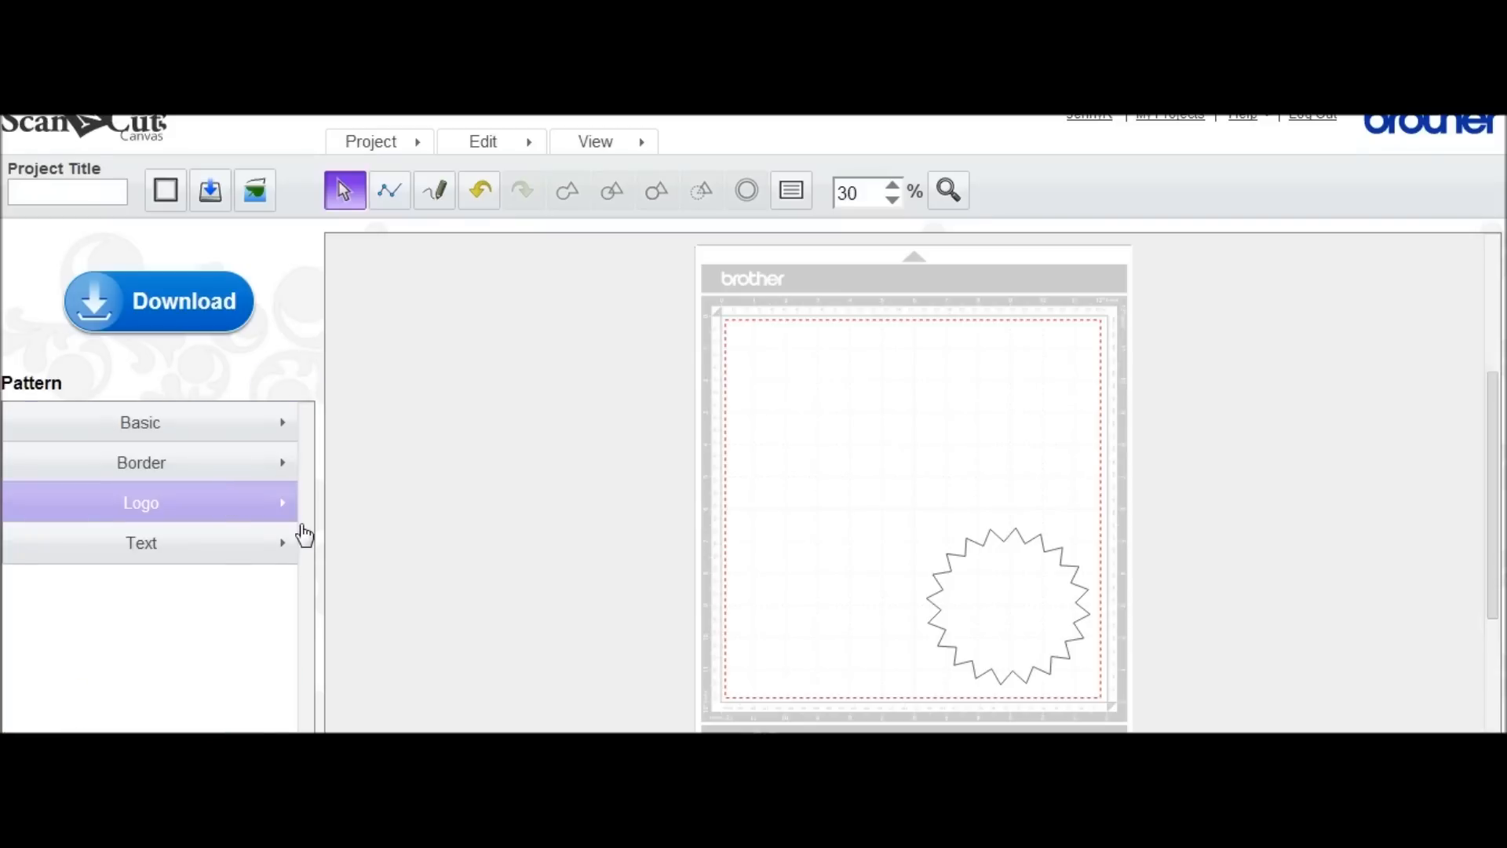
{"action": "left_click", "coordinate": [140, 502]}
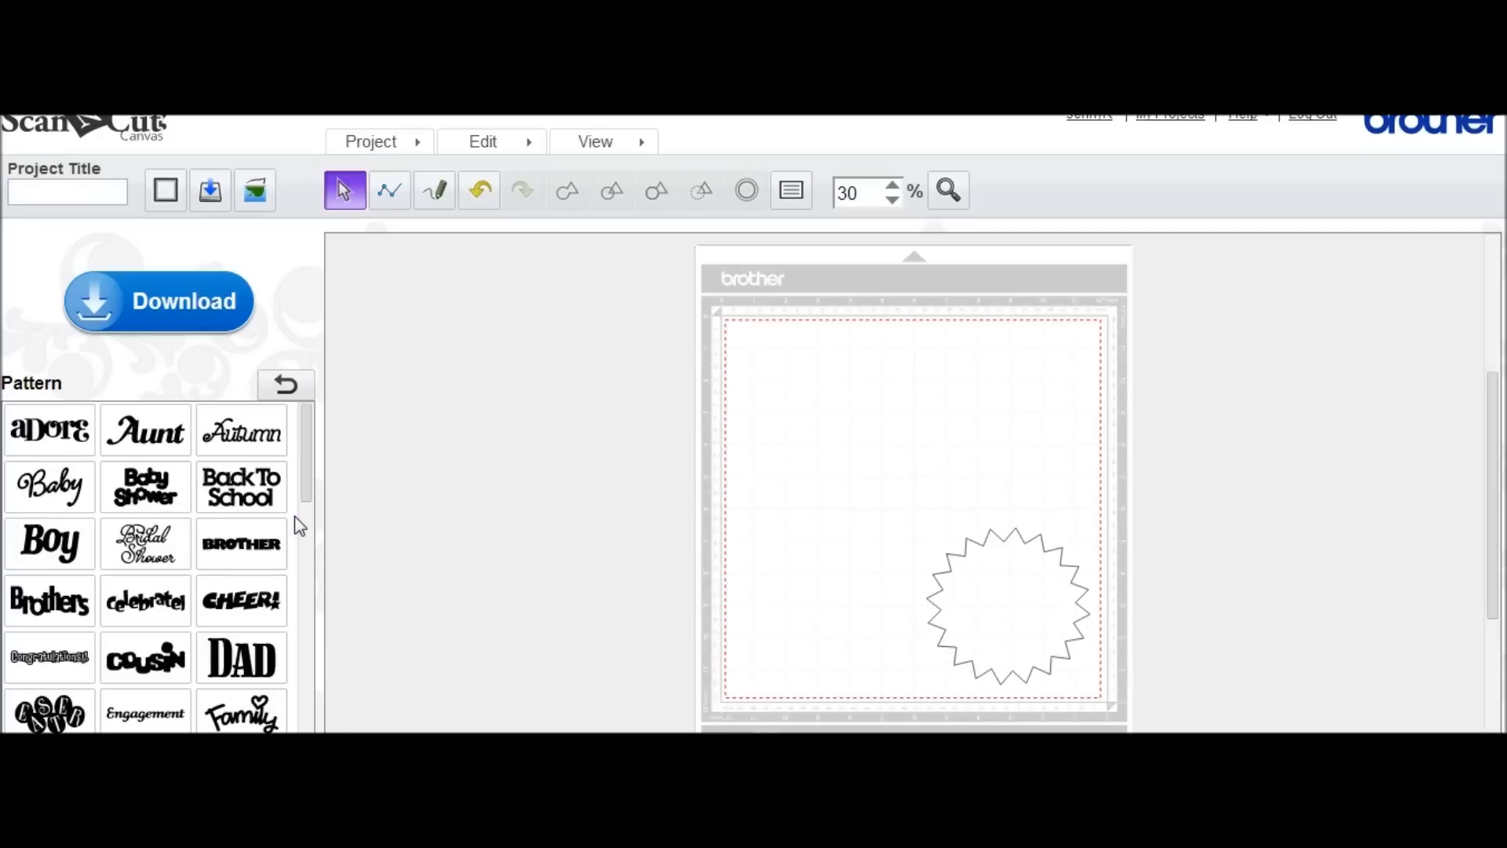
{"action": "scroll", "scroll_direction": "down", "scroll_amount": 3}
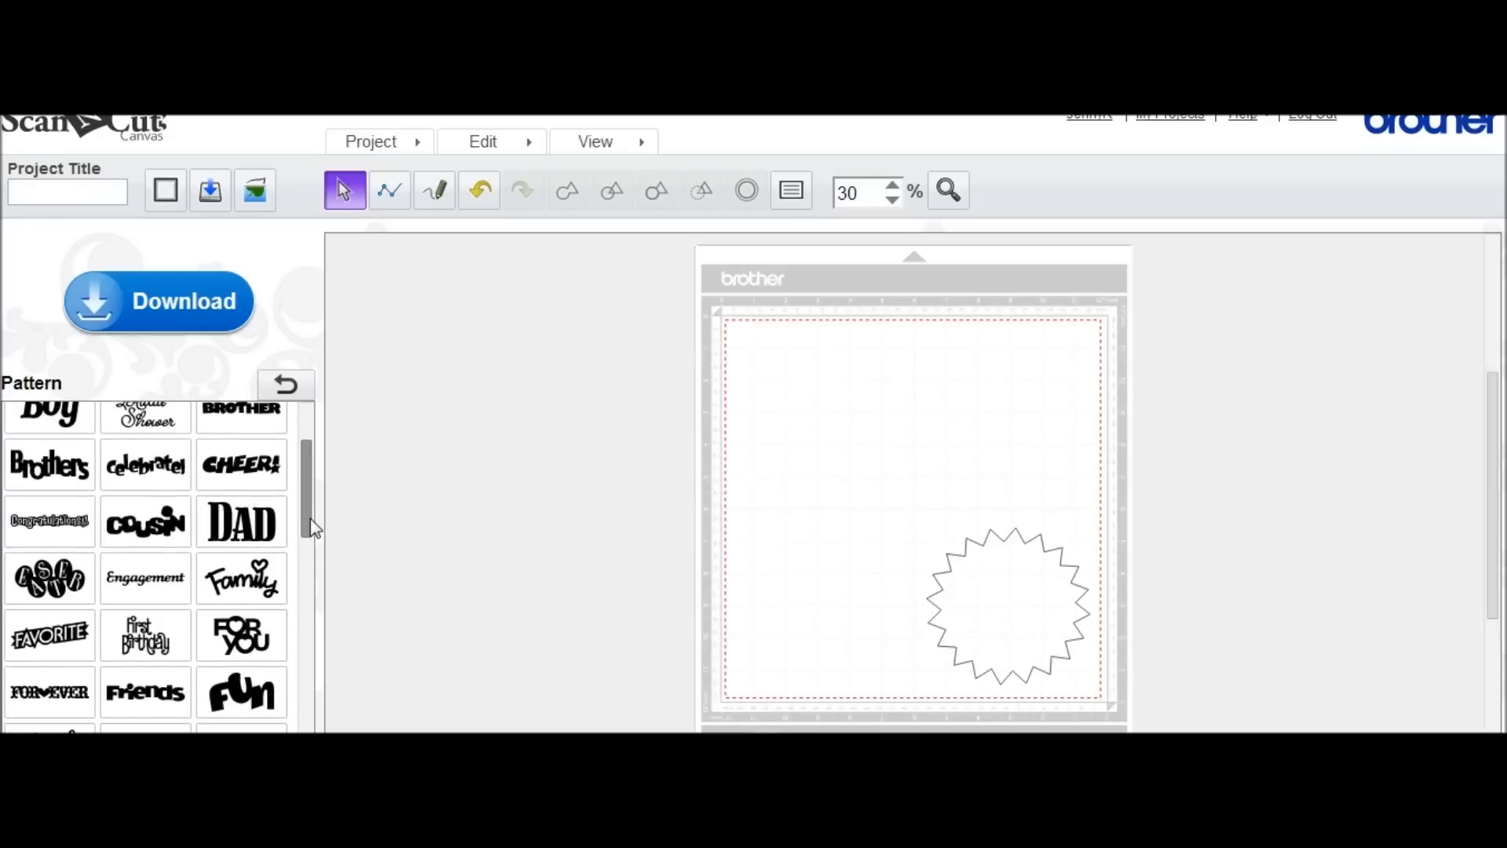
{"action": "scroll", "scroll_direction": "down", "scroll_amount": 3}
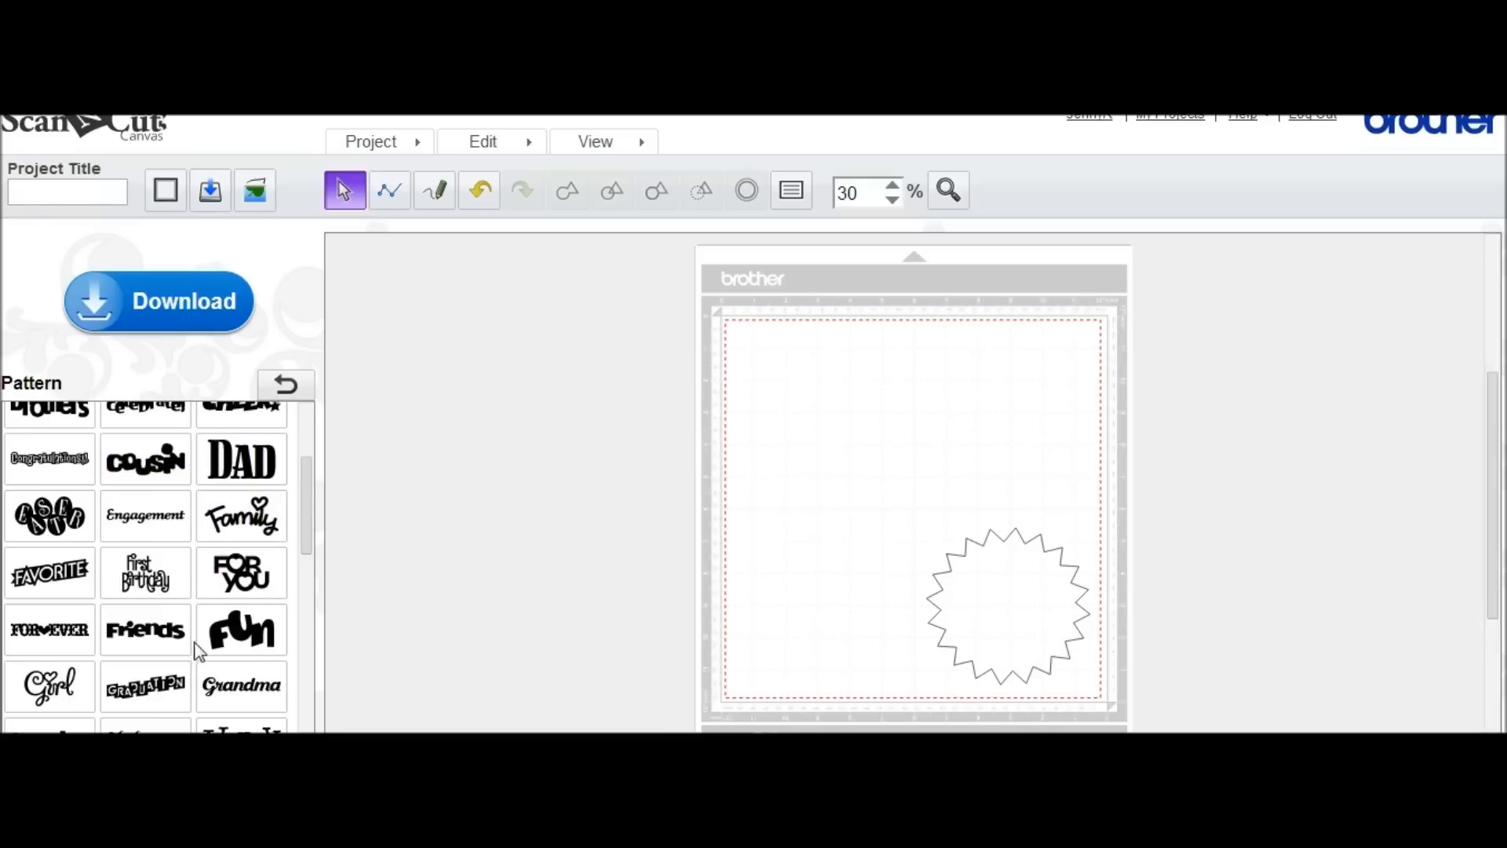
{"action": "scroll", "scroll_direction": "down", "scroll_amount": 3}
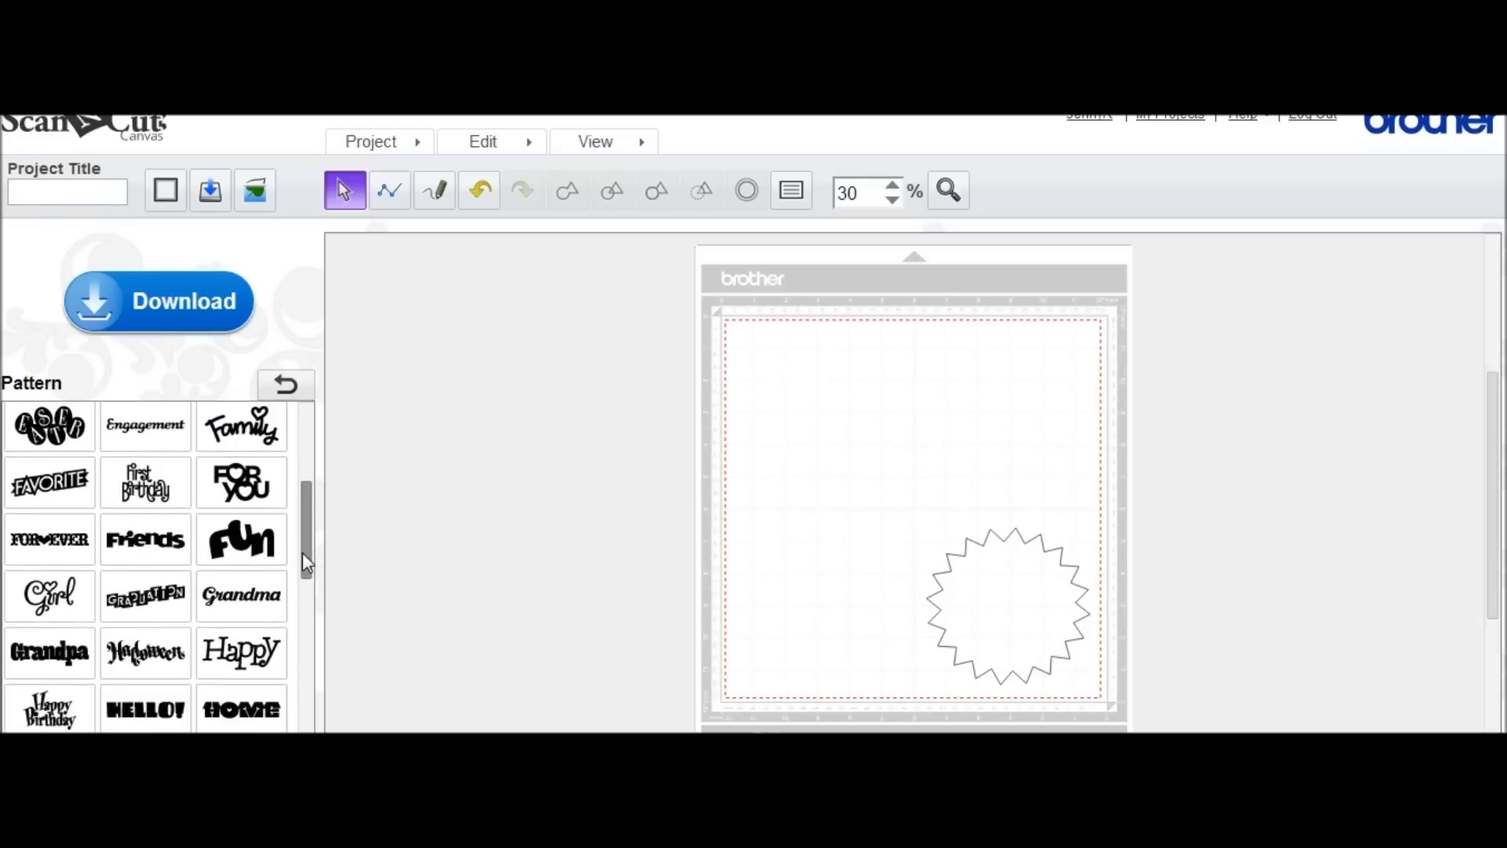
{"action": "scroll", "scroll_direction": "up", "scroll_amount": 3}
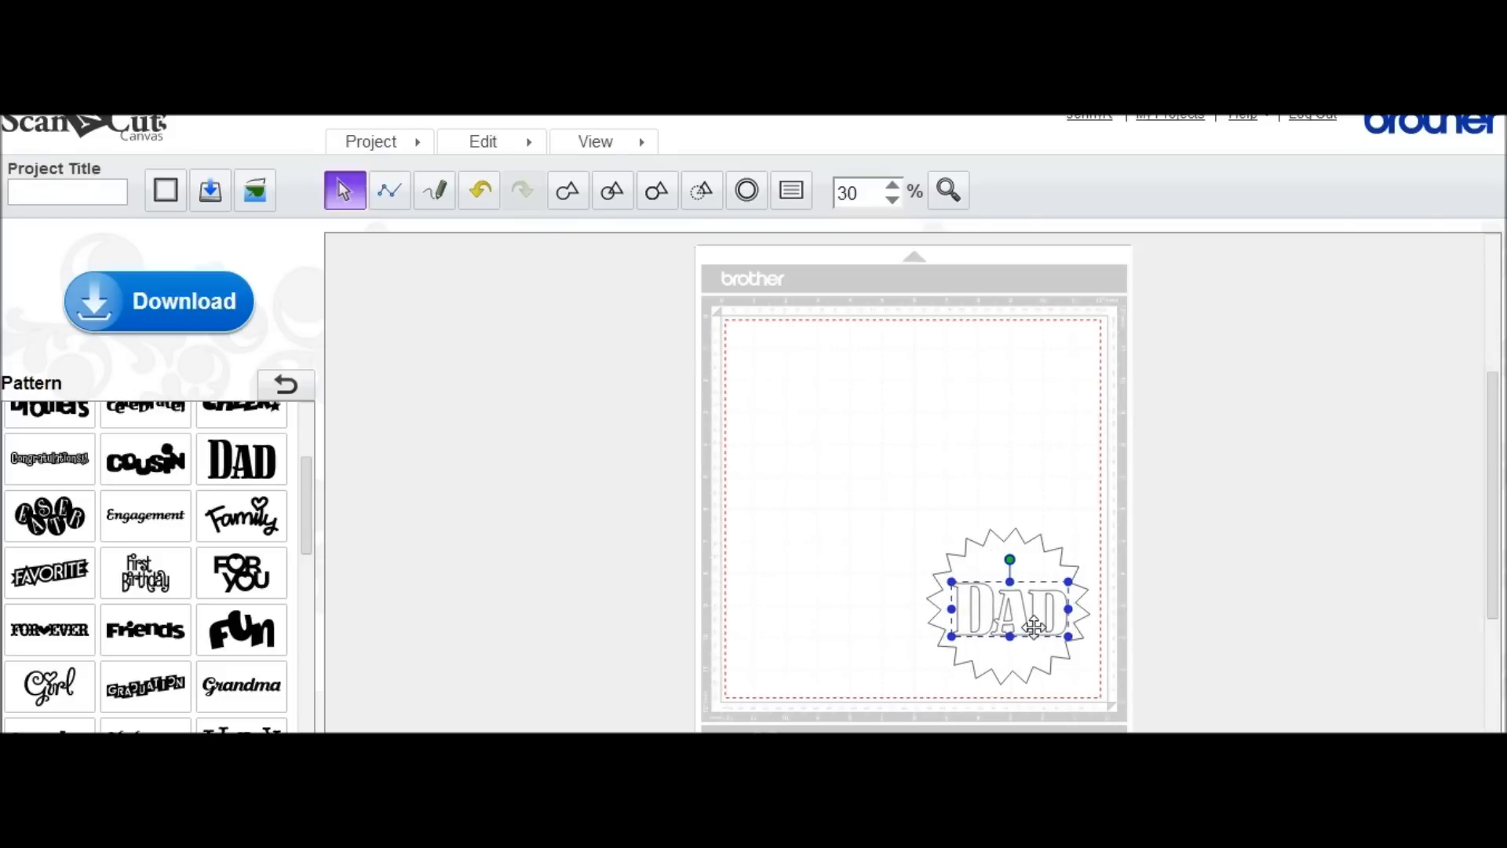
{"action": "mouse_move", "coordinate": [857, 618]}
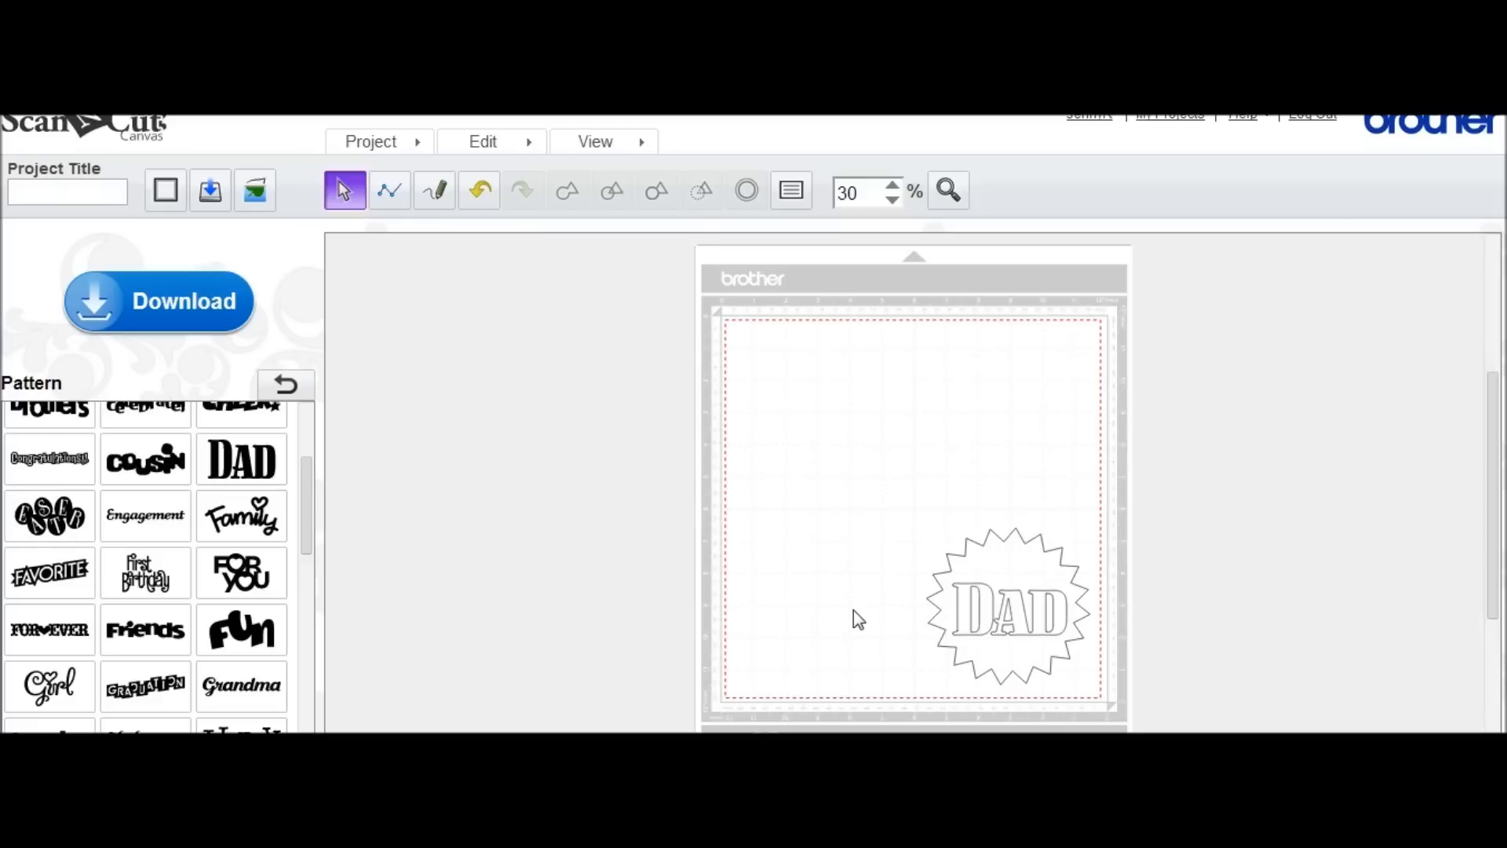
{"action": "mouse_move", "coordinate": [292, 379]}
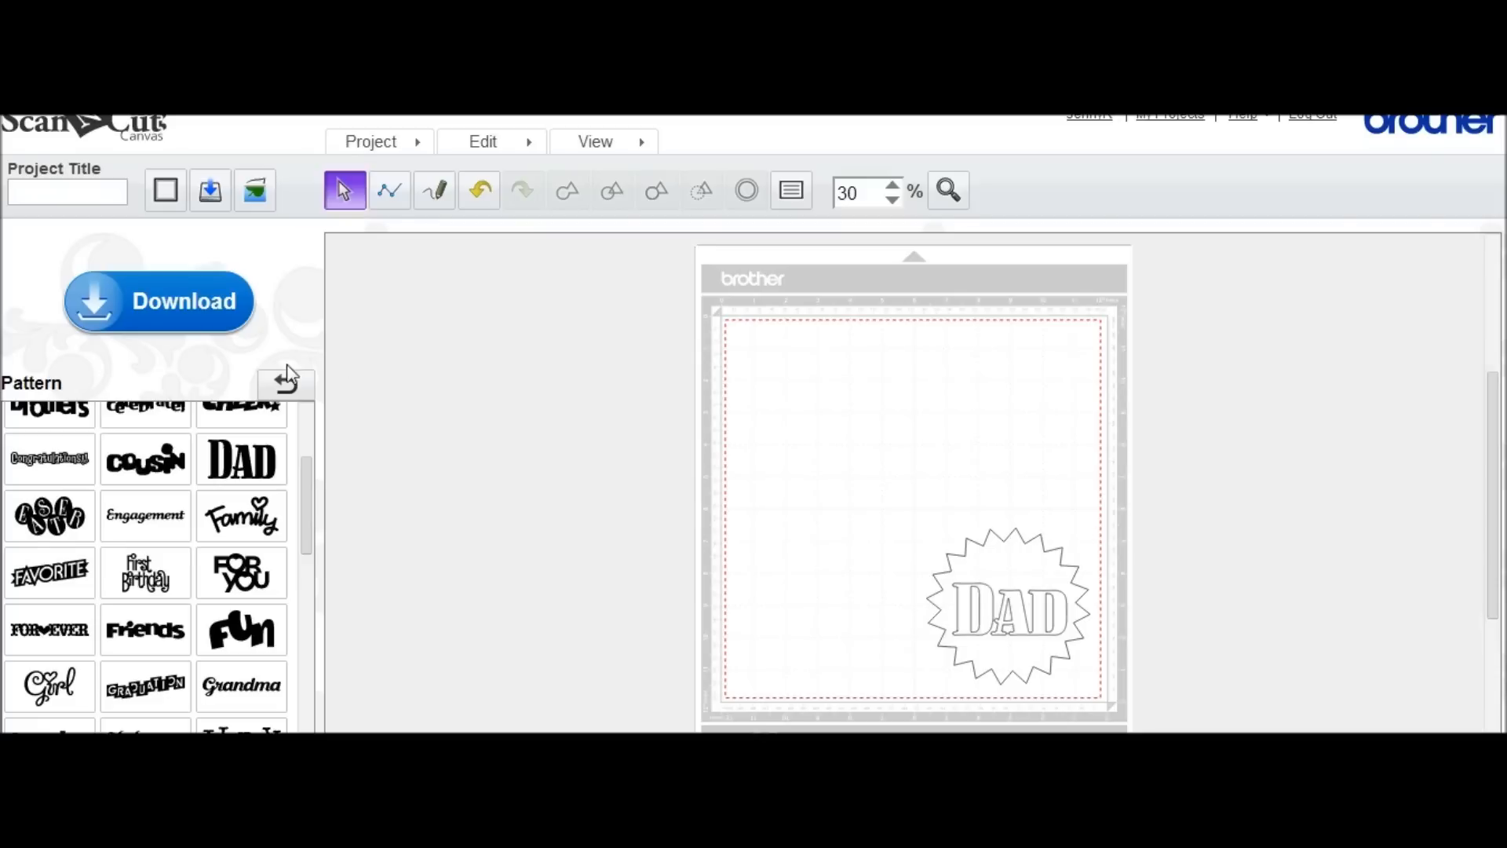
View the Text font samples, then return to the pattern categories
{"action": "left_click", "coordinate": [286, 381]}
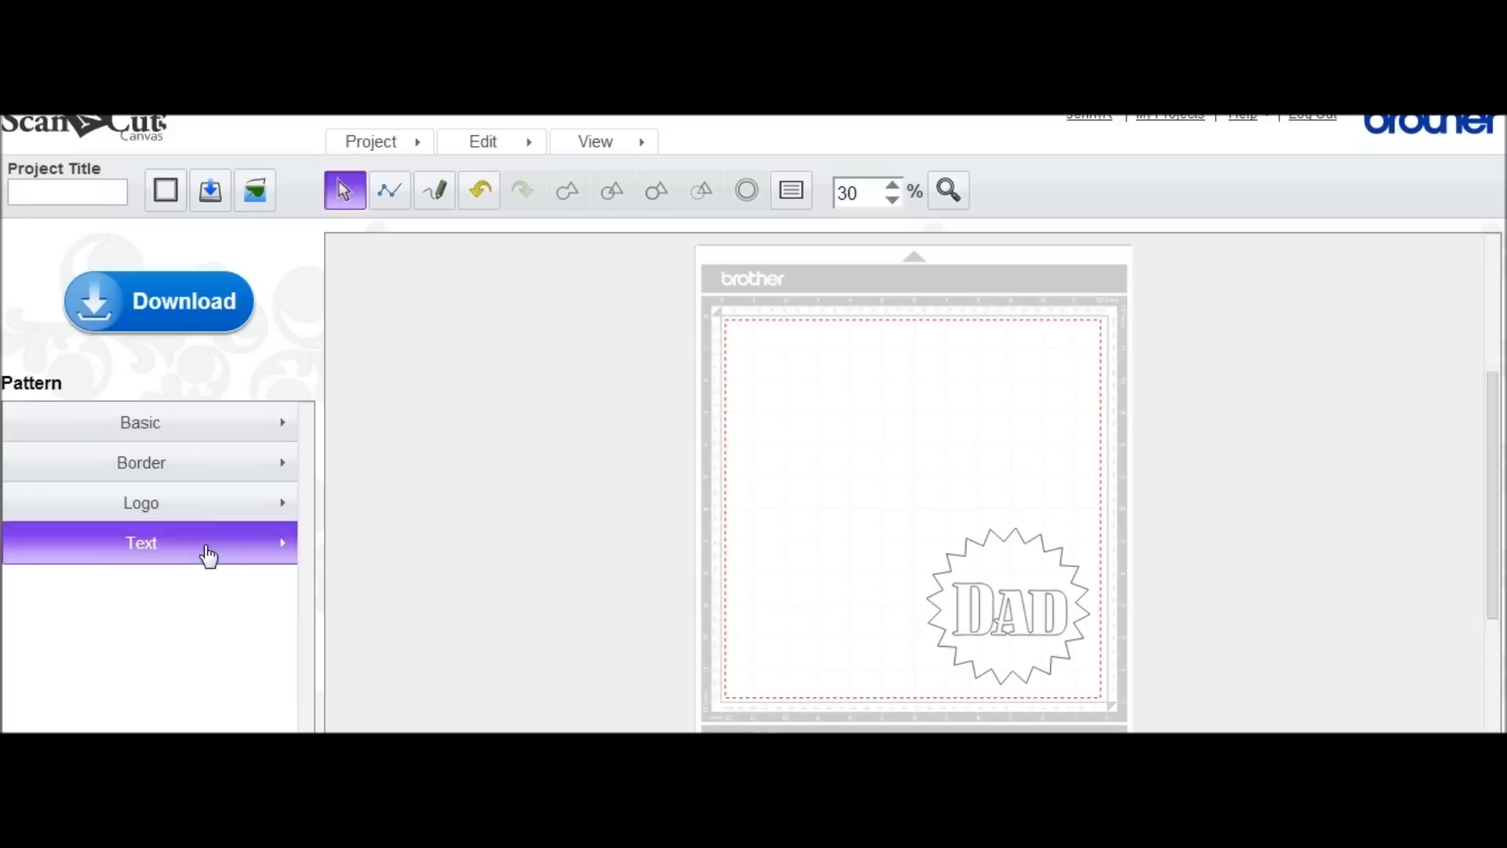
{"action": "left_click", "coordinate": [139, 542]}
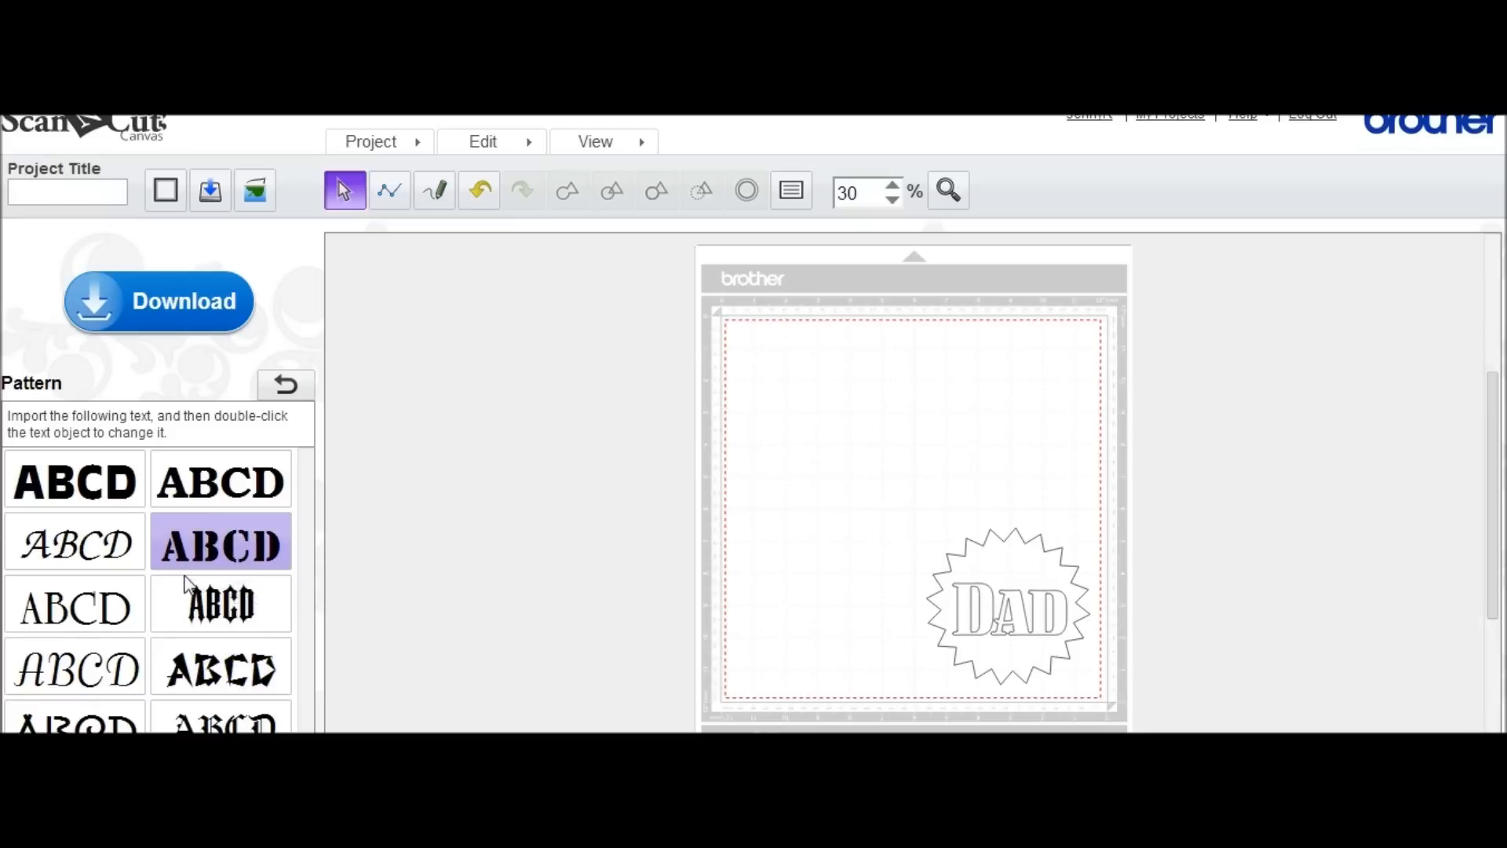
{"action": "left_click", "coordinate": [73, 480]}
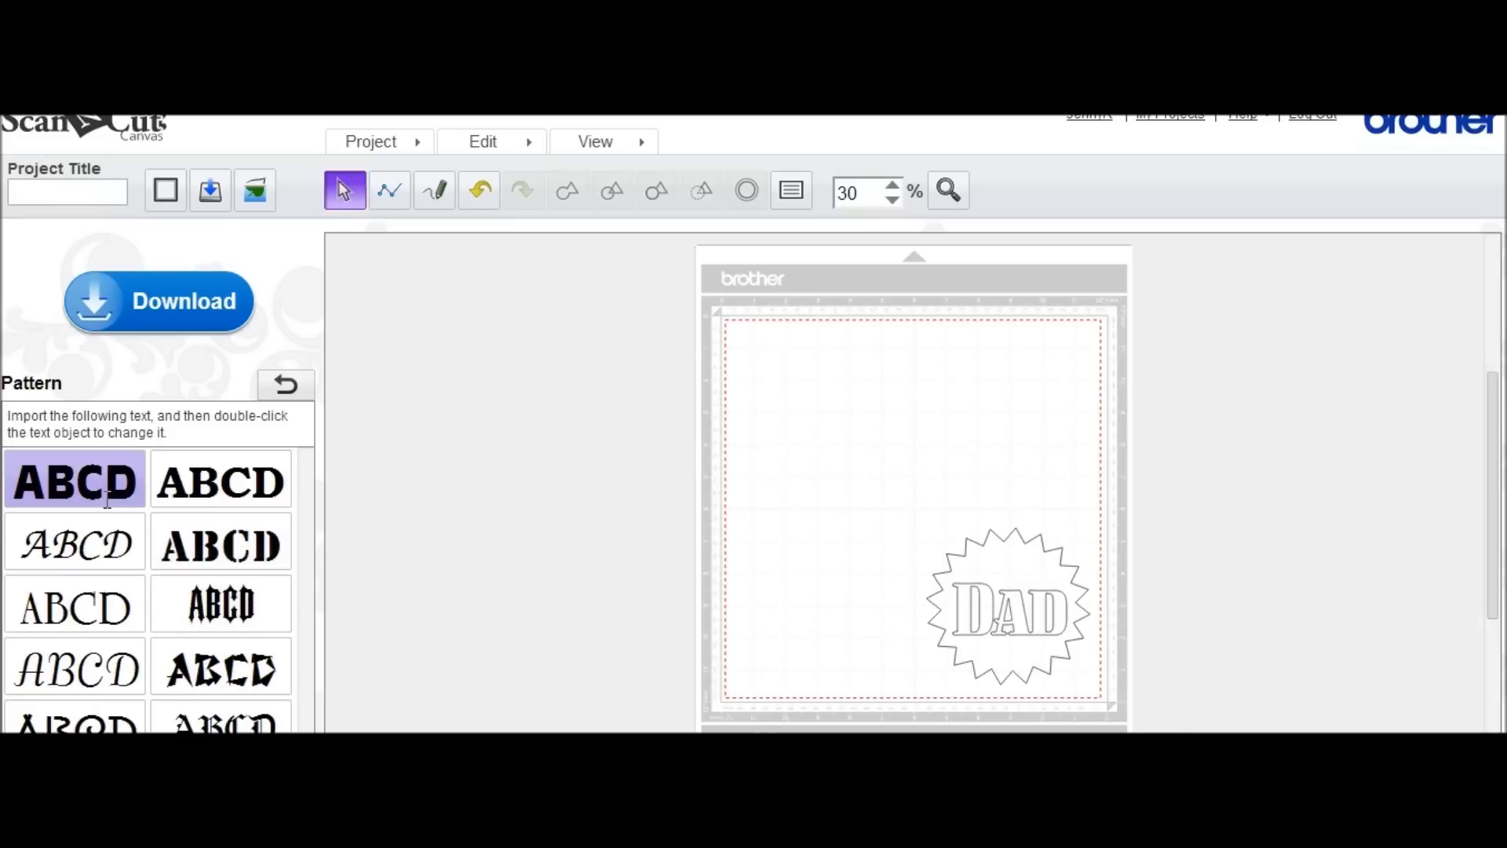
{"action": "left_click", "coordinate": [286, 385]}
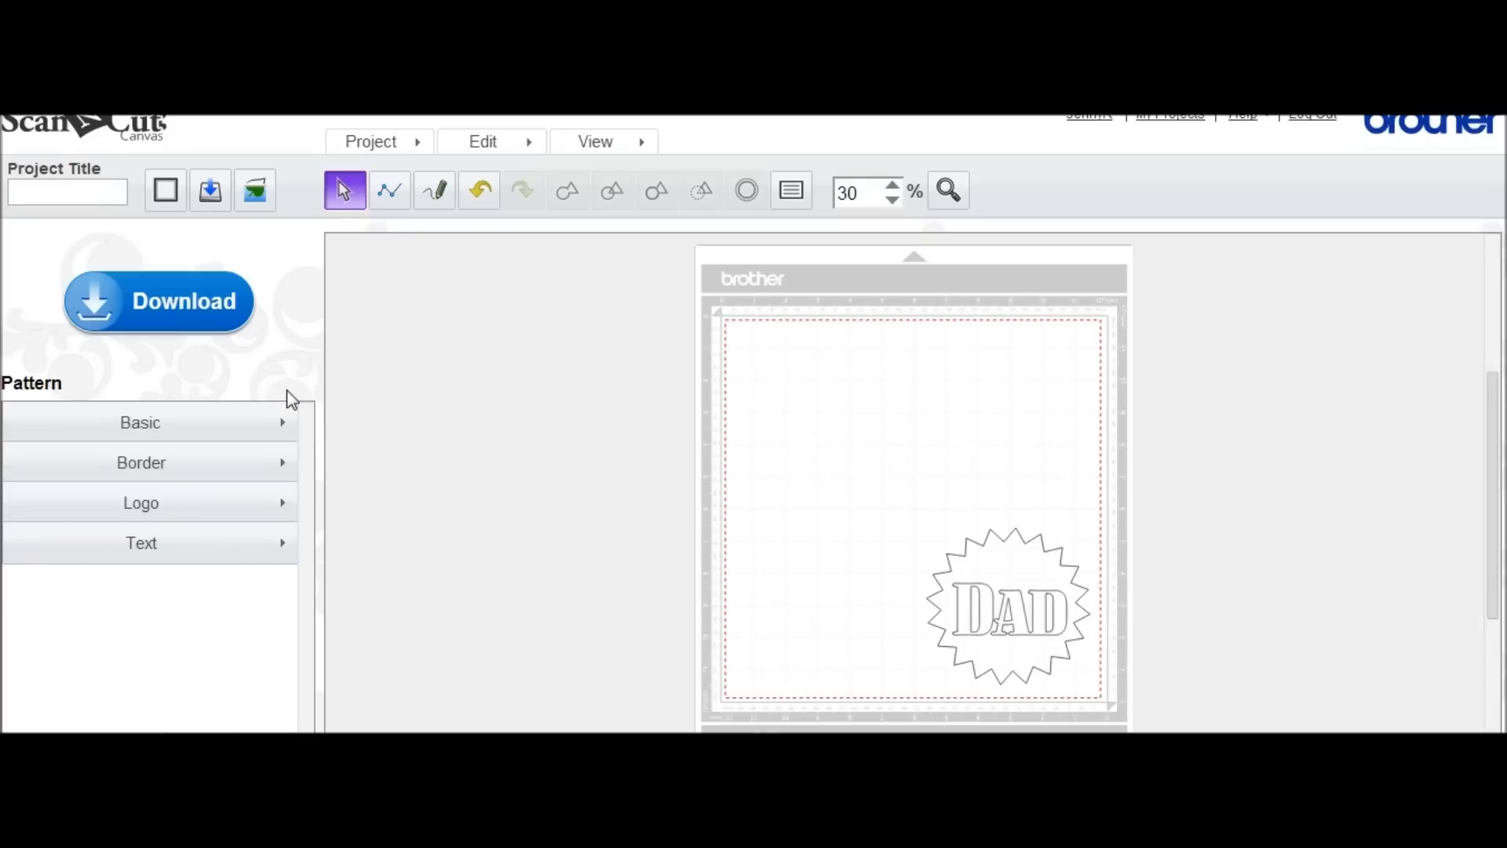
{"action": "mouse_move", "coordinate": [661, 375]}
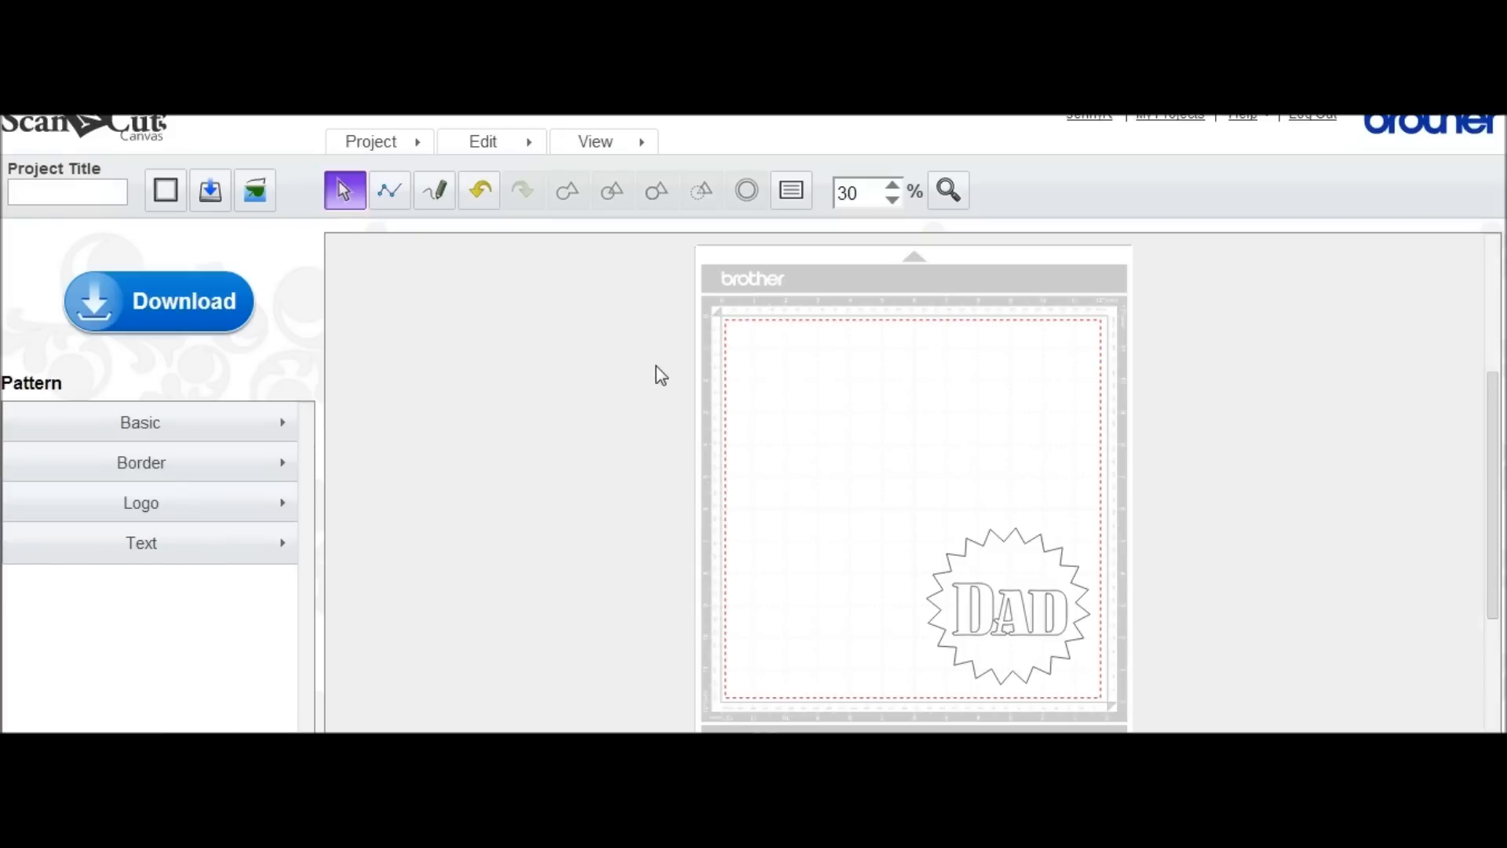
Load emmetminfig.jpg into Image Tracing
{"action": "left_click", "coordinate": [254, 190]}
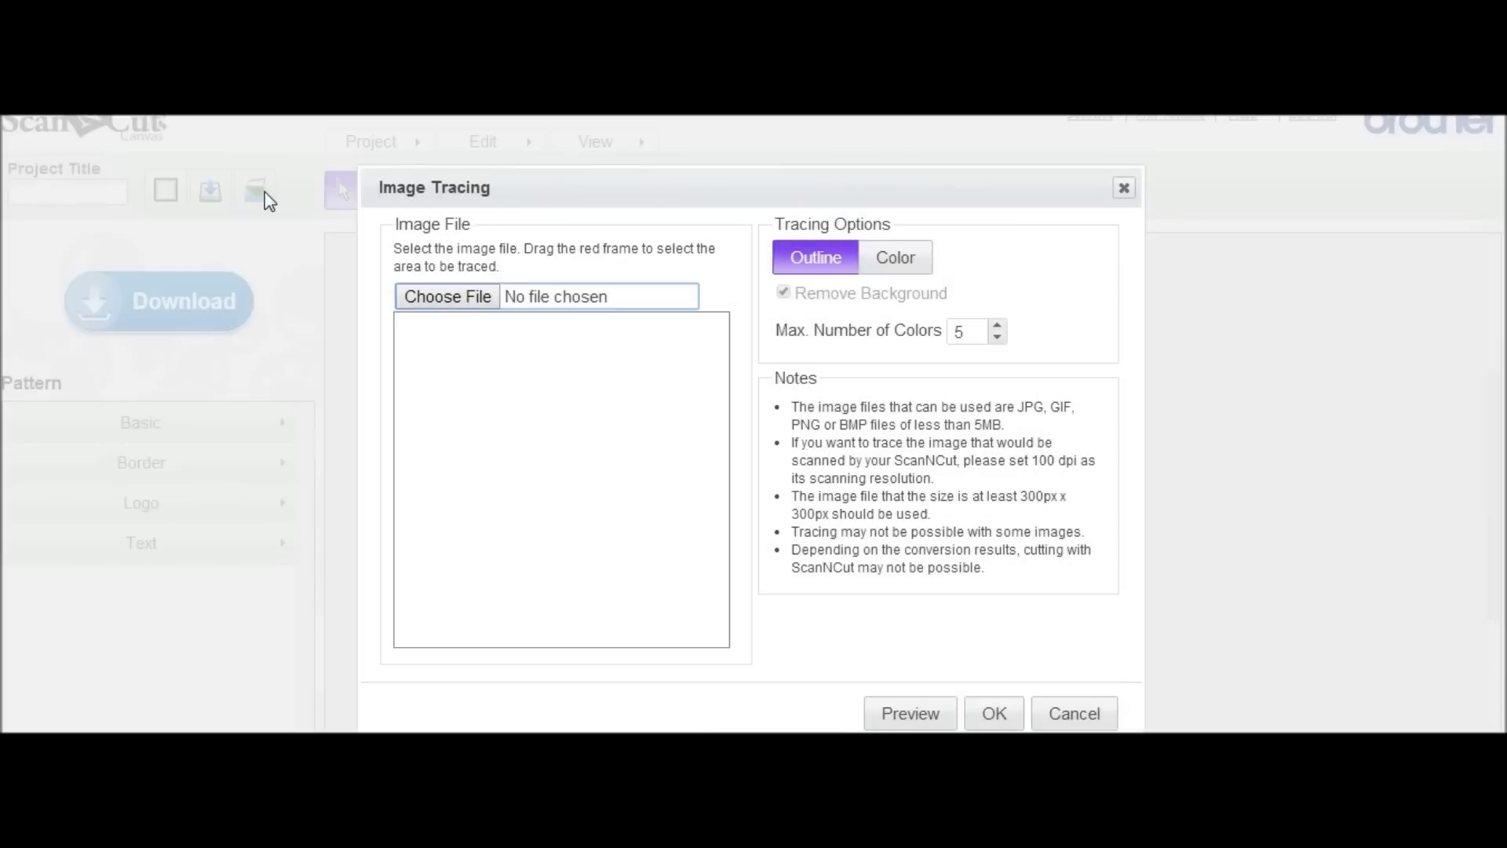
{"action": "mouse_move", "coordinate": [586, 380]}
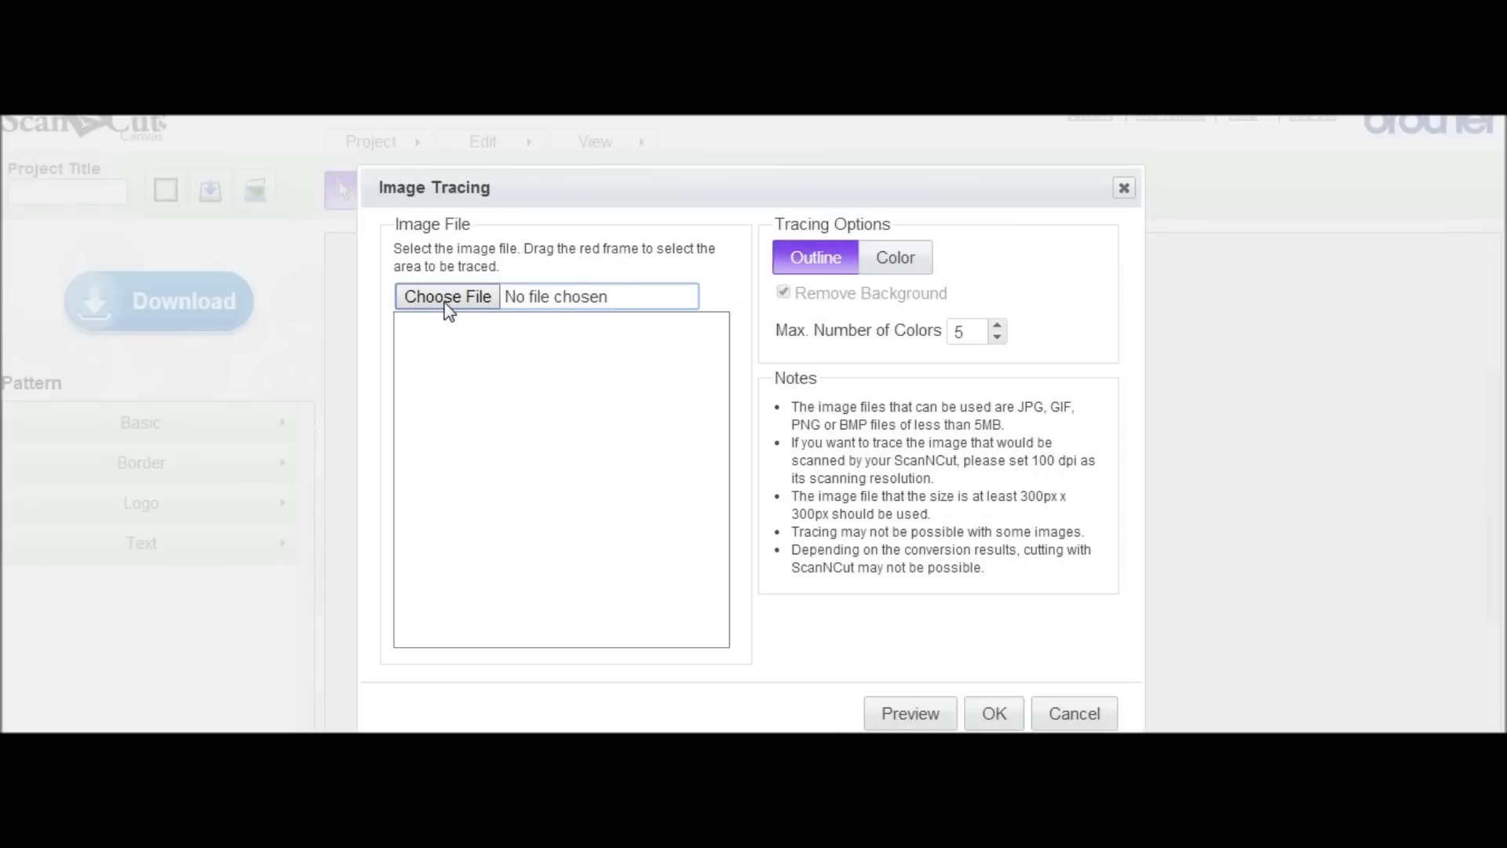
{"action": "mouse_move", "coordinate": [396, 191]}
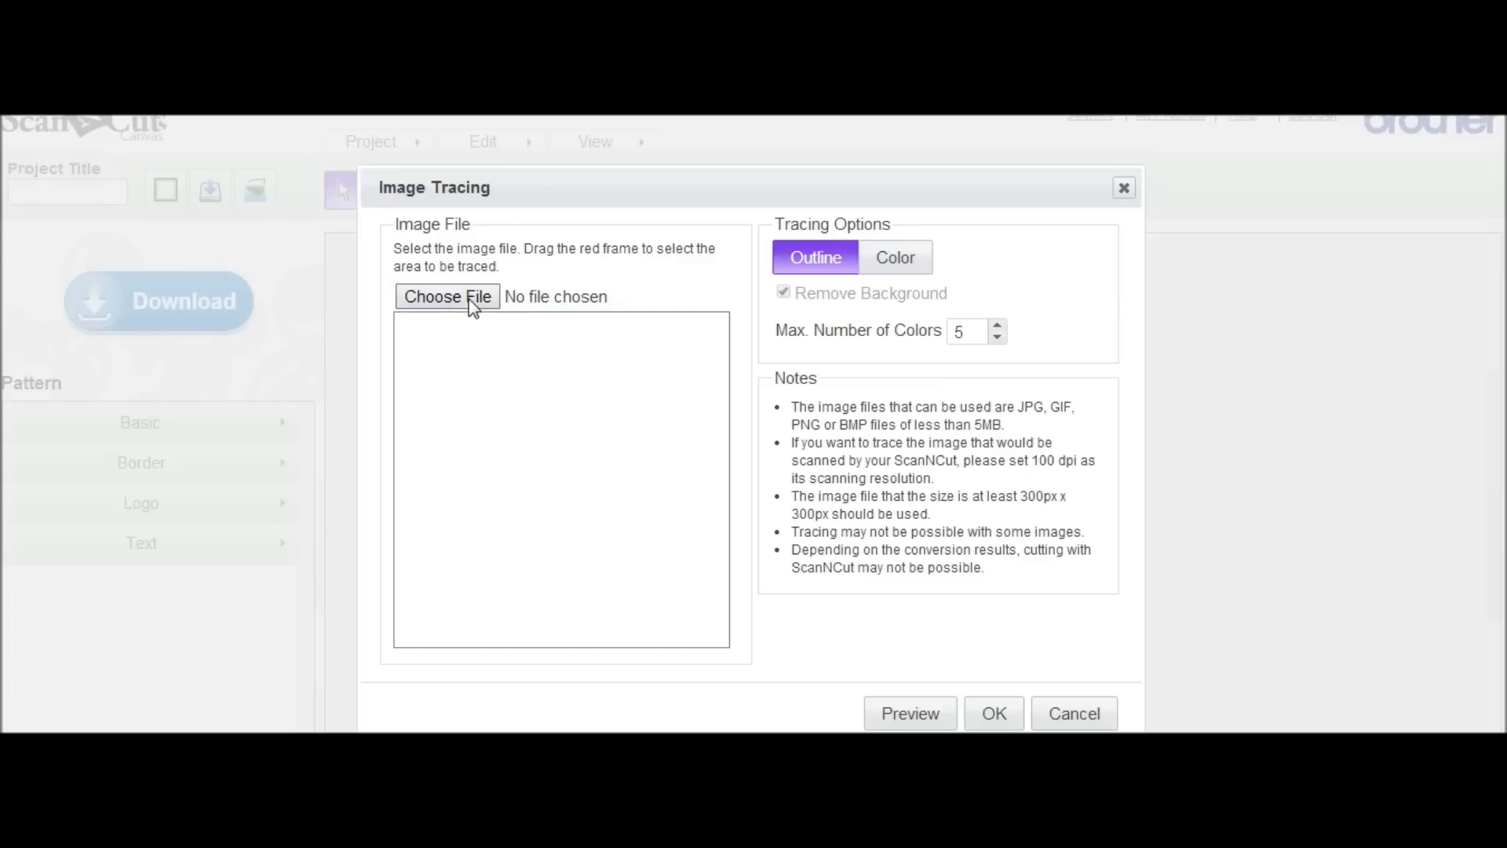
{"action": "left_click", "coordinate": [446, 297]}
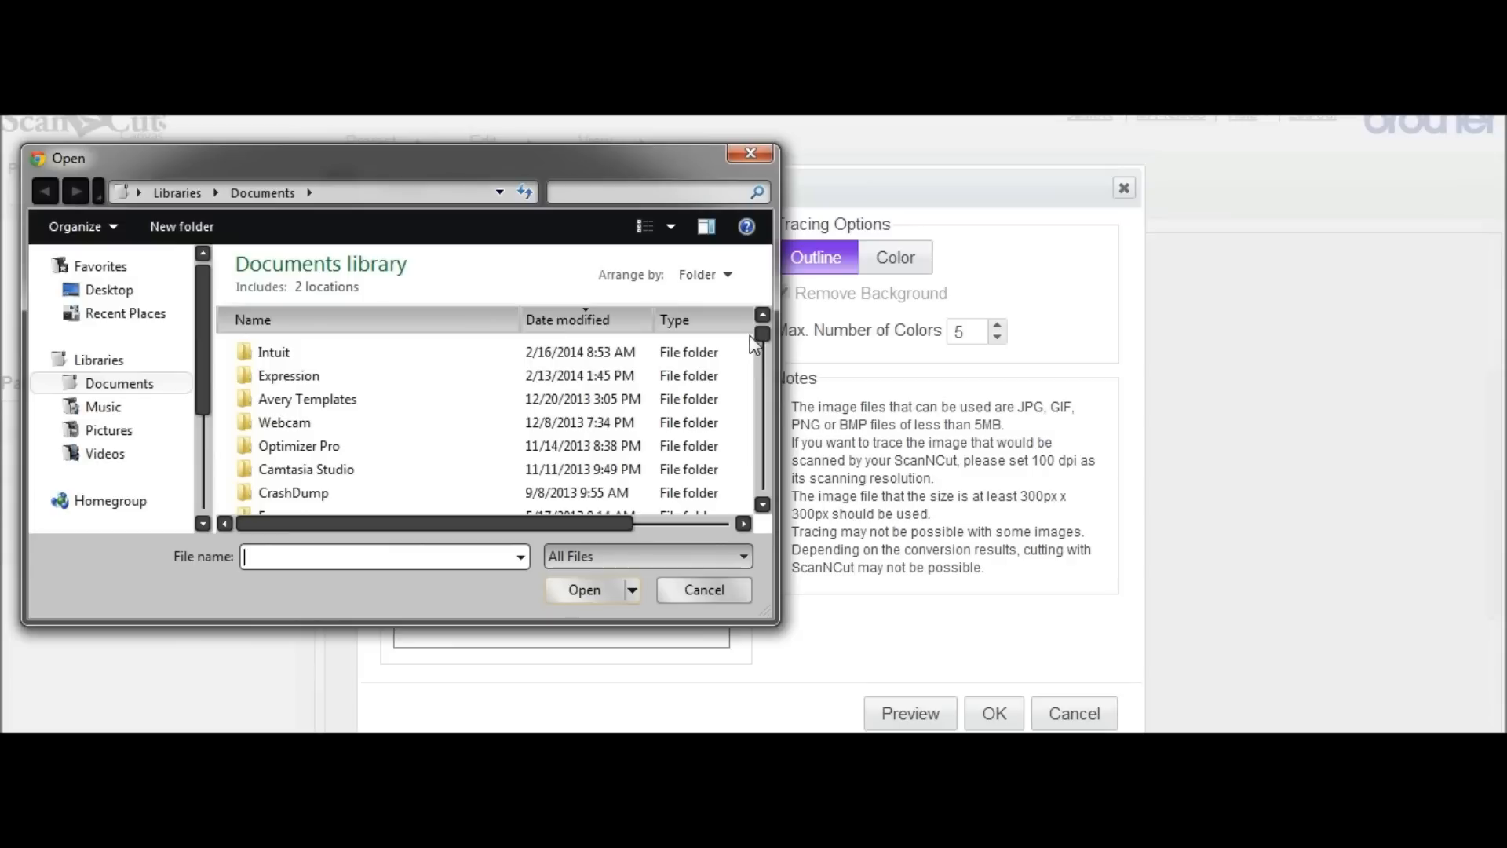
{"action": "scroll", "scroll_direction": "down", "scroll_amount": 3}
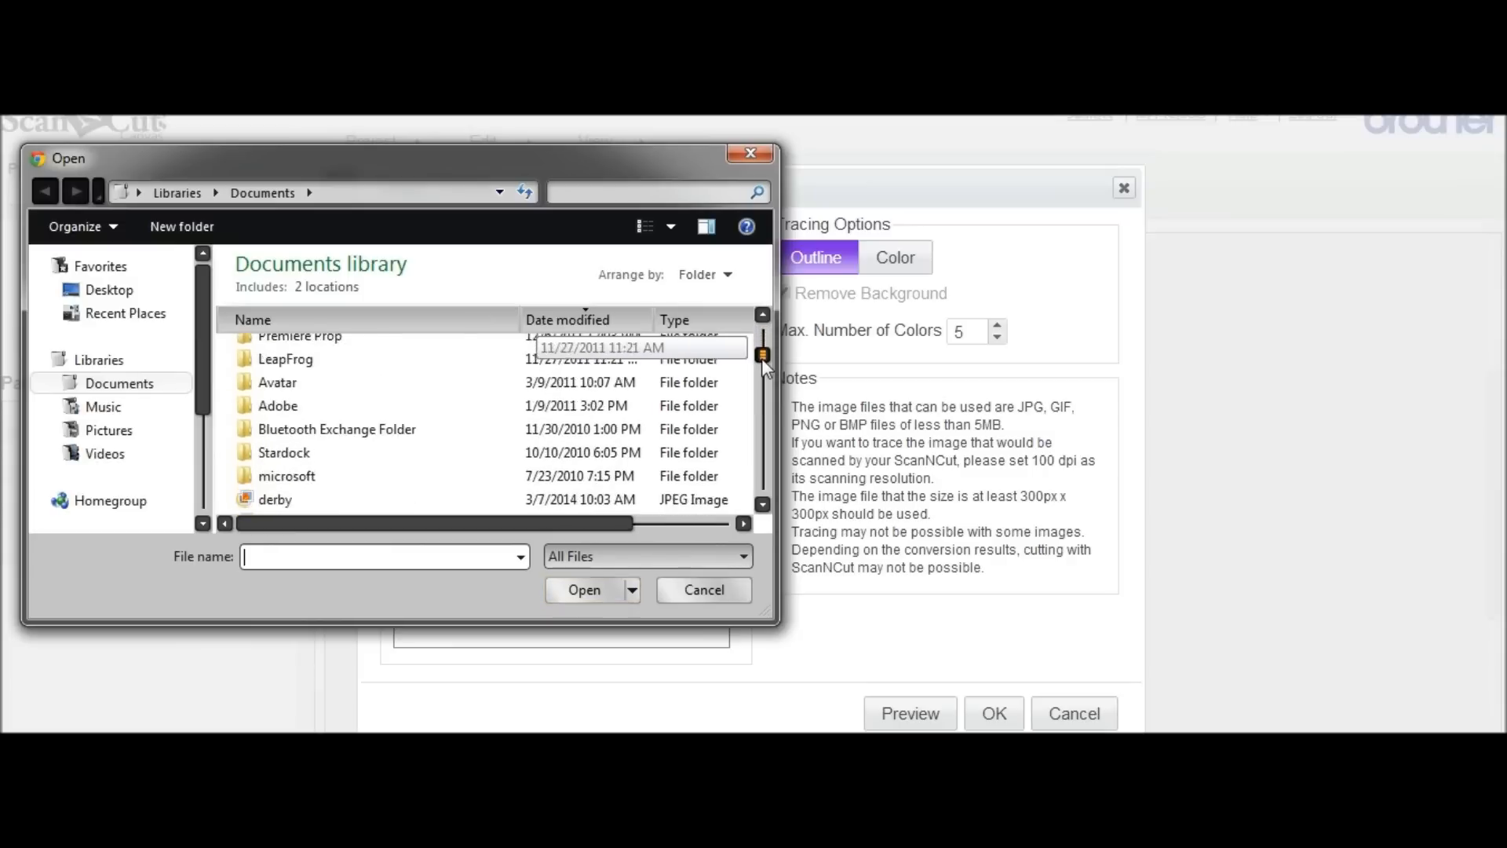
{"action": "scroll", "scroll_direction": "down", "scroll_amount": 3}
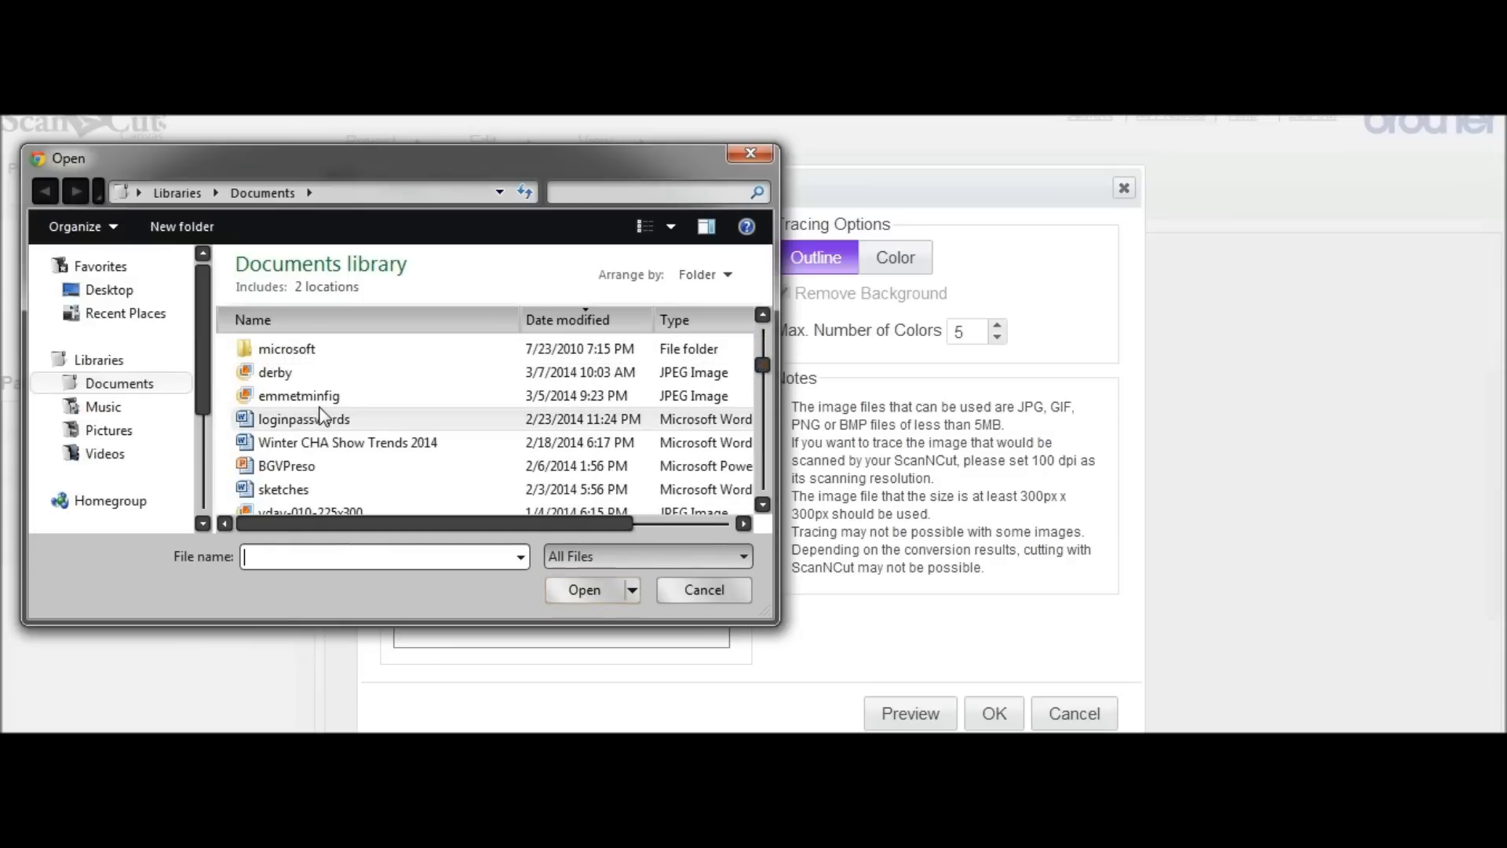
{"action": "left_click", "coordinate": [298, 396]}
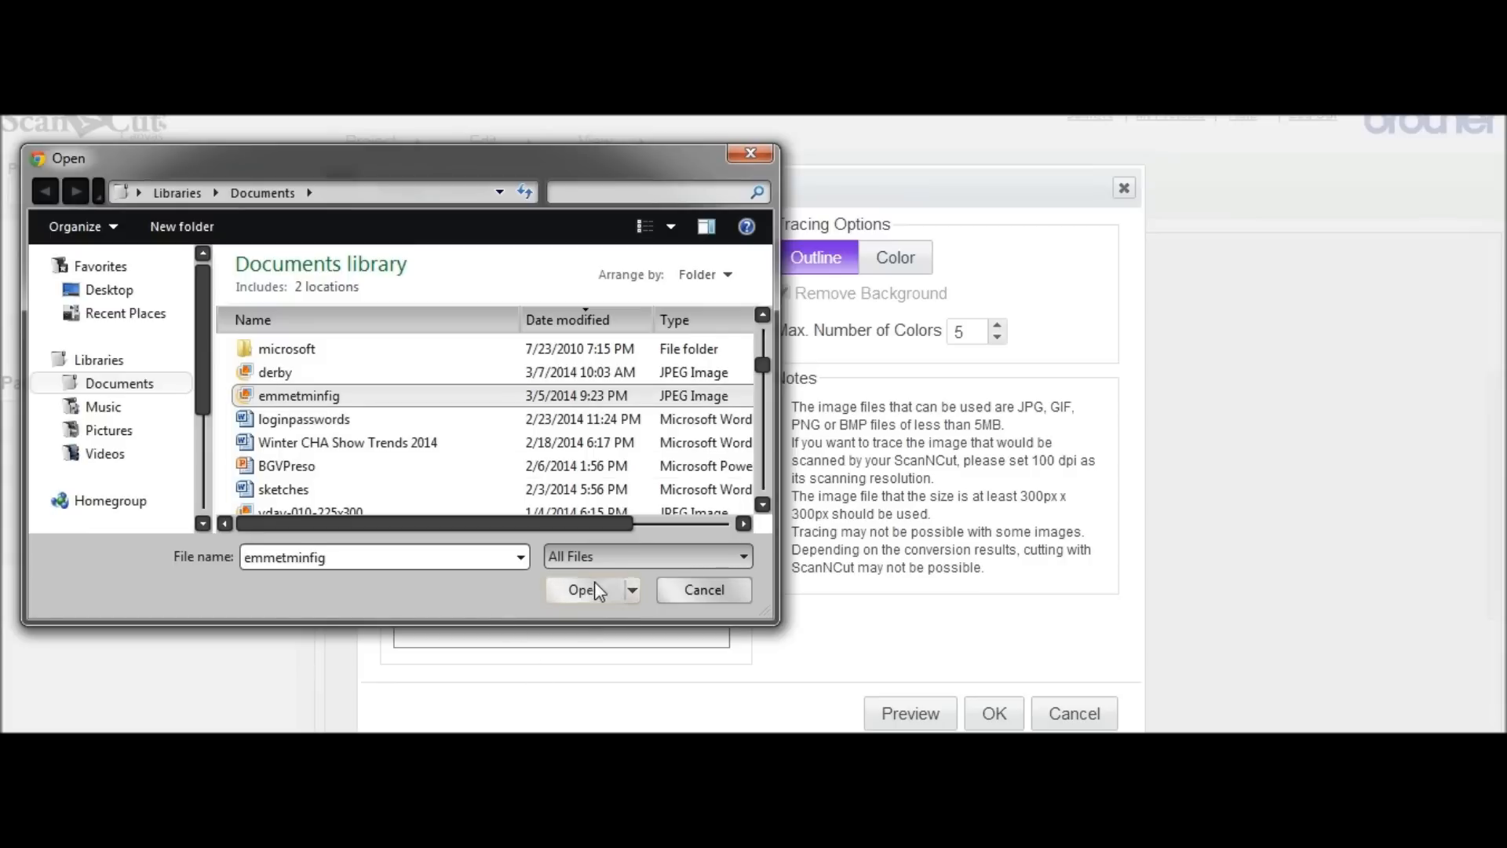
{"action": "left_click", "coordinate": [581, 589]}
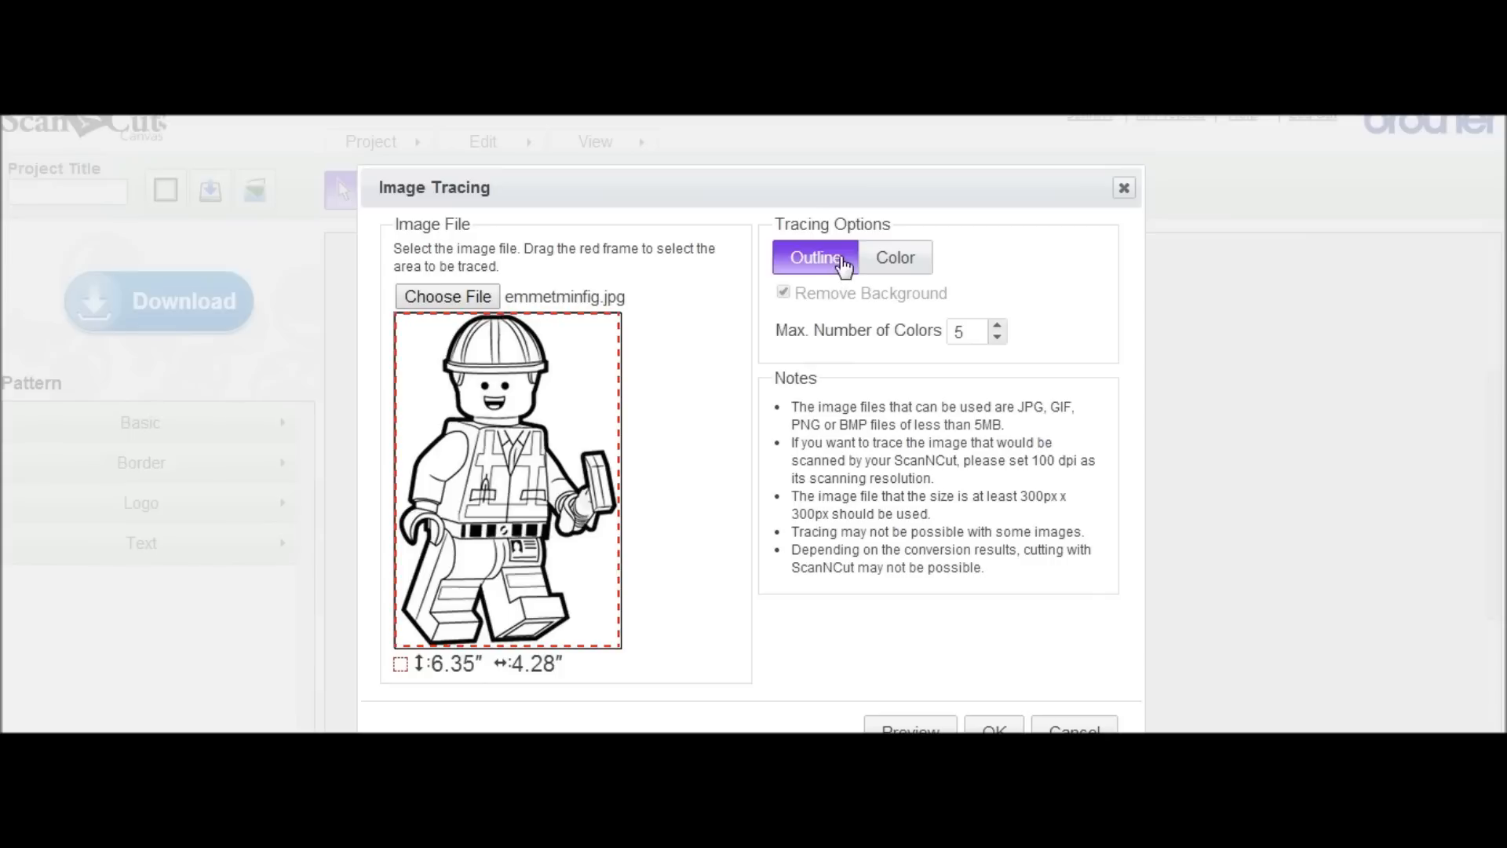
{"action": "mouse_move", "coordinate": [458, 432]}
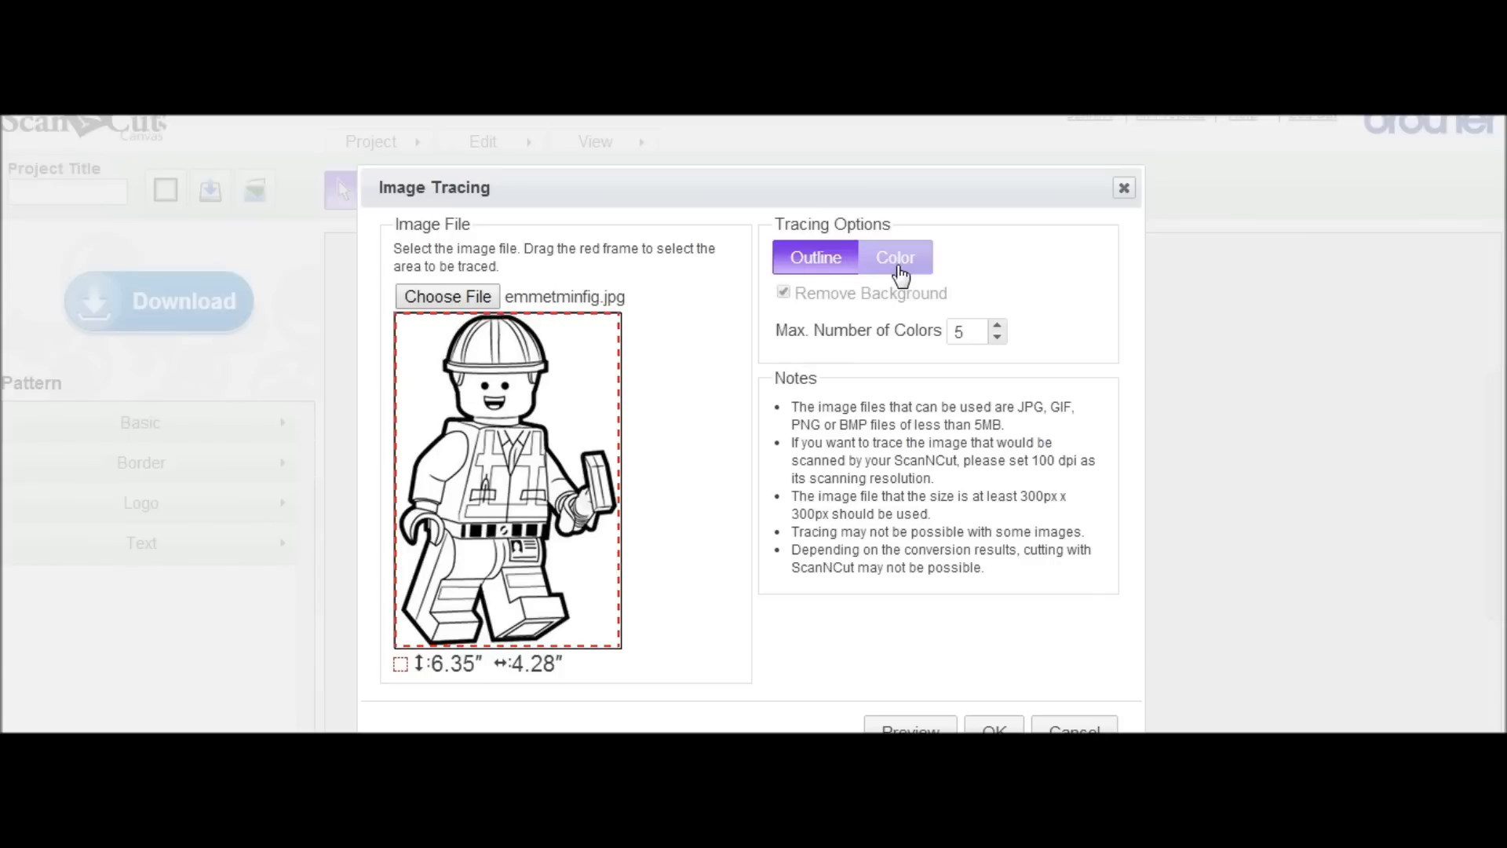
Try colour tracing mode, then return to Outline tracing
{"action": "left_click", "coordinate": [893, 256]}
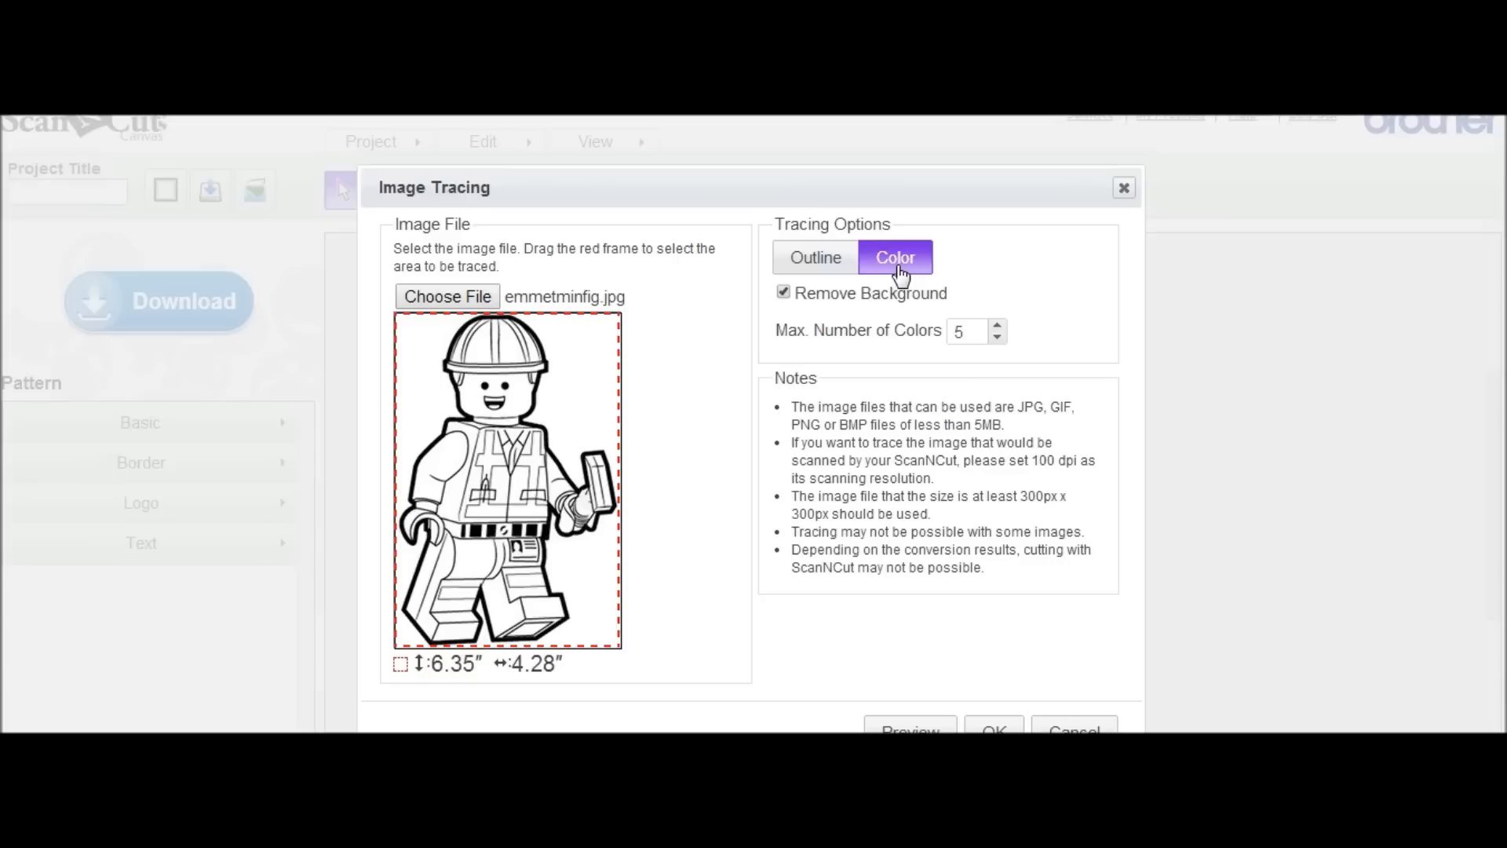
{"action": "mouse_move", "coordinate": [910, 303]}
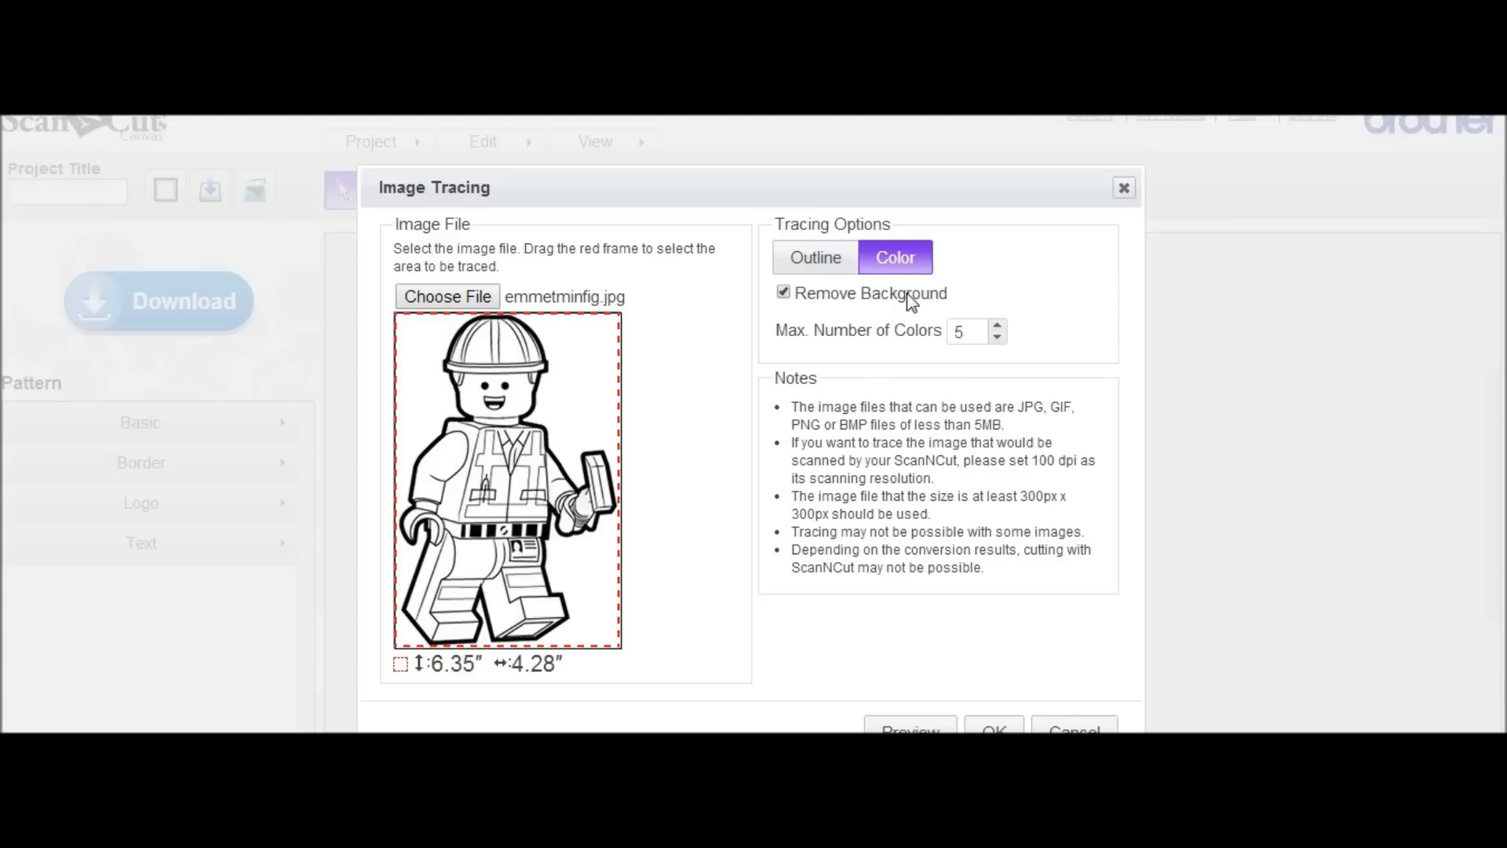
{"action": "left_click", "coordinate": [815, 256]}
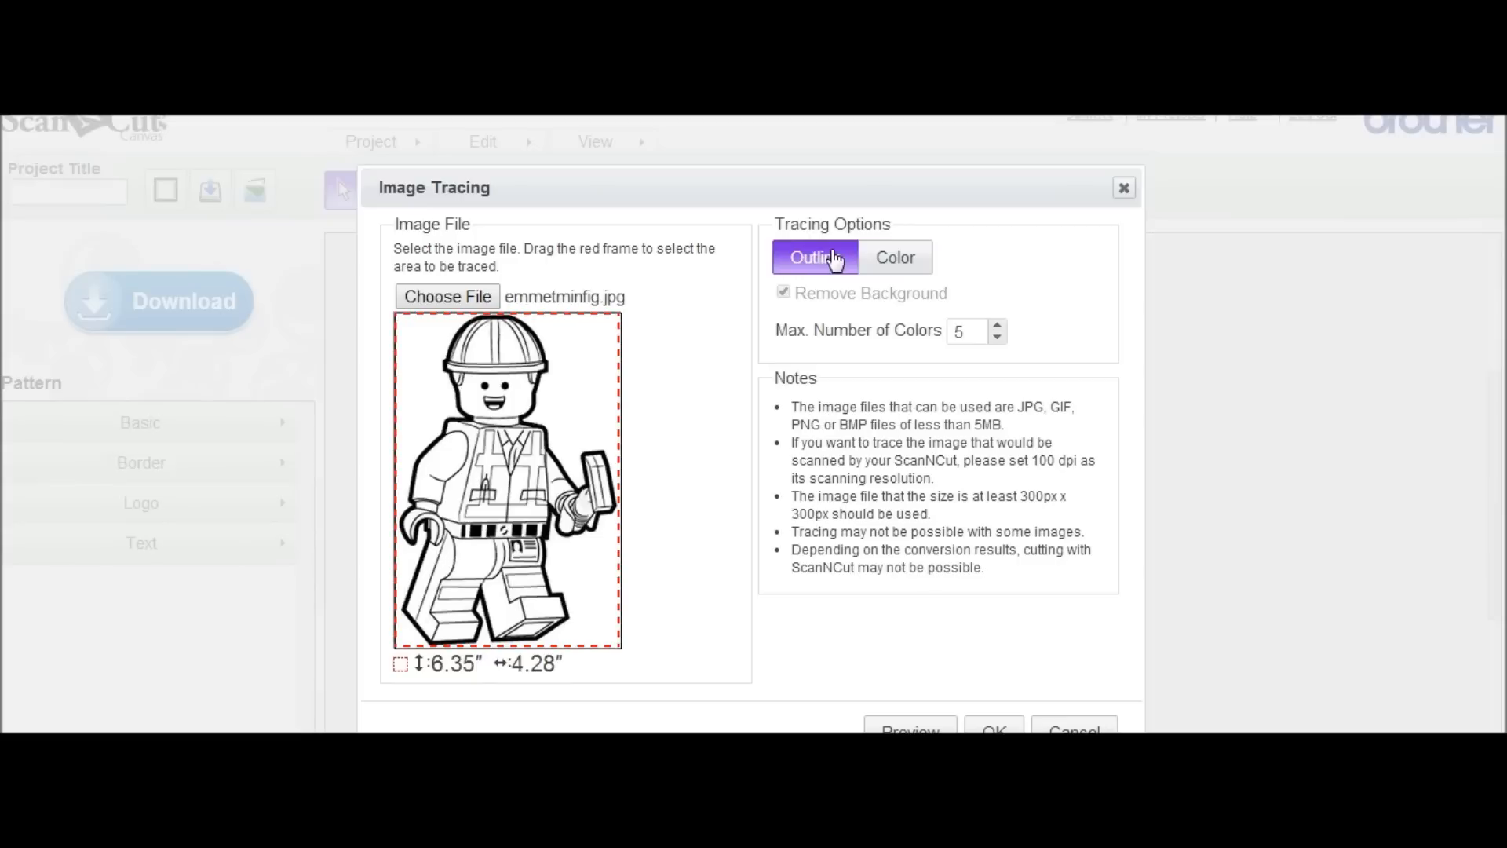
{"action": "mouse_move", "coordinate": [975, 404]}
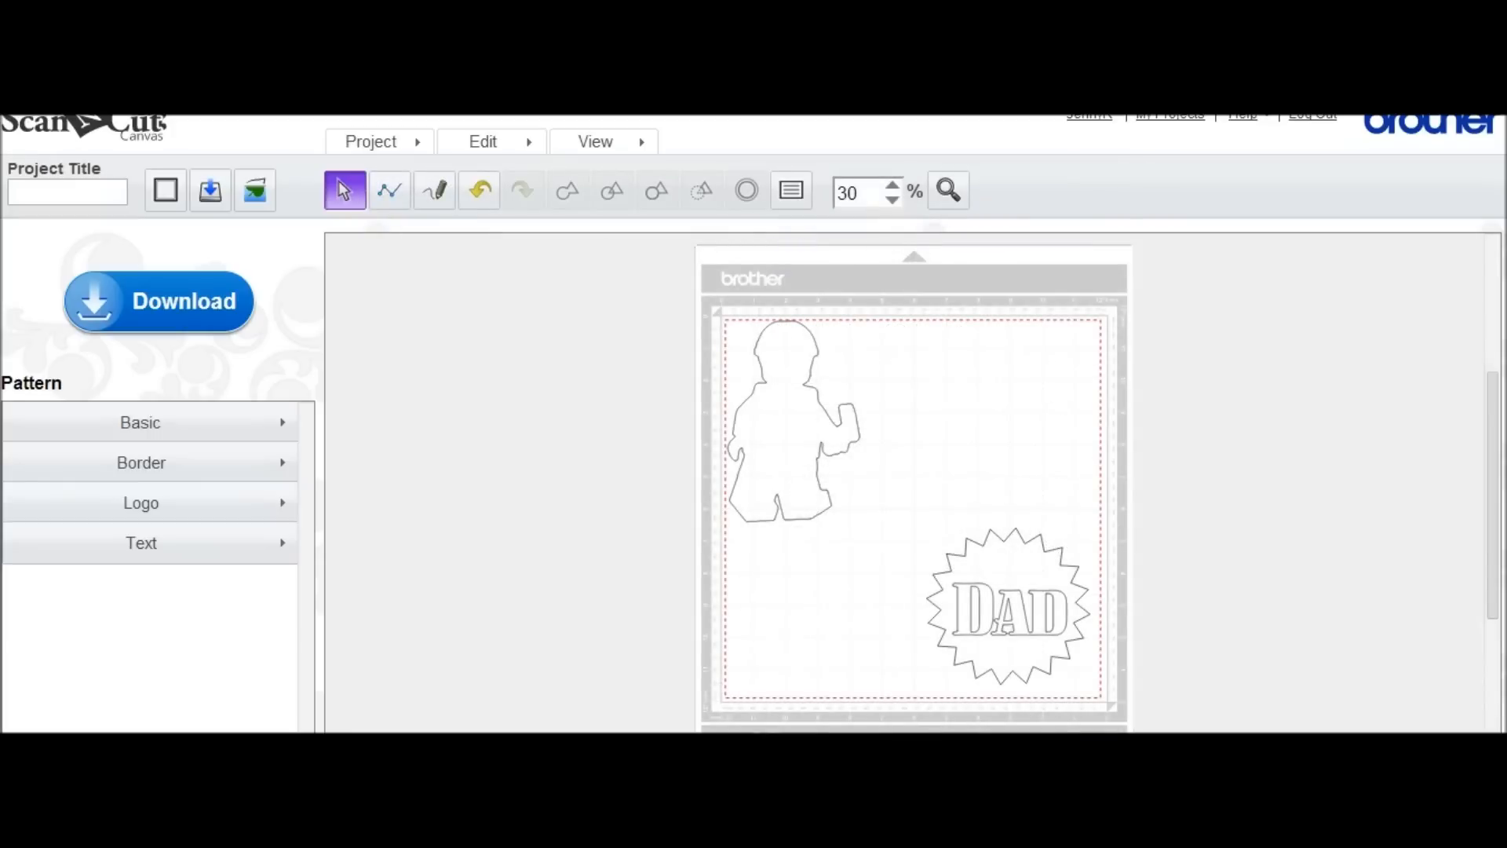
{"action": "left_click", "coordinate": [788, 422]}
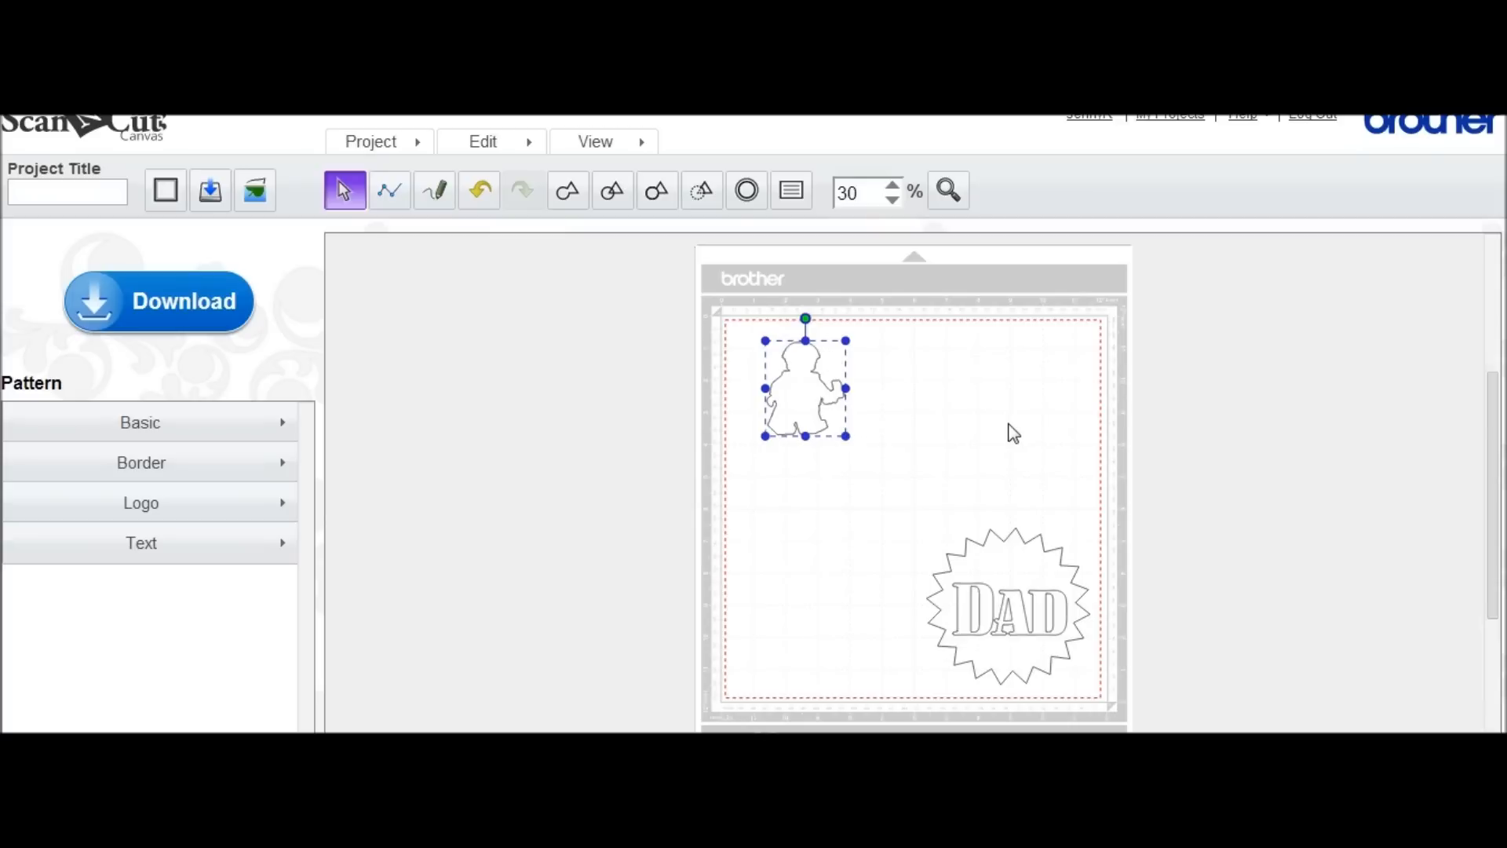
{"action": "left_click", "coordinate": [255, 190]}
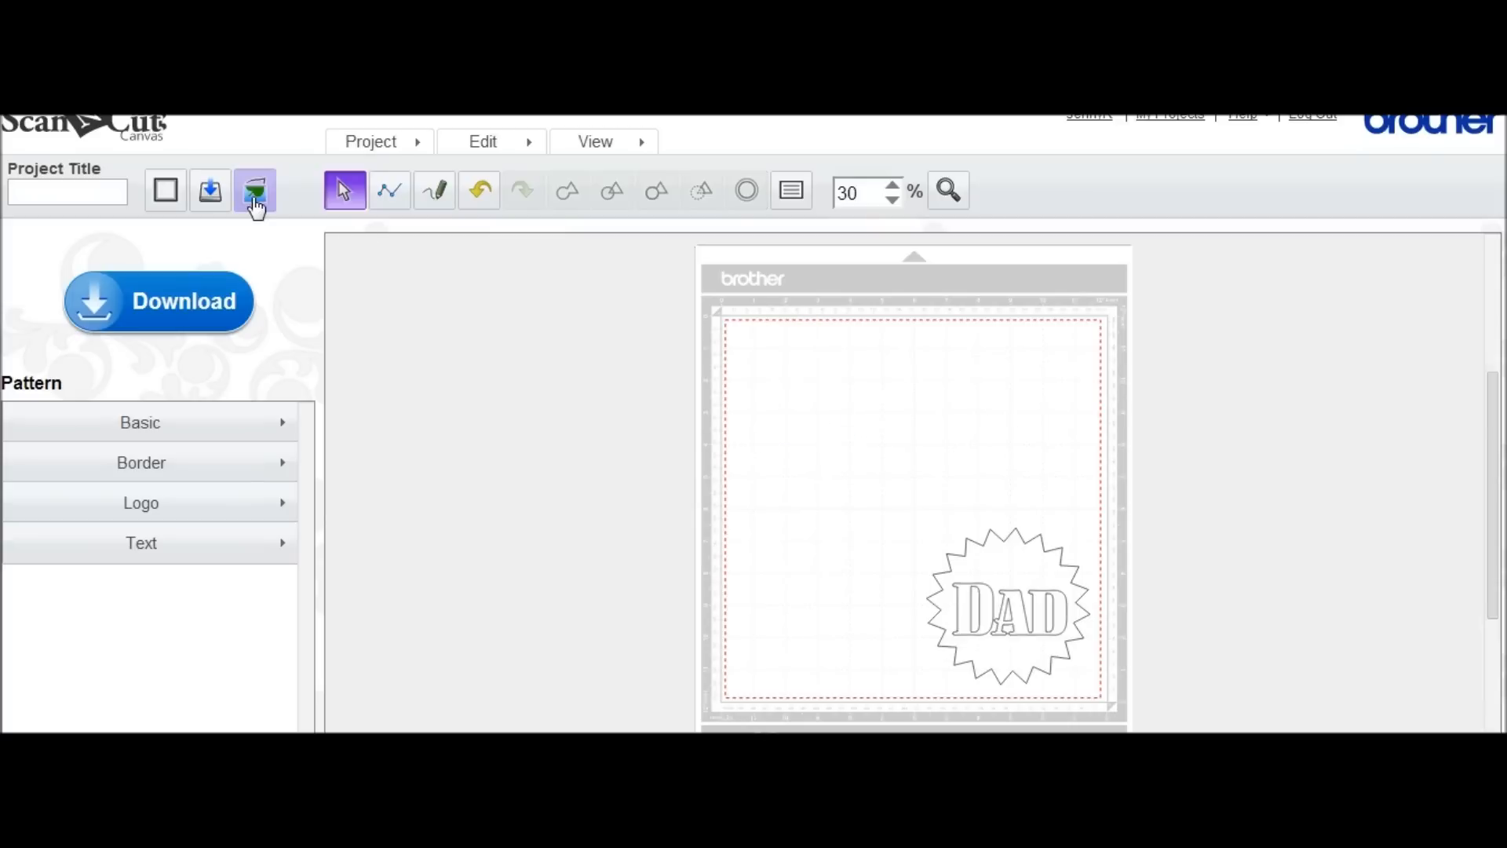
Load derby.jpg for Outline tracing and confirm to generate the trace
{"action": "left_click", "coordinate": [254, 190]}
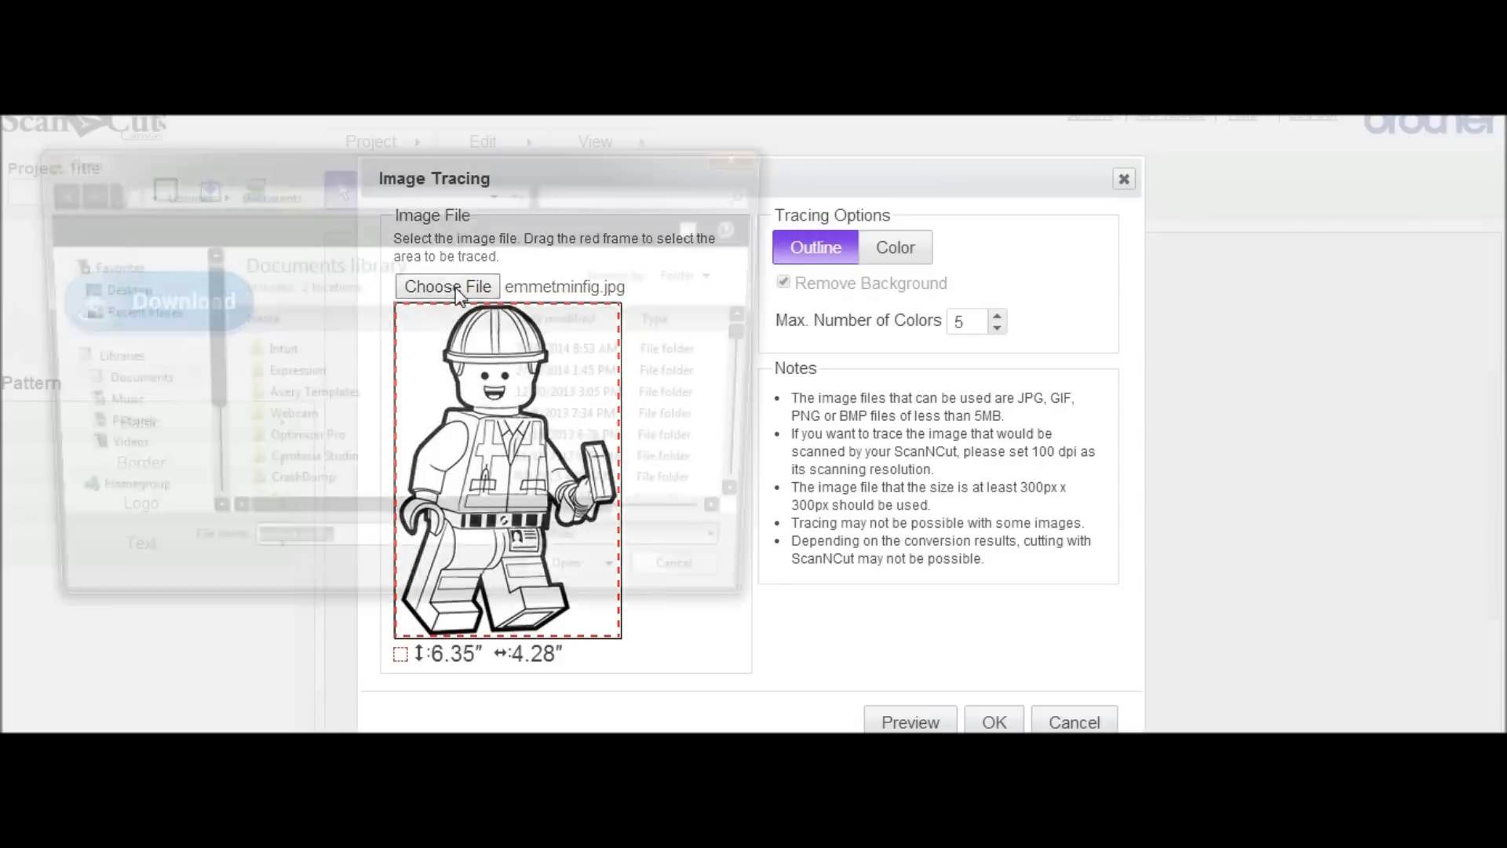
{"action": "left_click", "coordinate": [447, 286]}
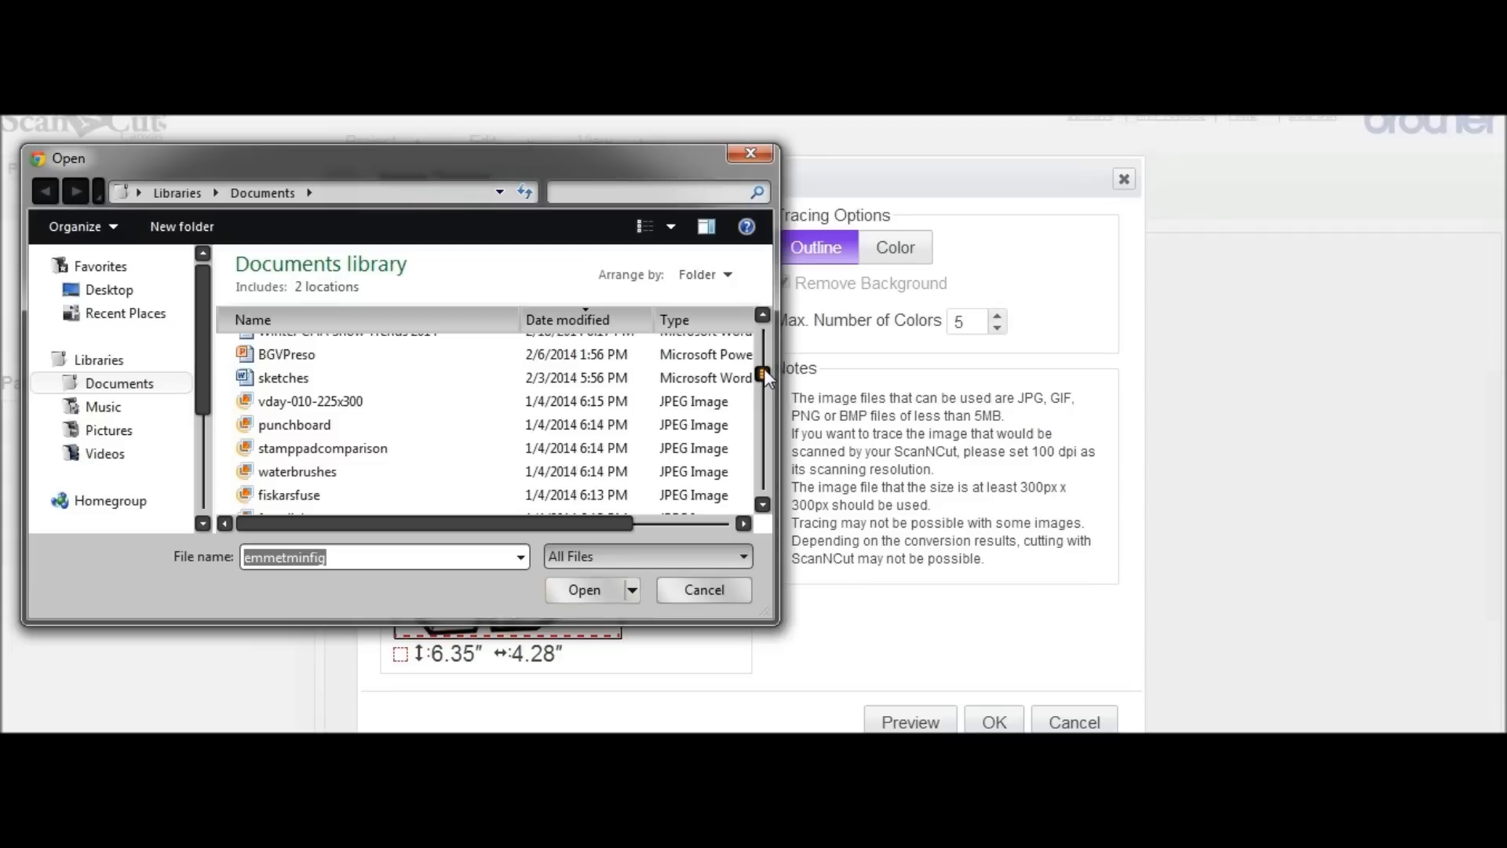
{"action": "scroll", "scroll_direction": "up", "scroll_amount": 3}
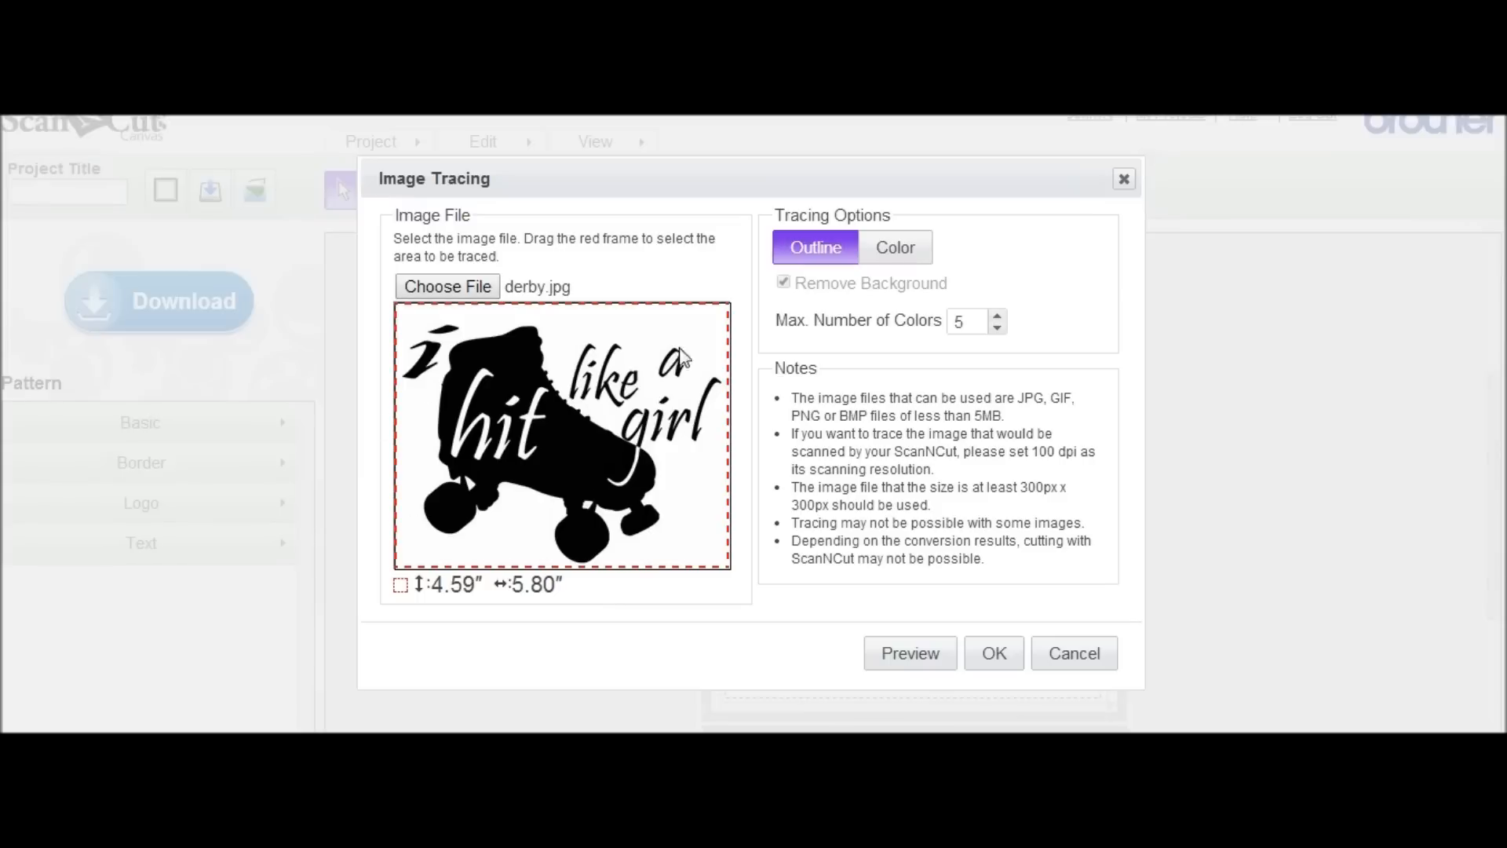
{"action": "mouse_move", "coordinate": [576, 326]}
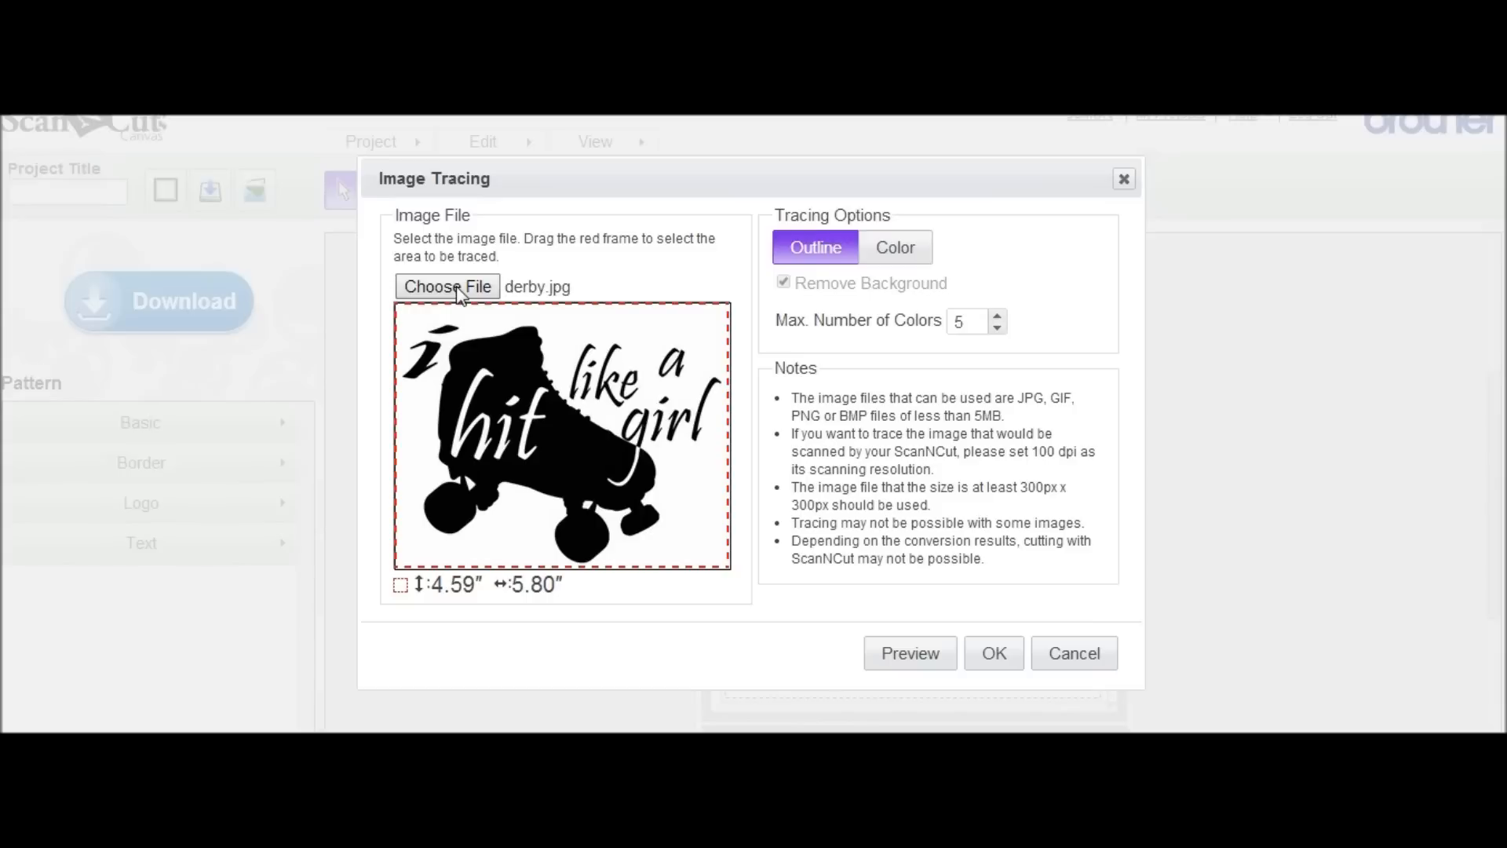
{"action": "left_click", "coordinate": [447, 285]}
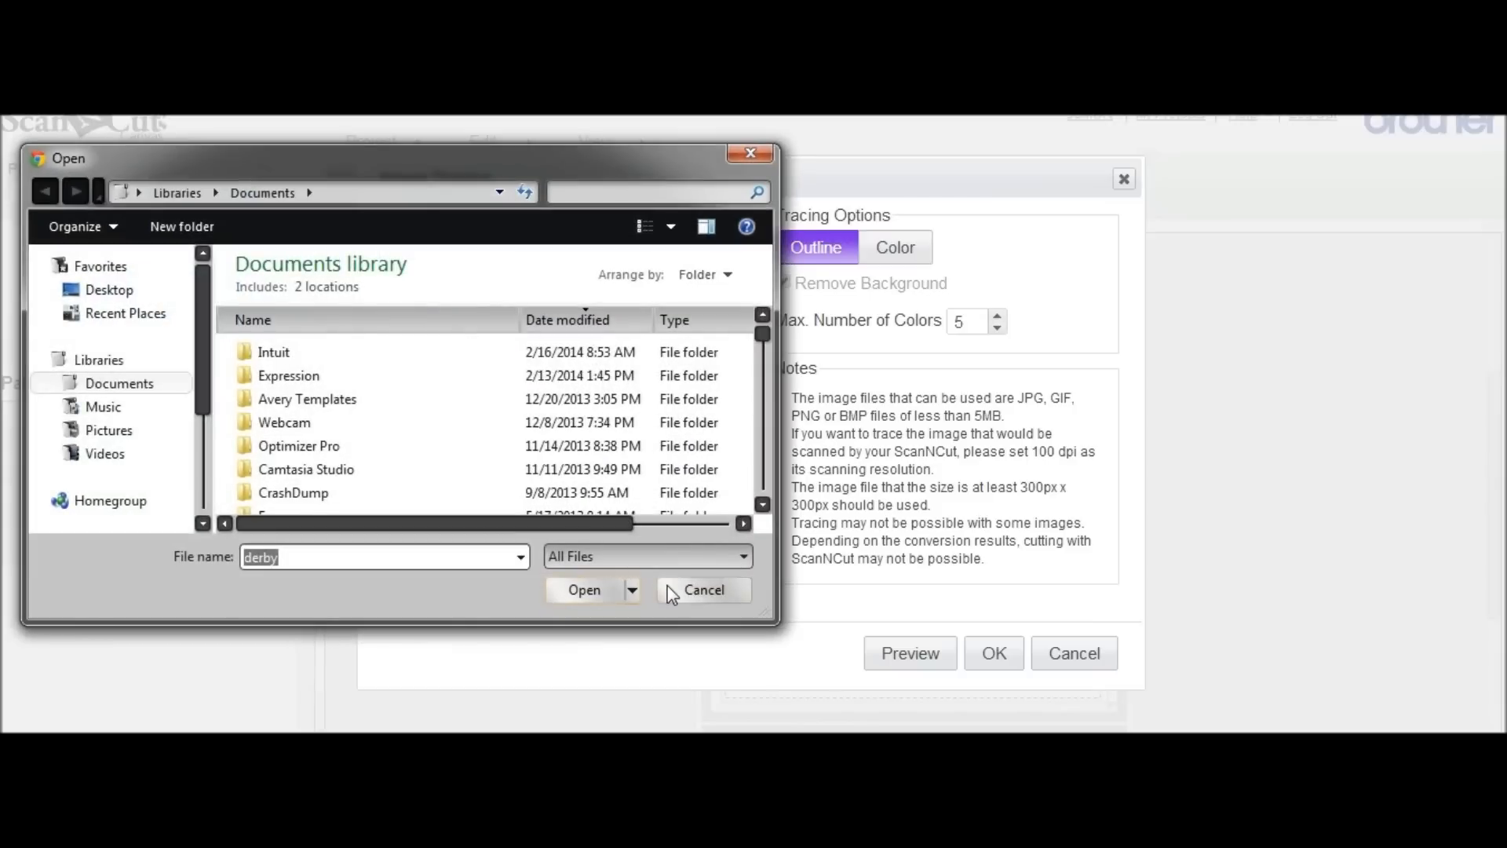
{"action": "left_click", "coordinate": [584, 589]}
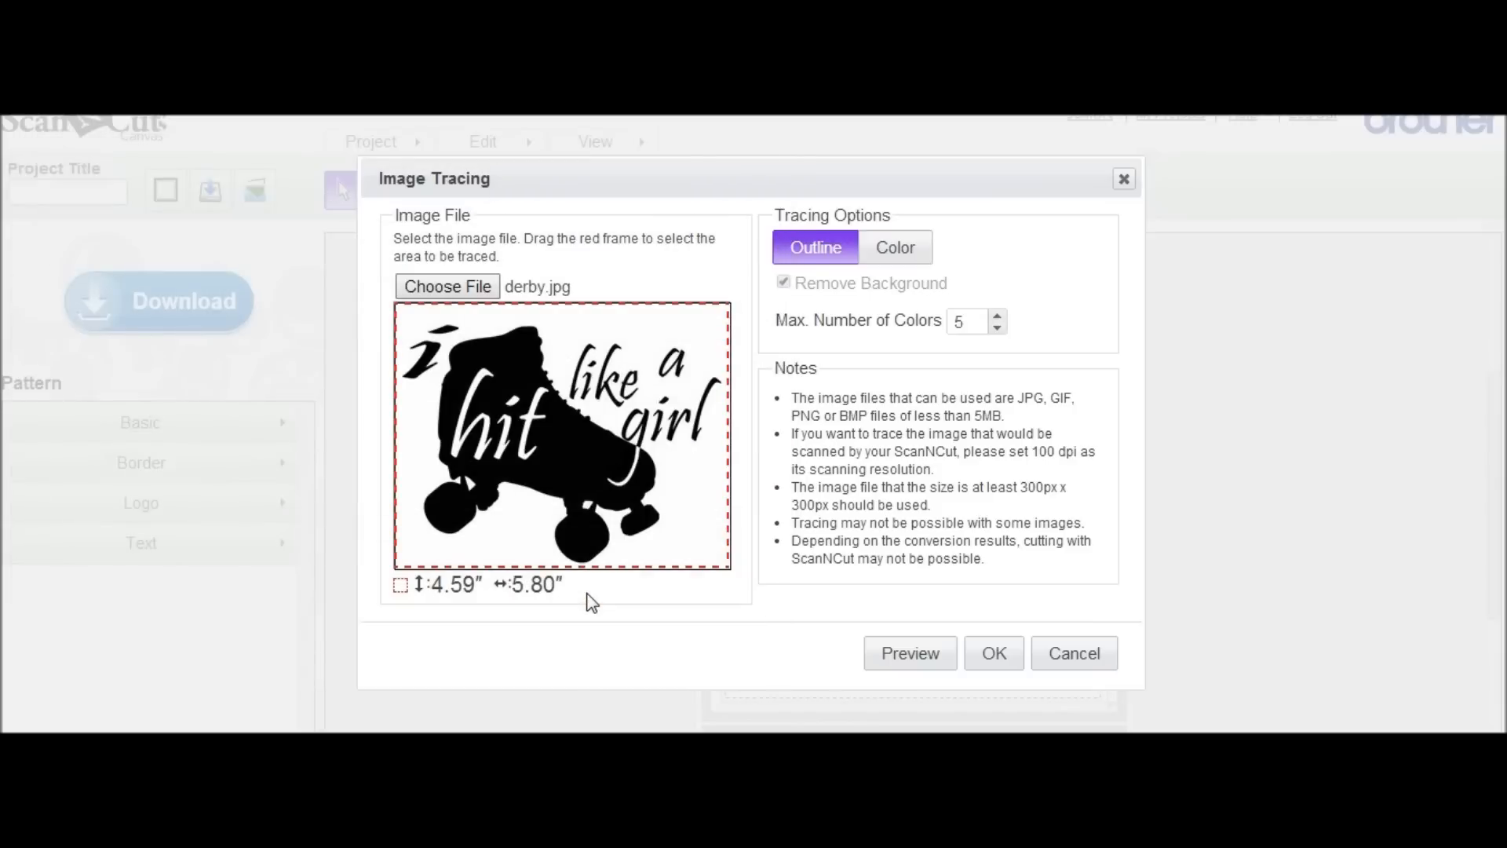
{"action": "left_click", "coordinate": [994, 653]}
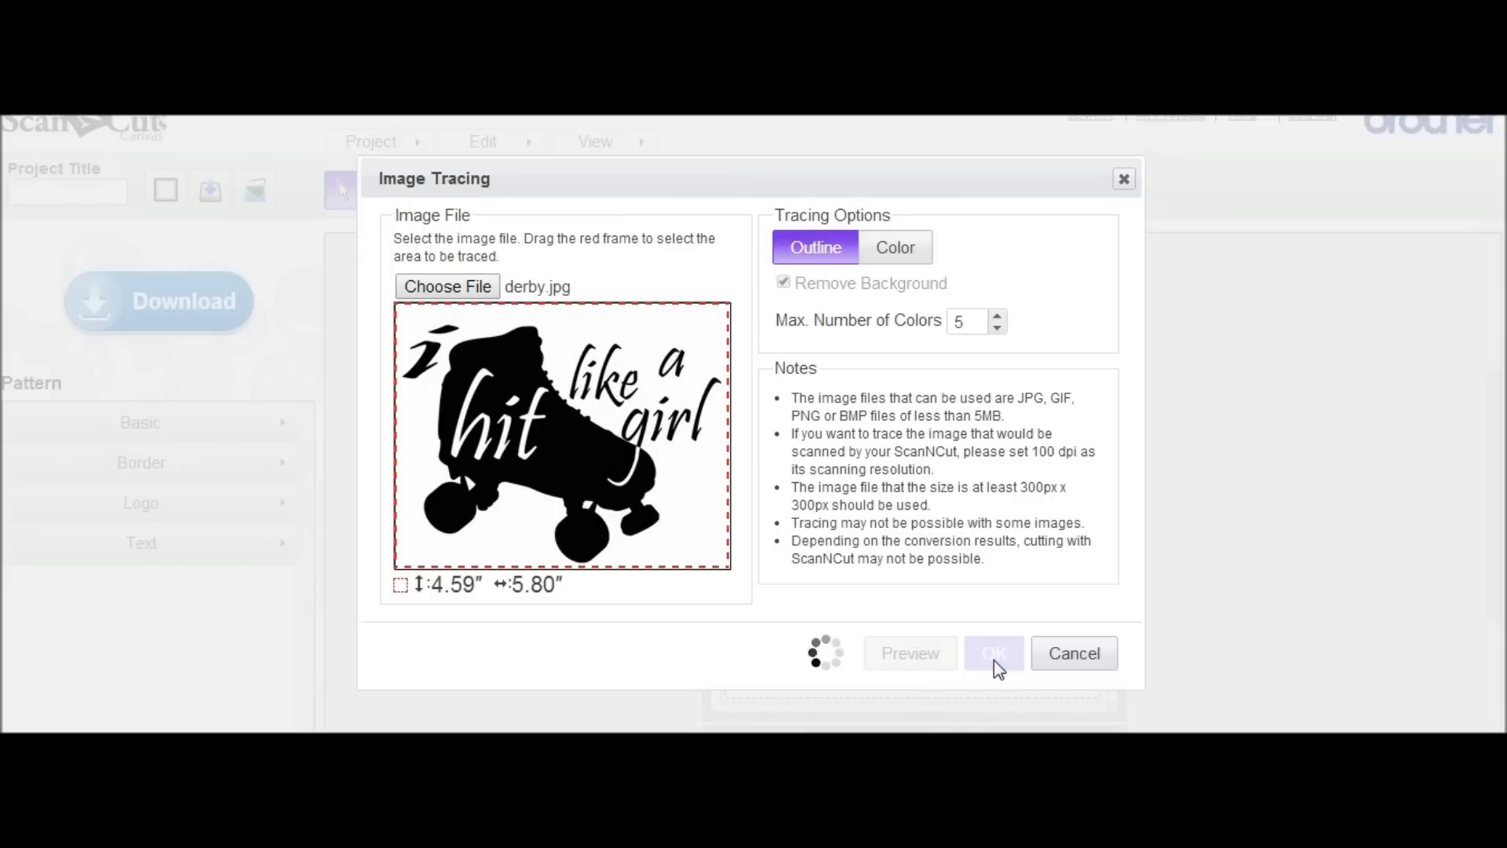
Place the traced skate, add bold text 'hit' and position it on the skate
{"action": "left_click", "coordinate": [994, 654]}
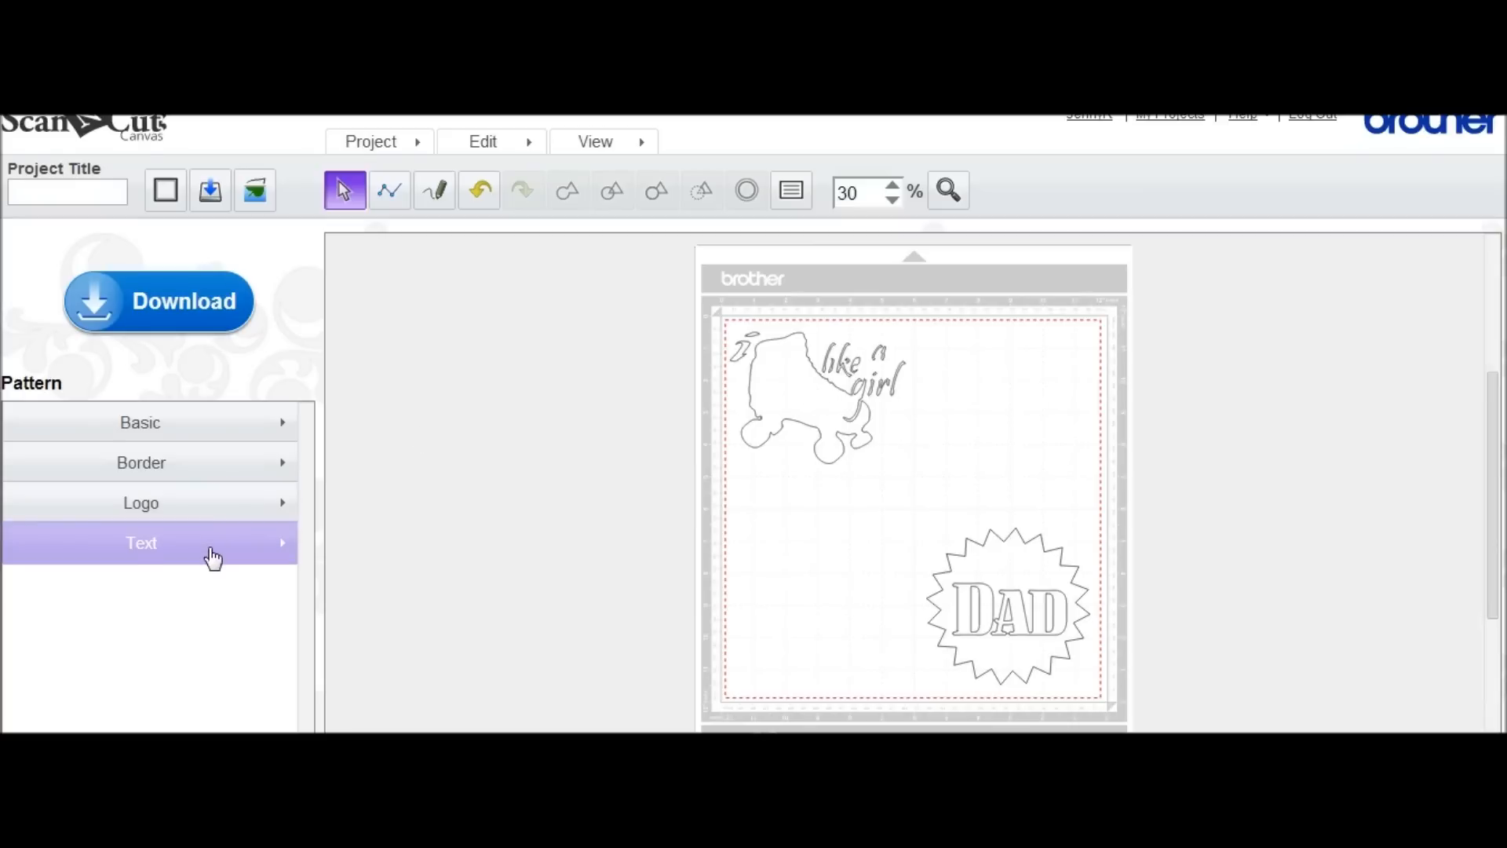
{"action": "left_click", "coordinate": [139, 542]}
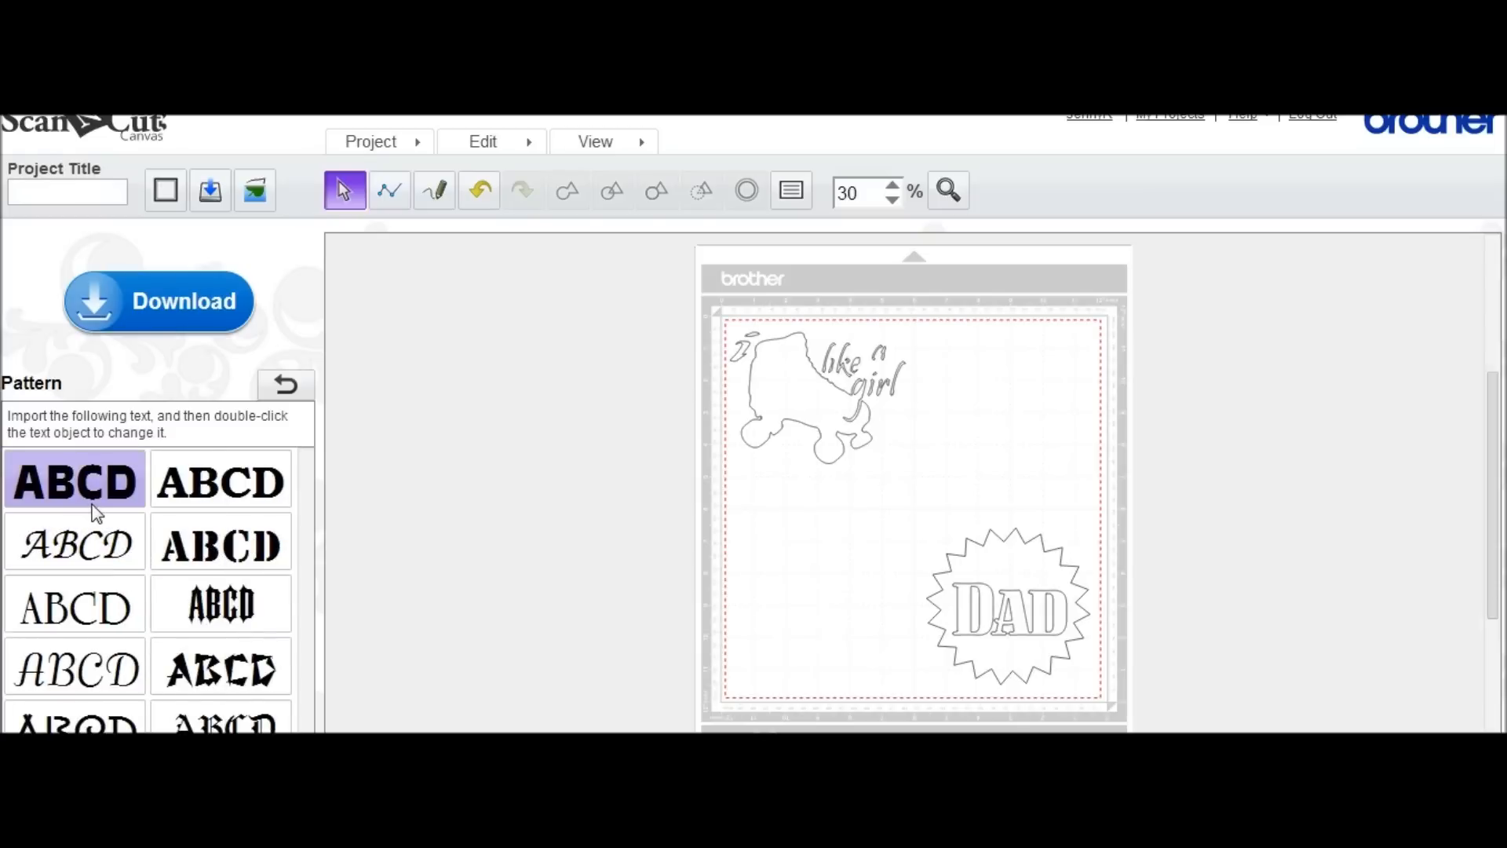
{"action": "left_click", "coordinate": [73, 481]}
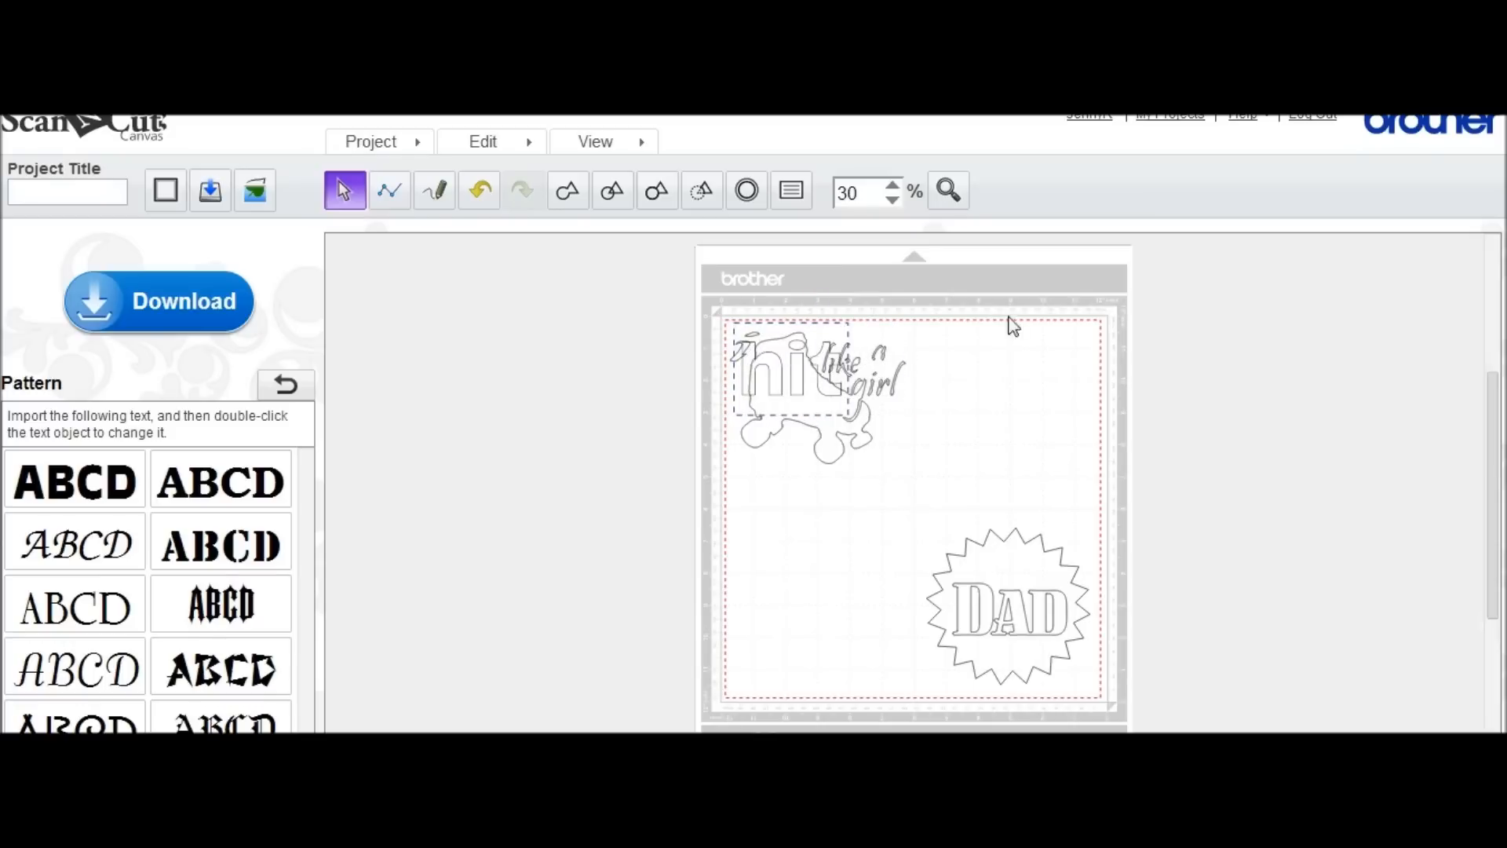
{"action": "left_click", "coordinate": [788, 376]}
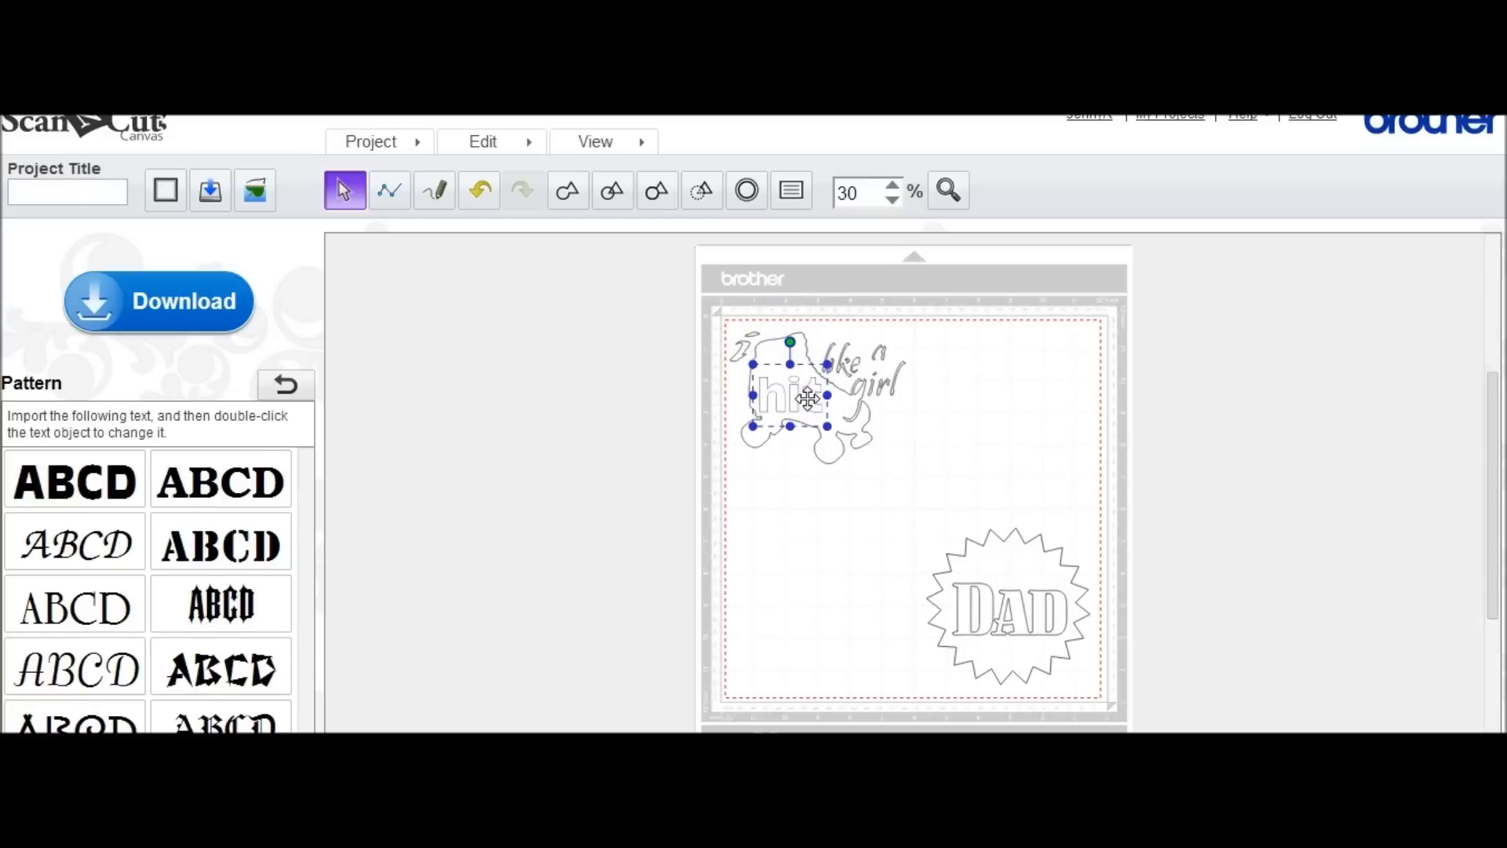
{"action": "left_click", "coordinate": [807, 496]}
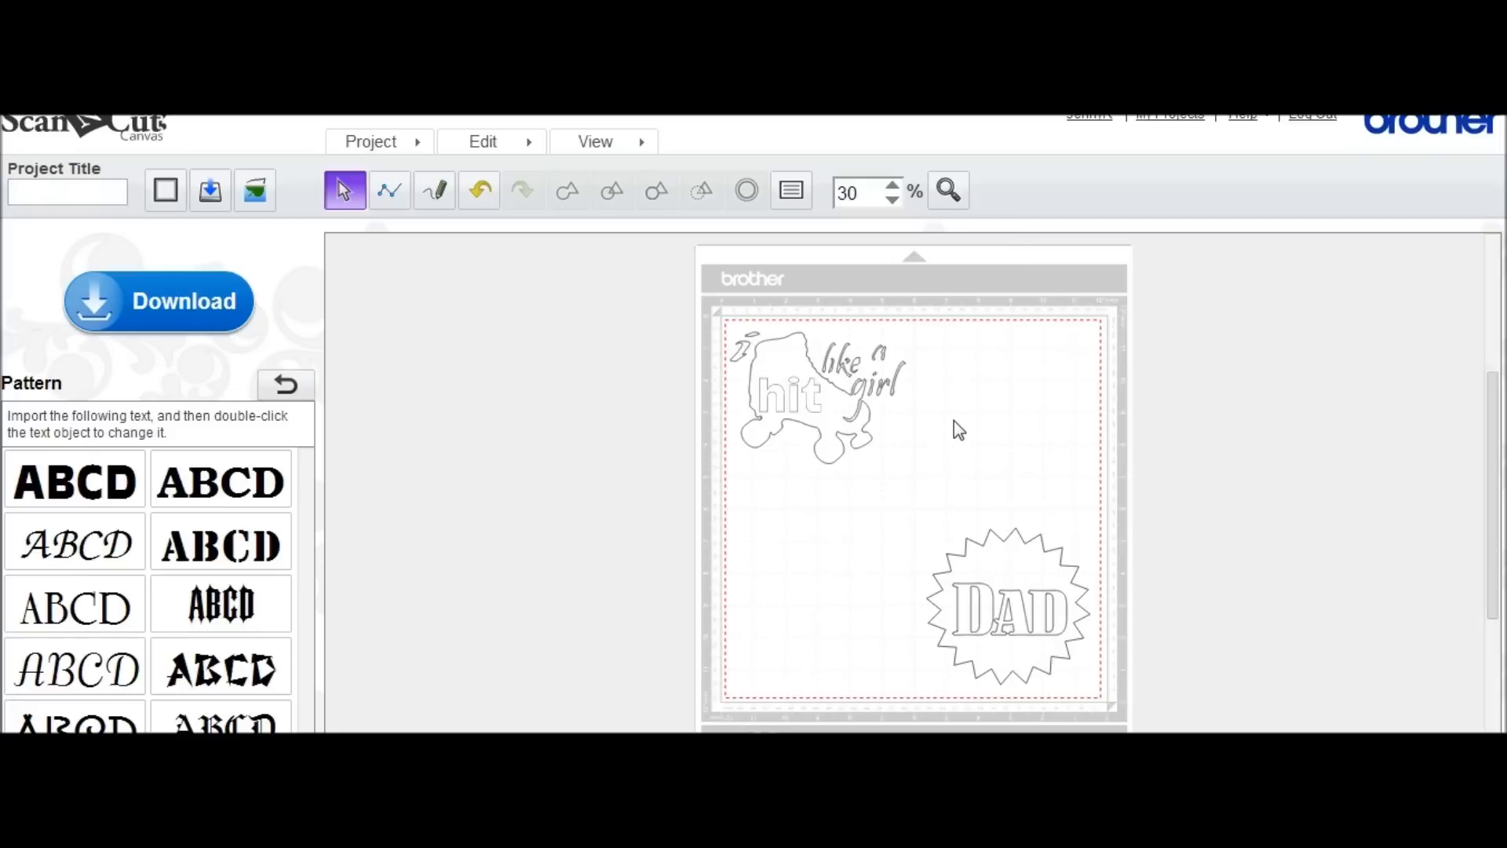
{"action": "mouse_move", "coordinate": [796, 399]}
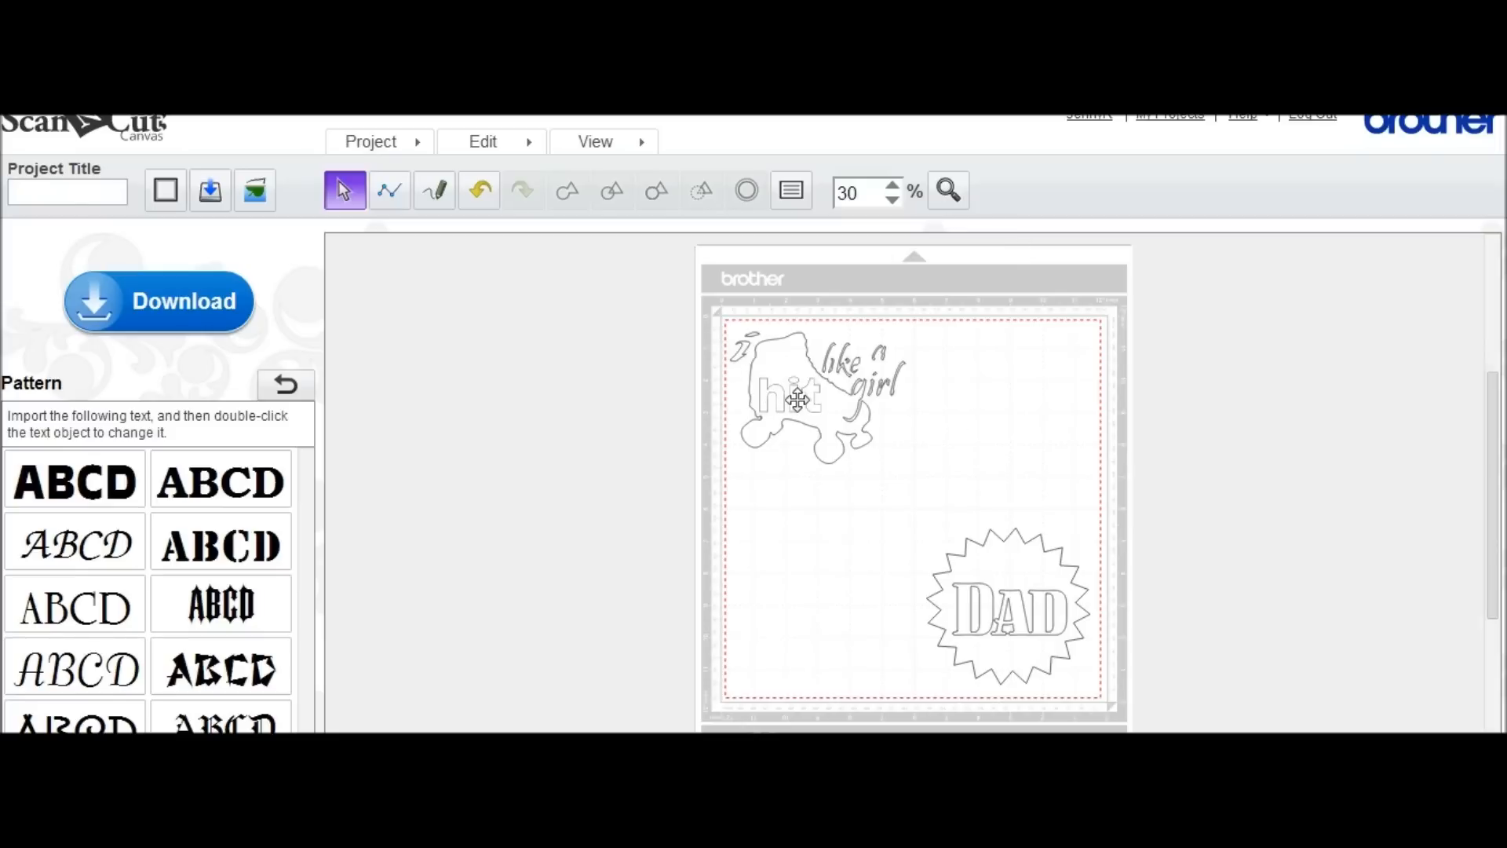
{"action": "mouse_move", "coordinate": [286, 385]}
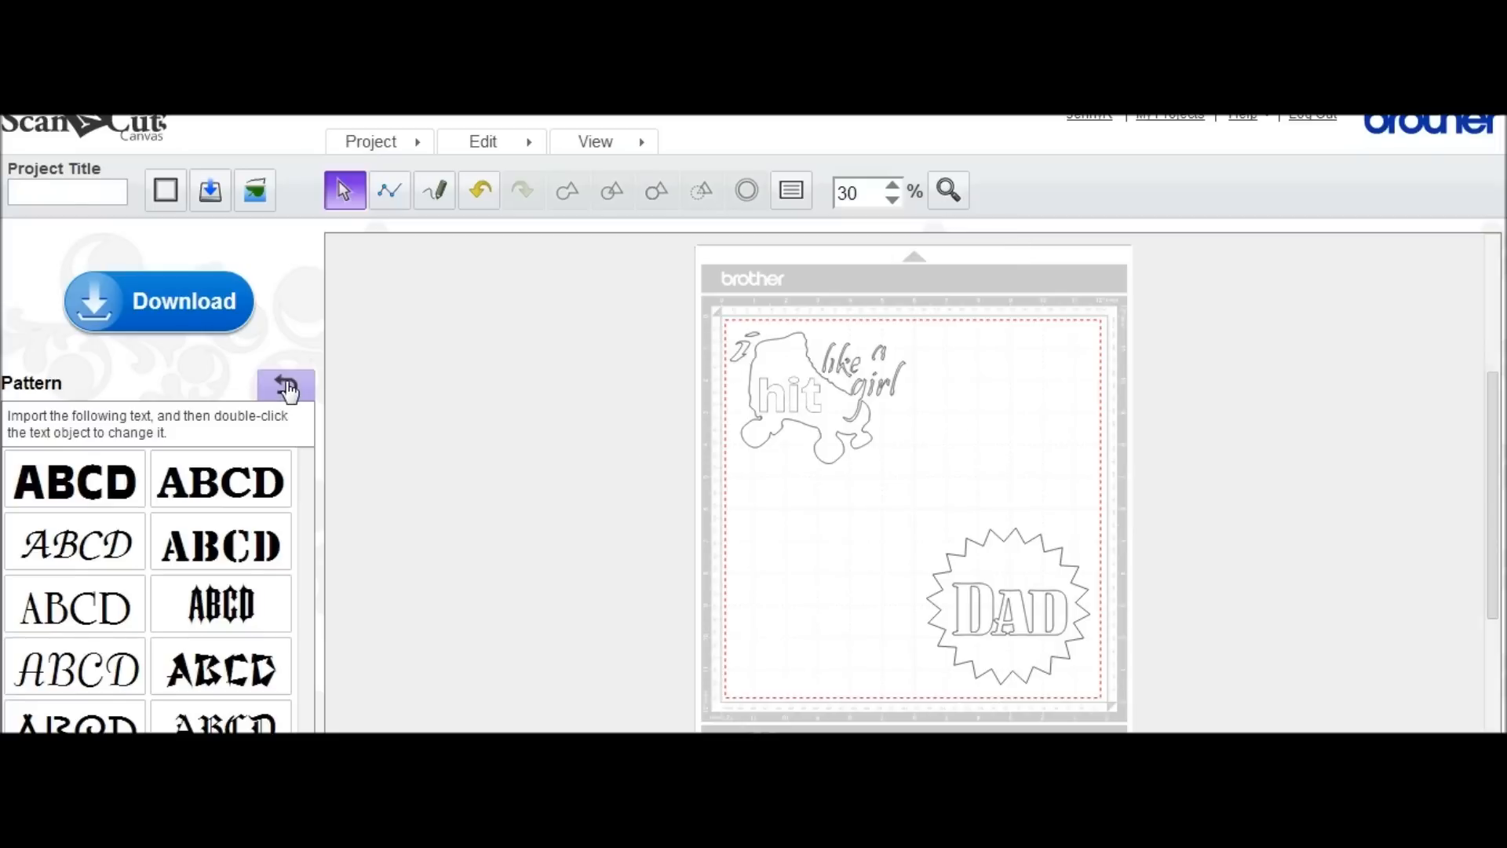
Add a rounded square from the Basic pattern shapes around the roller-skate design
{"action": "left_click", "coordinate": [285, 386]}
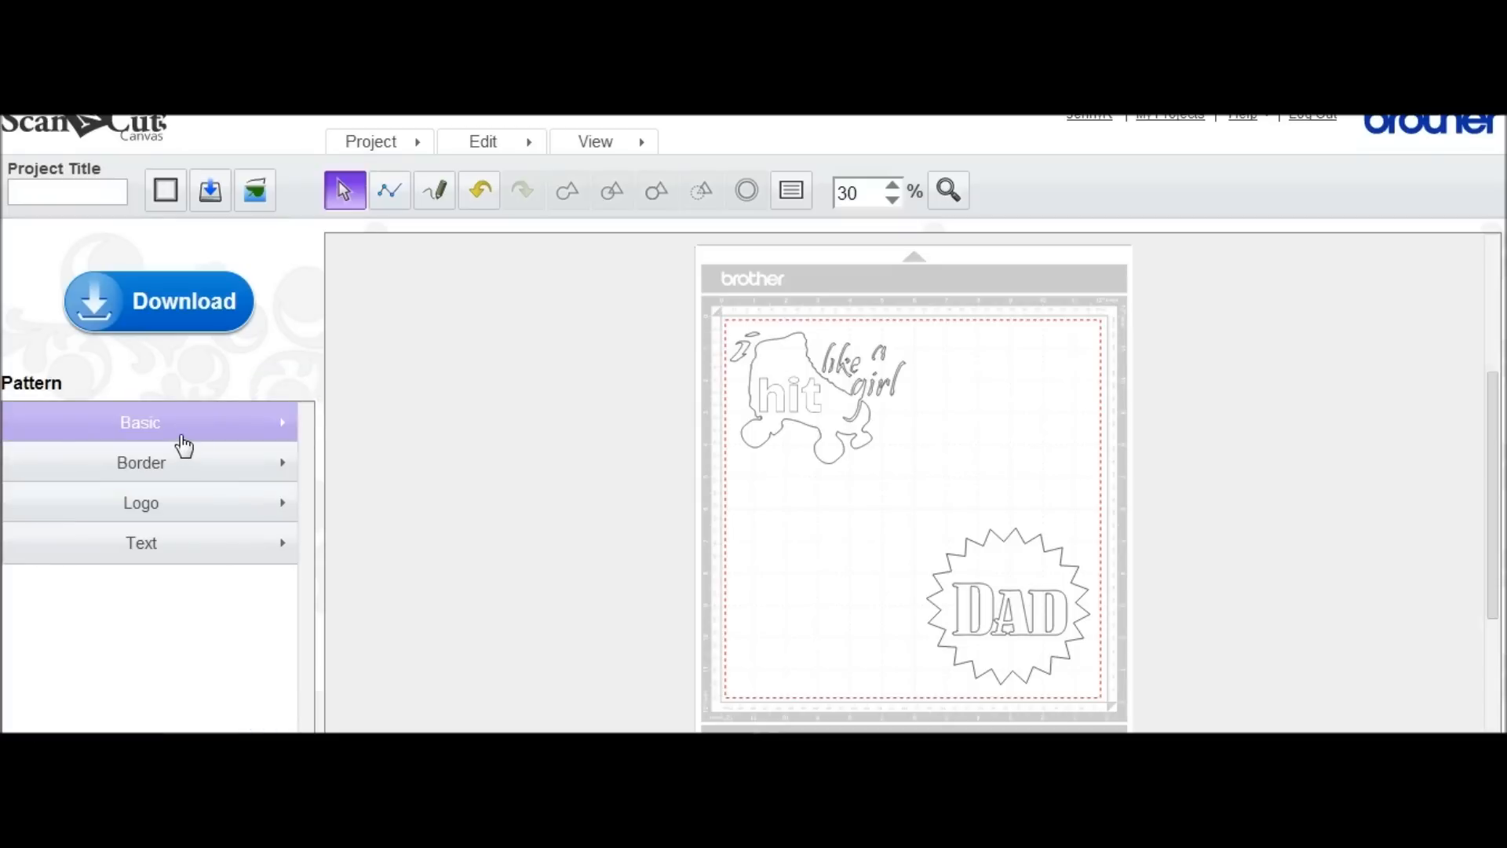
{"action": "left_click", "coordinate": [140, 422]}
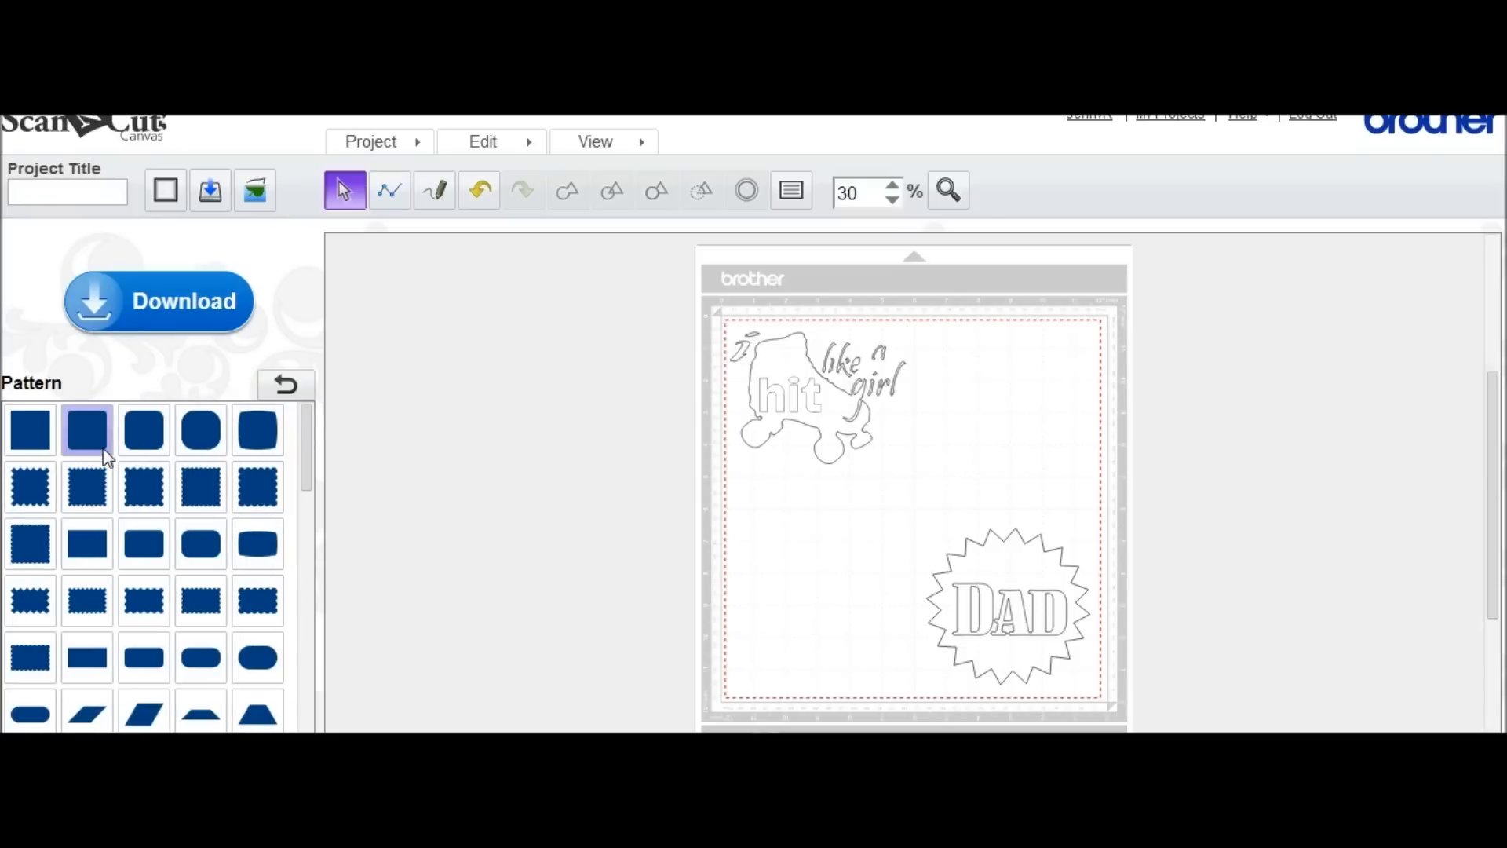
{"action": "left_click", "coordinate": [812, 395]}
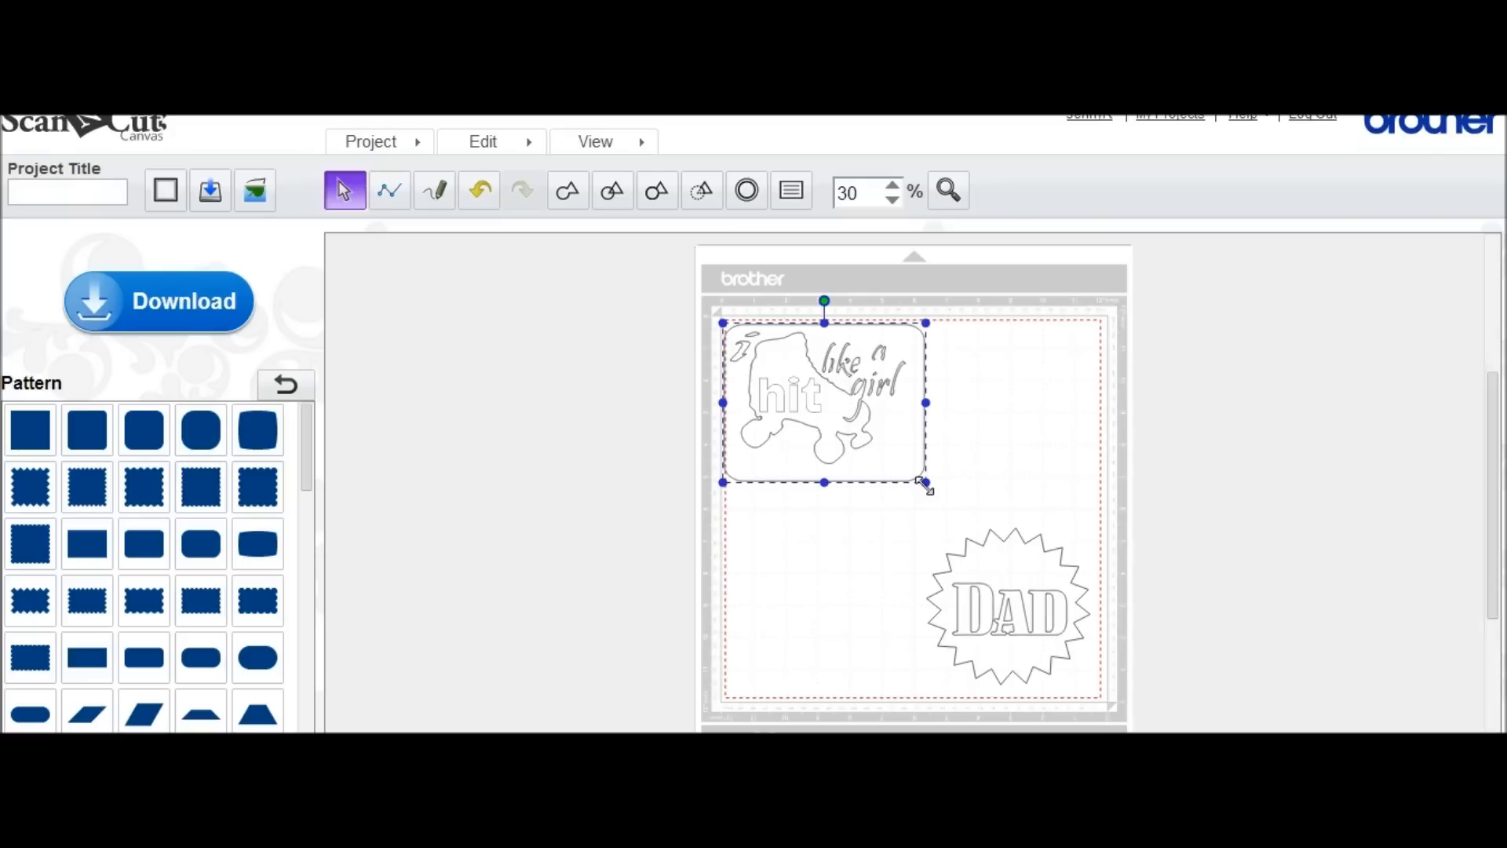
{"action": "mouse_move", "coordinate": [163, 349]}
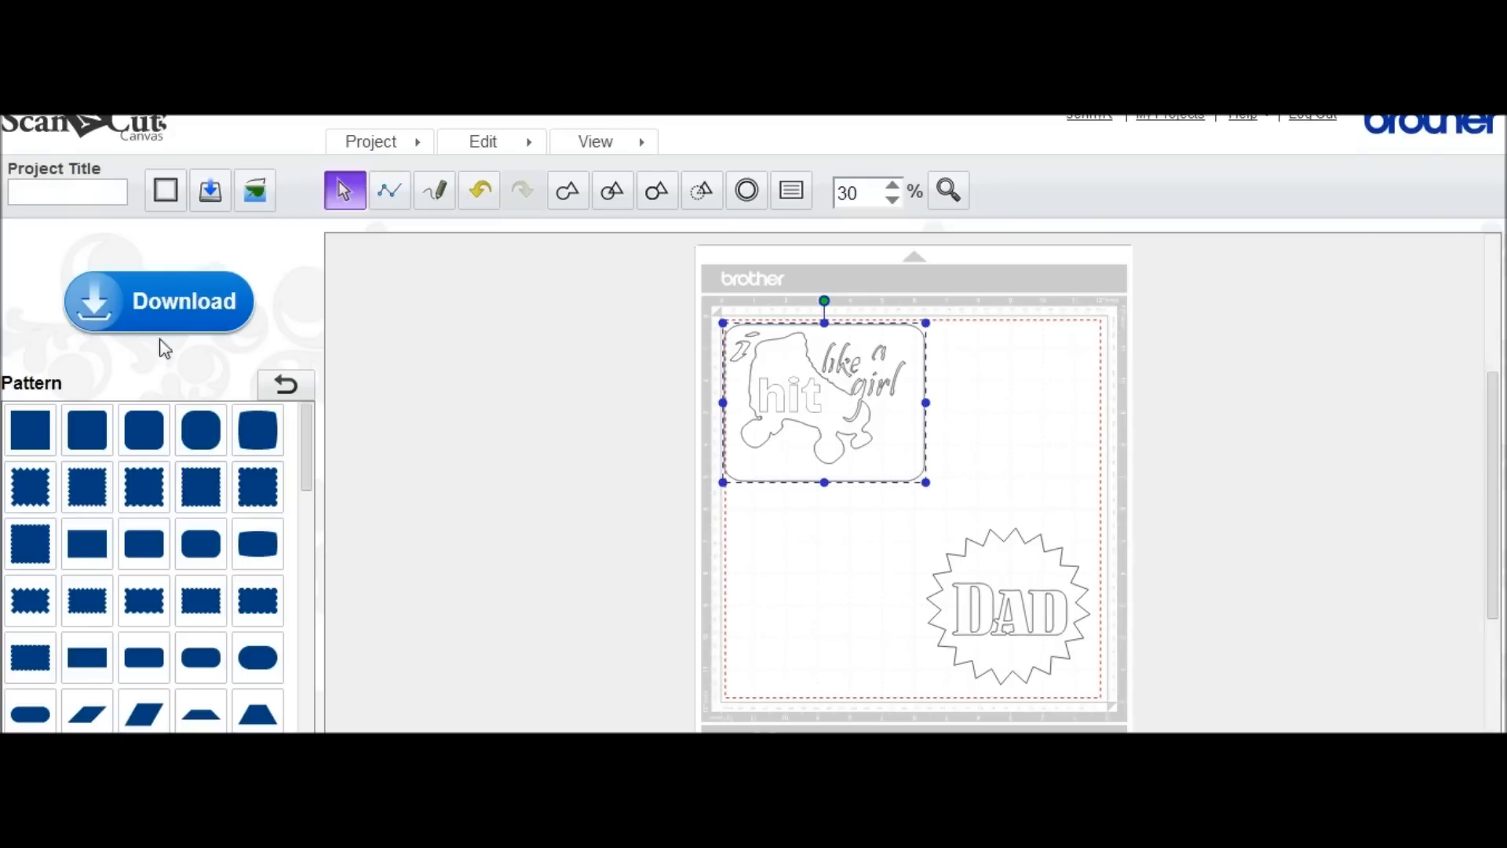
{"action": "mouse_move", "coordinate": [212, 282]}
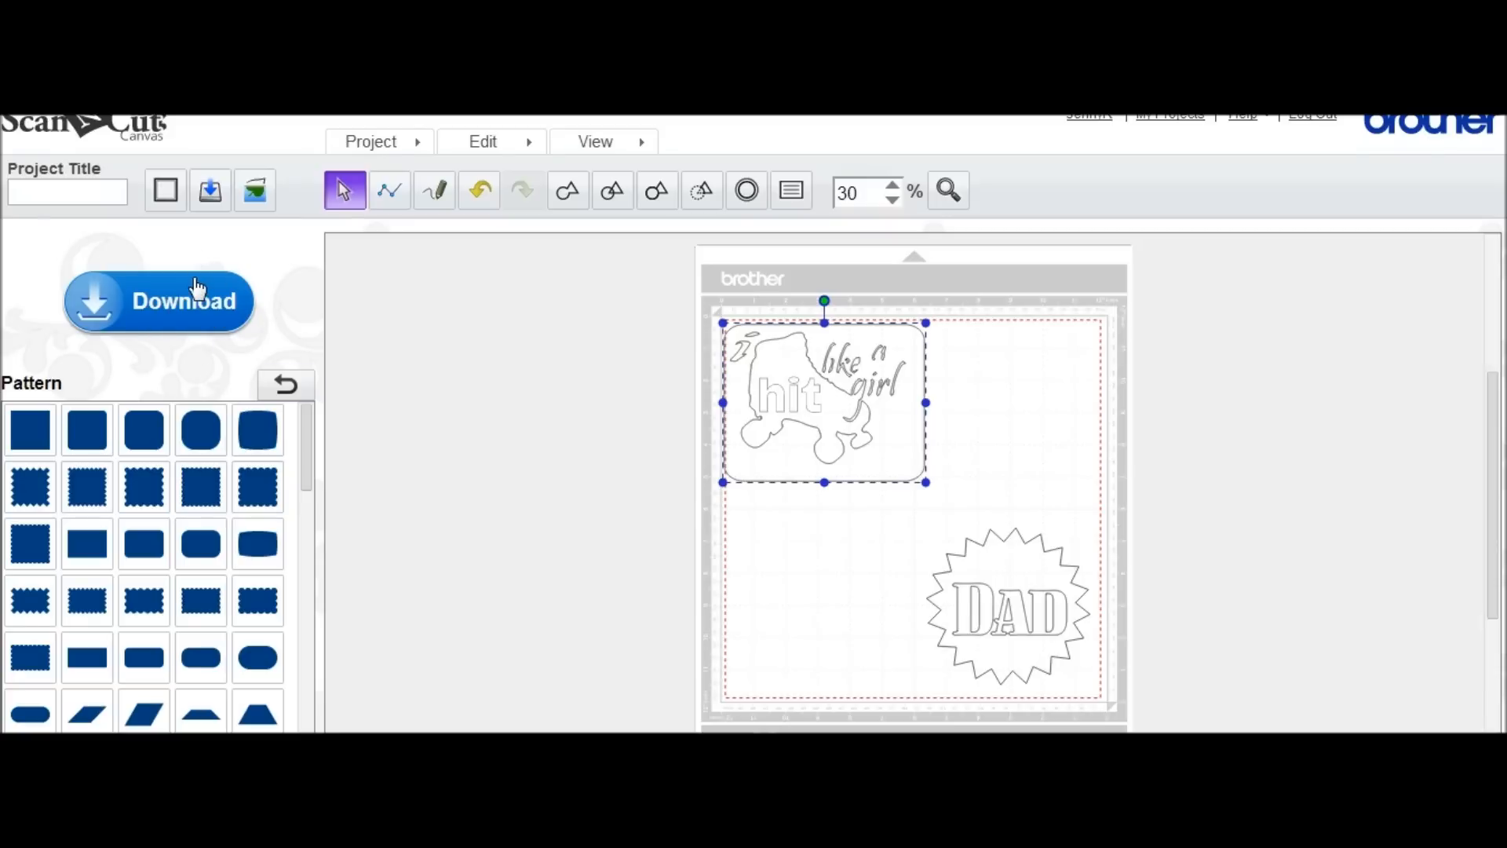
{"action": "mouse_move", "coordinate": [947, 481]}
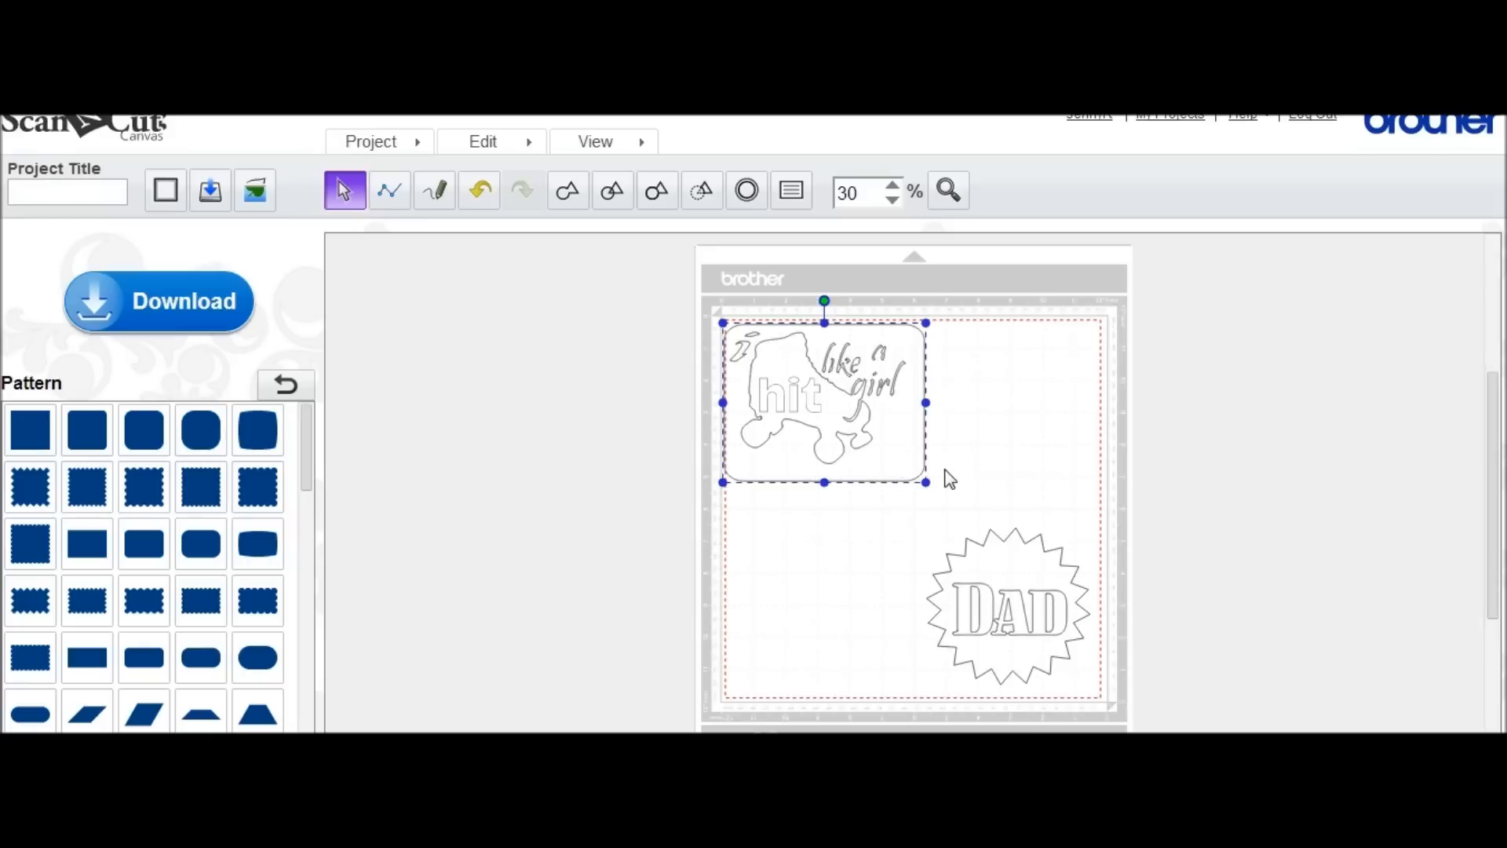
{"action": "mouse_move", "coordinate": [944, 477]}
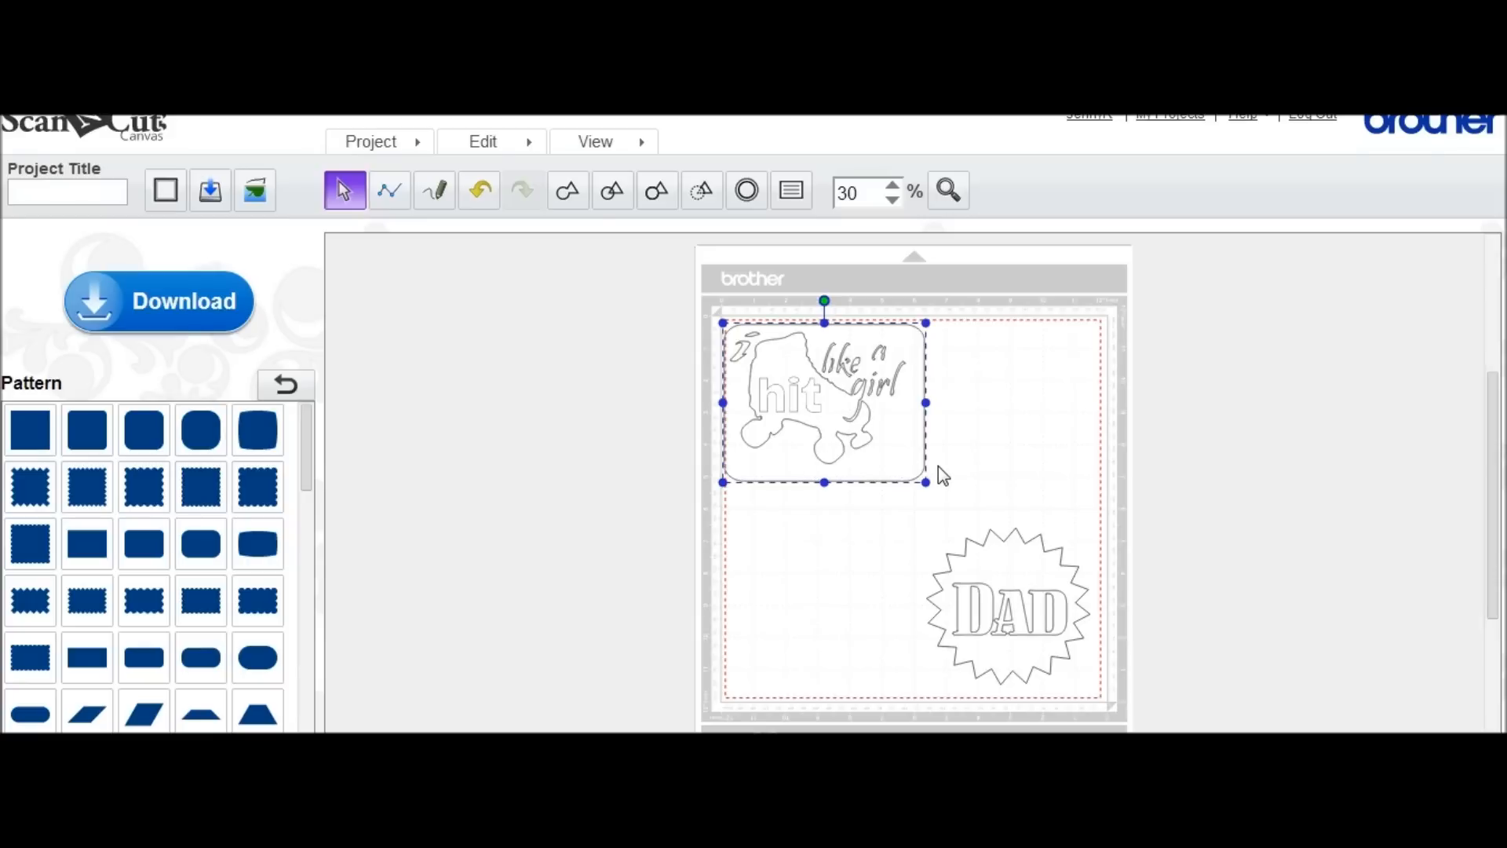
{"action": "mouse_move", "coordinate": [873, 392]}
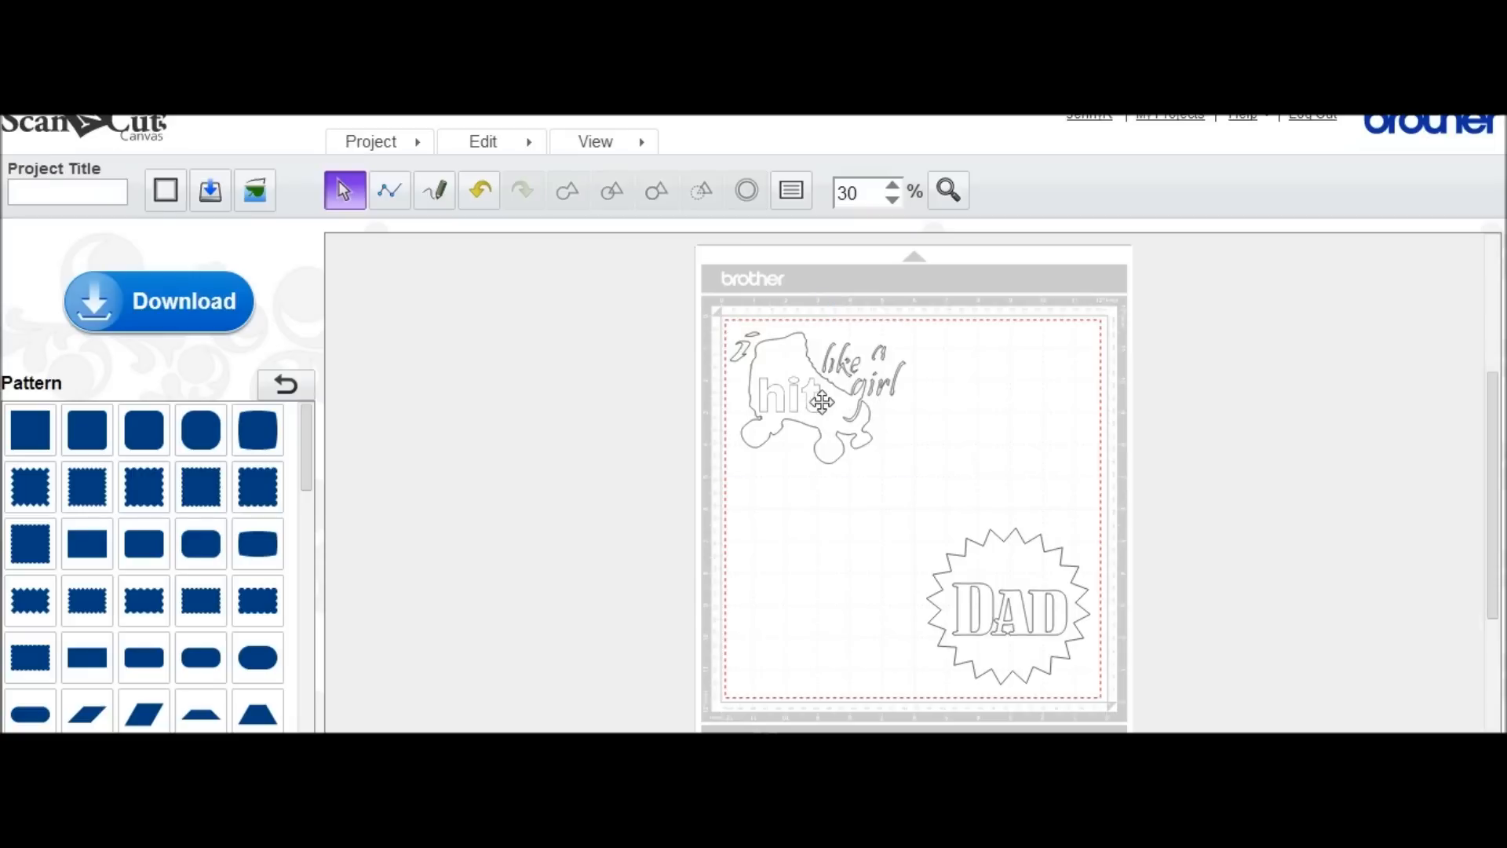
Delete the roller-skate trace and its leftover fragments, leaving the DAD starburst
{"action": "left_click", "coordinate": [812, 403]}
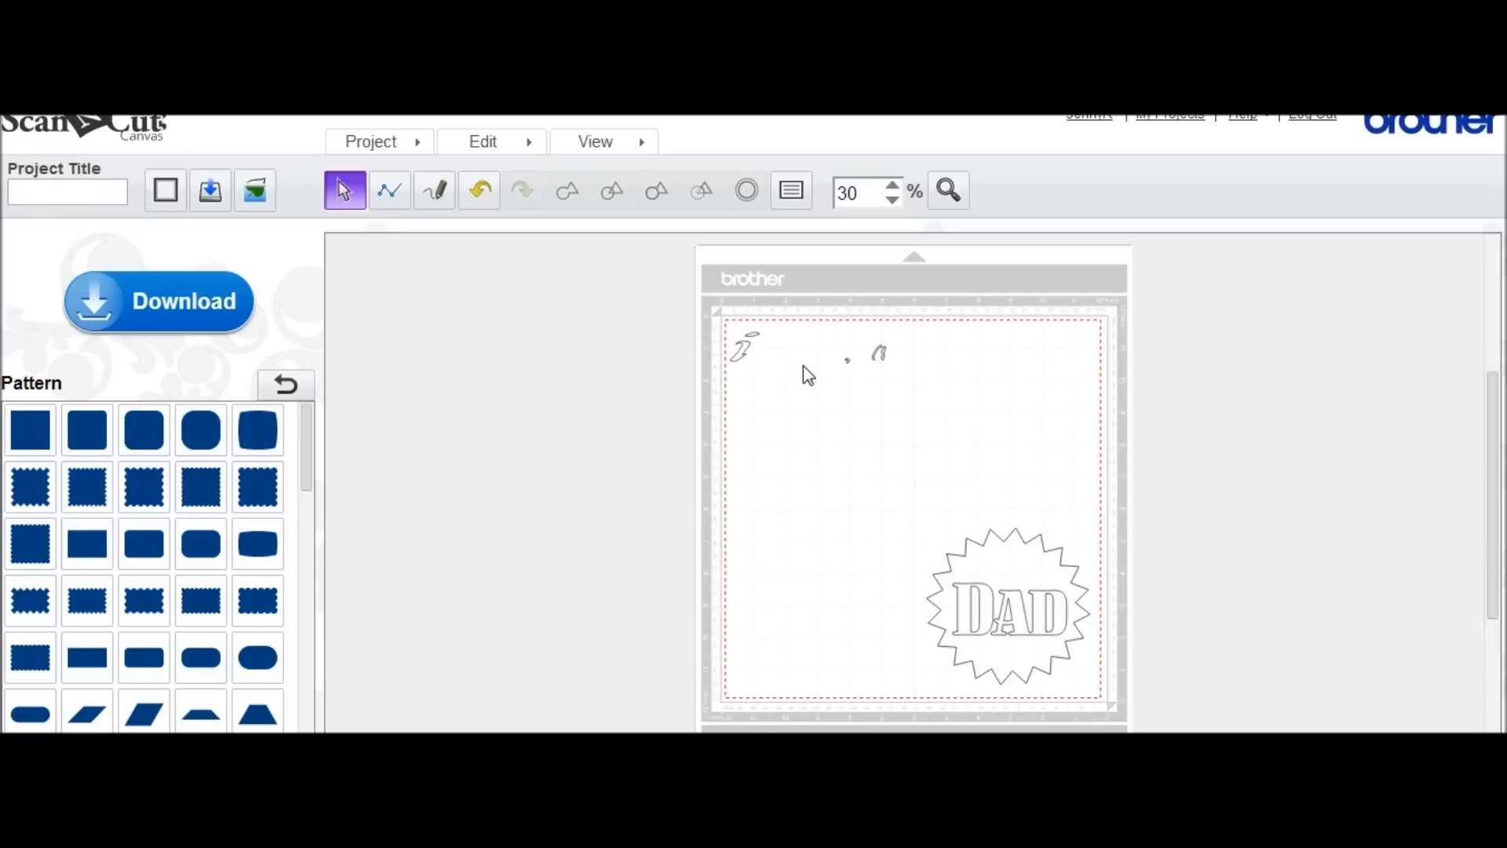
{"action": "left_click", "coordinate": [877, 353]}
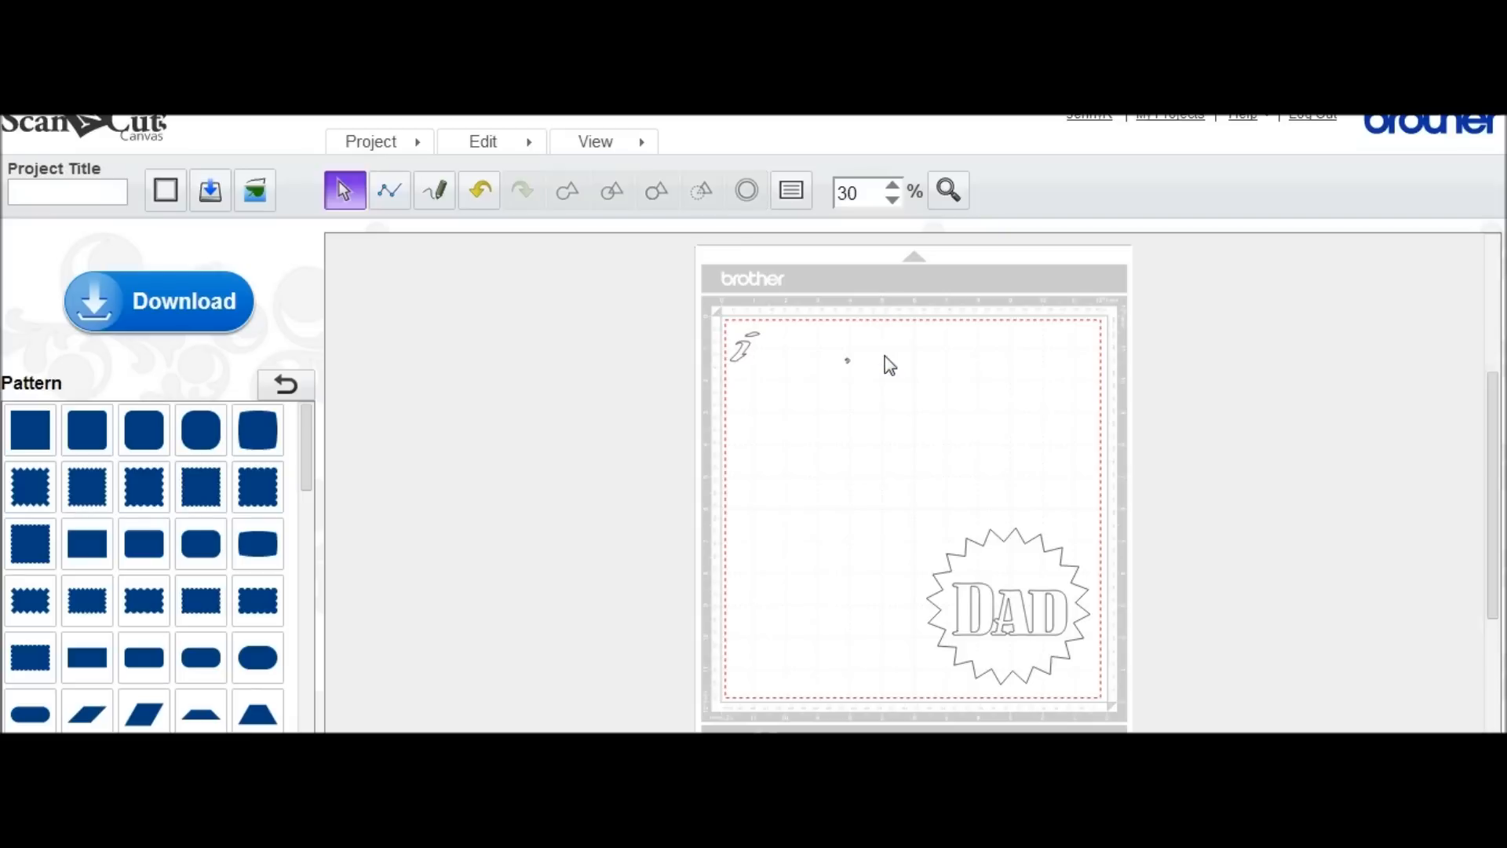
{"action": "left_click", "coordinate": [847, 358]}
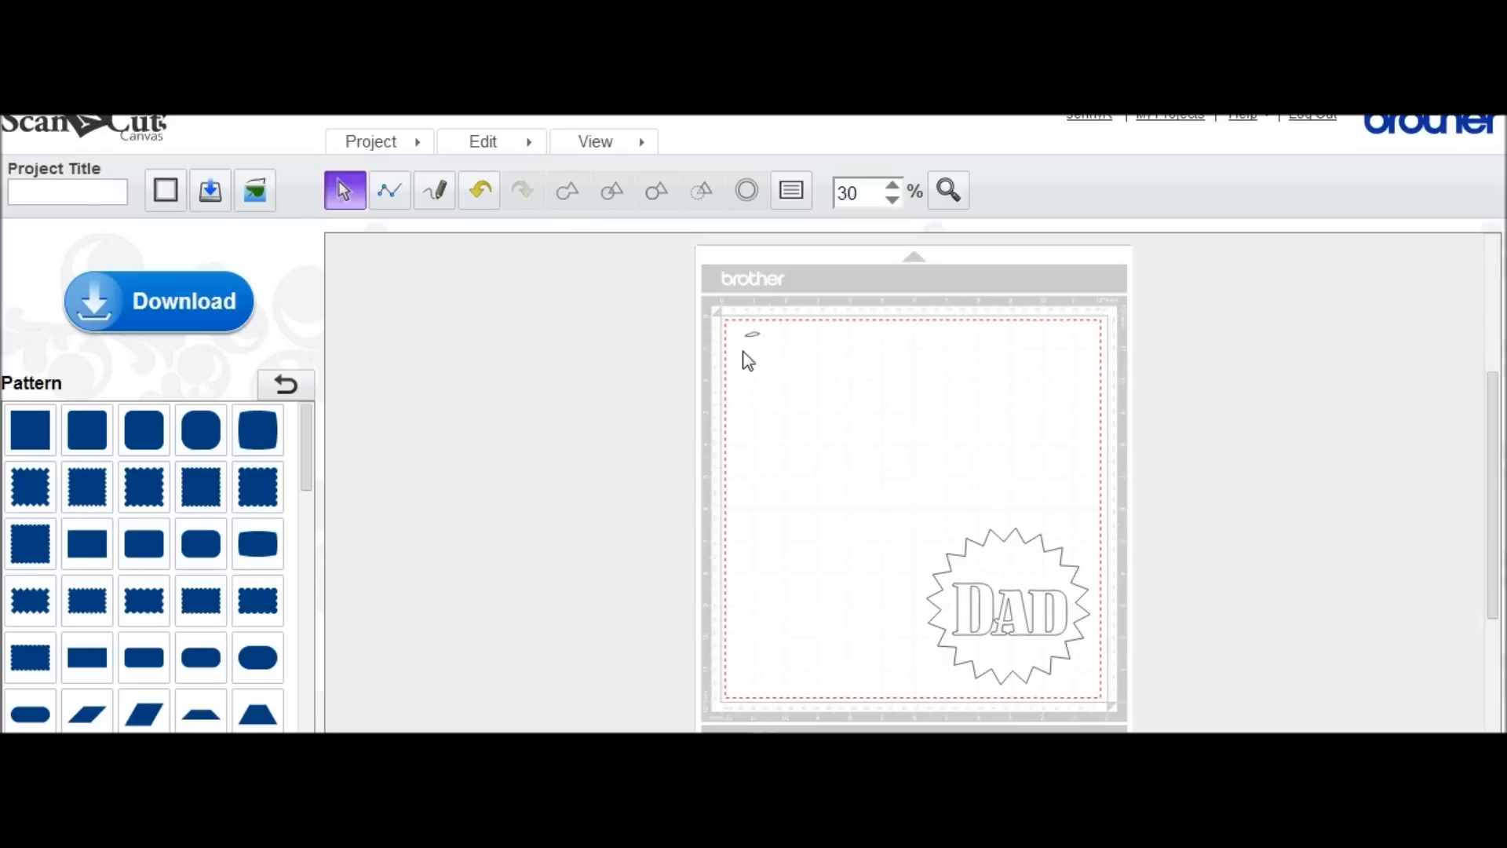
{"action": "mouse_move", "coordinate": [752, 349]}
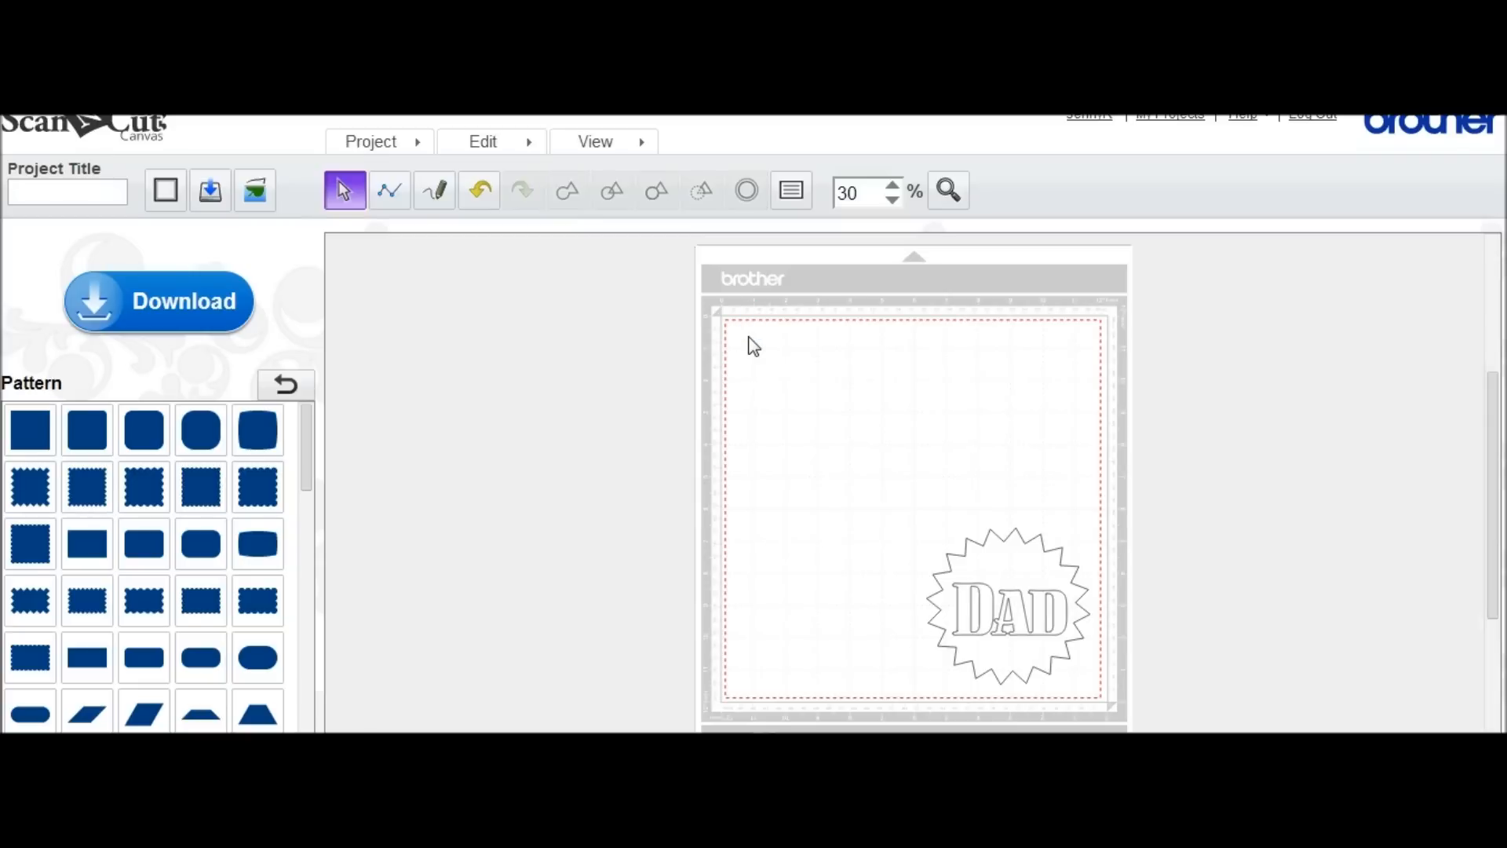
{"action": "mouse_move", "coordinate": [1057, 661]}
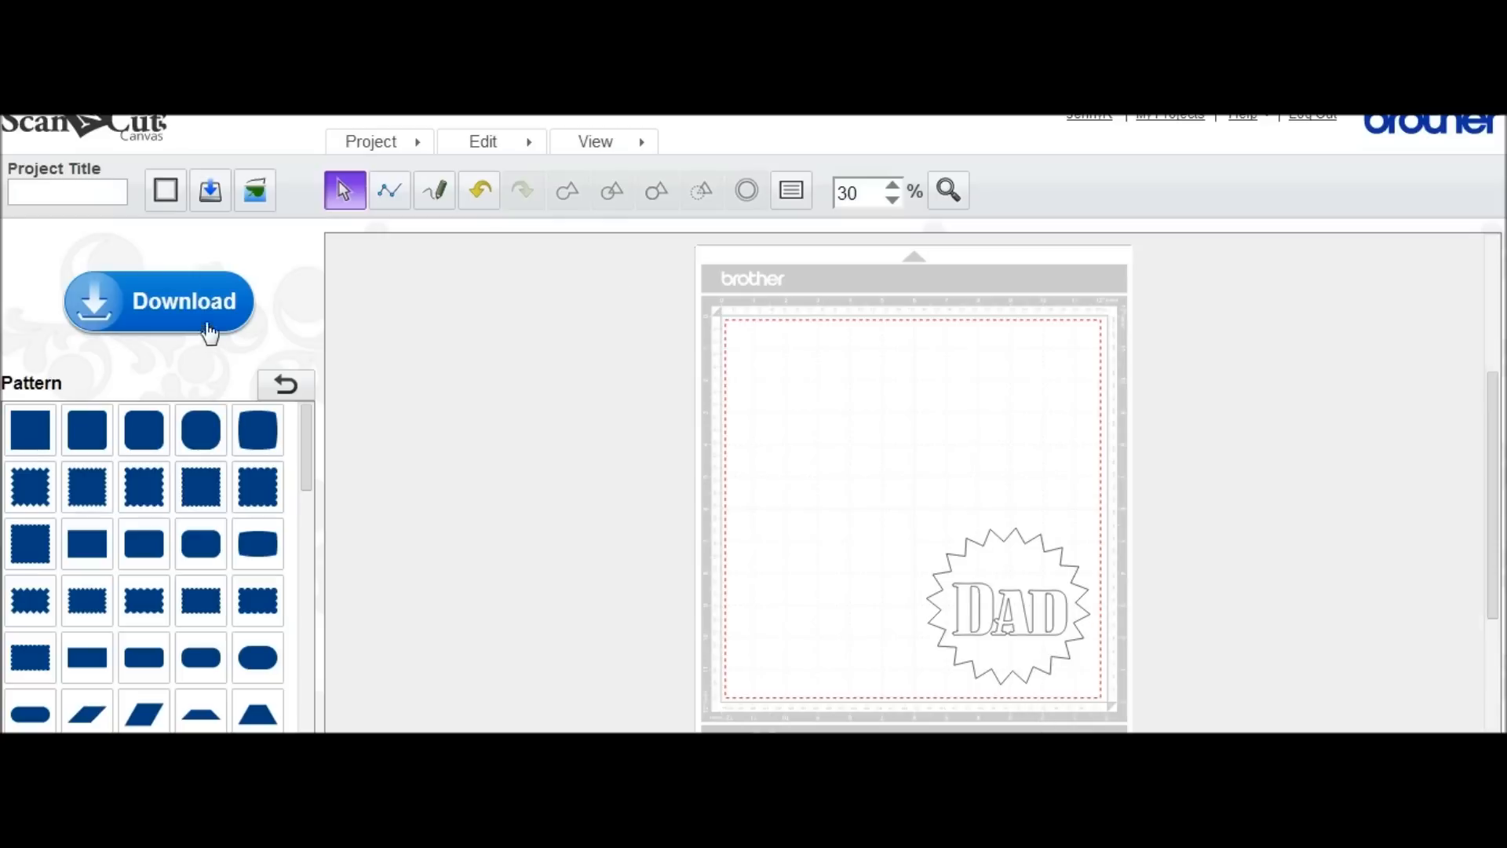
Title the project 'dad' so the download window offers dad.fcm instead of Untitled.fcm
{"action": "left_click", "coordinate": [157, 301]}
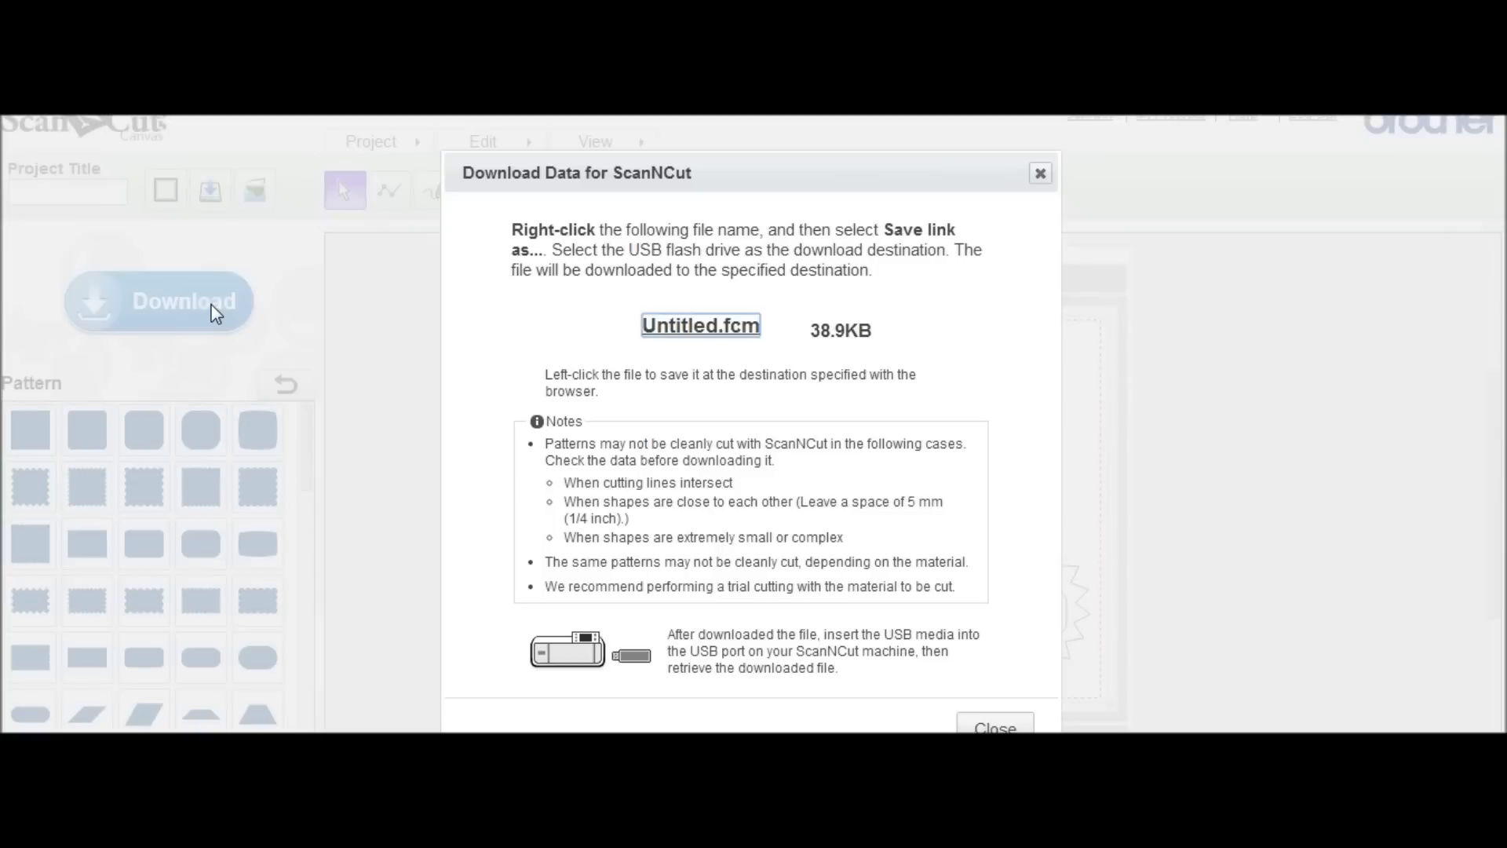
{"action": "mouse_move", "coordinate": [700, 325]}
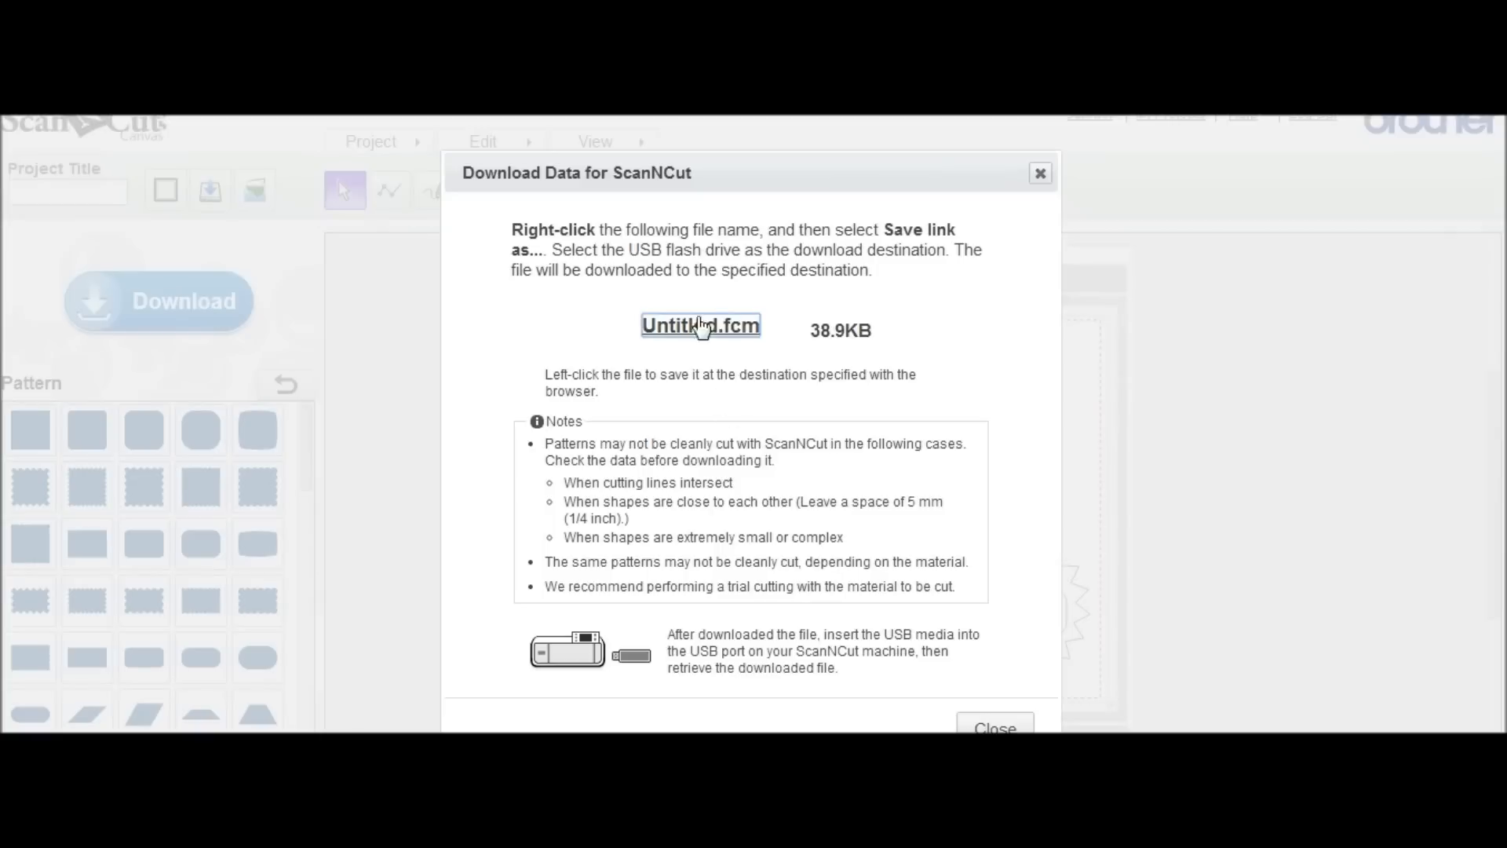
{"action": "mouse_move", "coordinate": [1056, 204]}
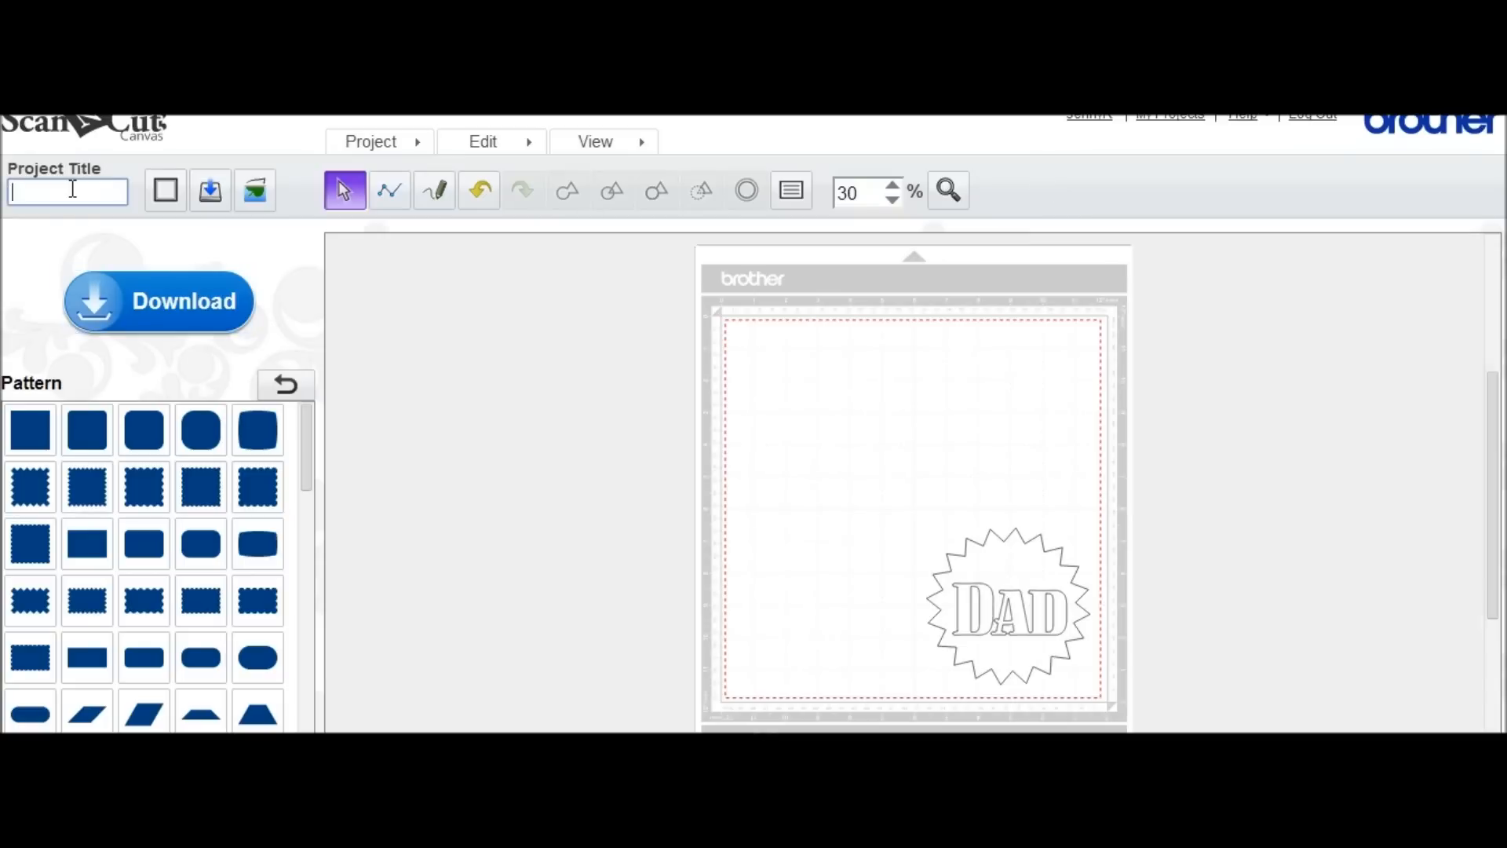
{"action": "type", "text": "dad"}
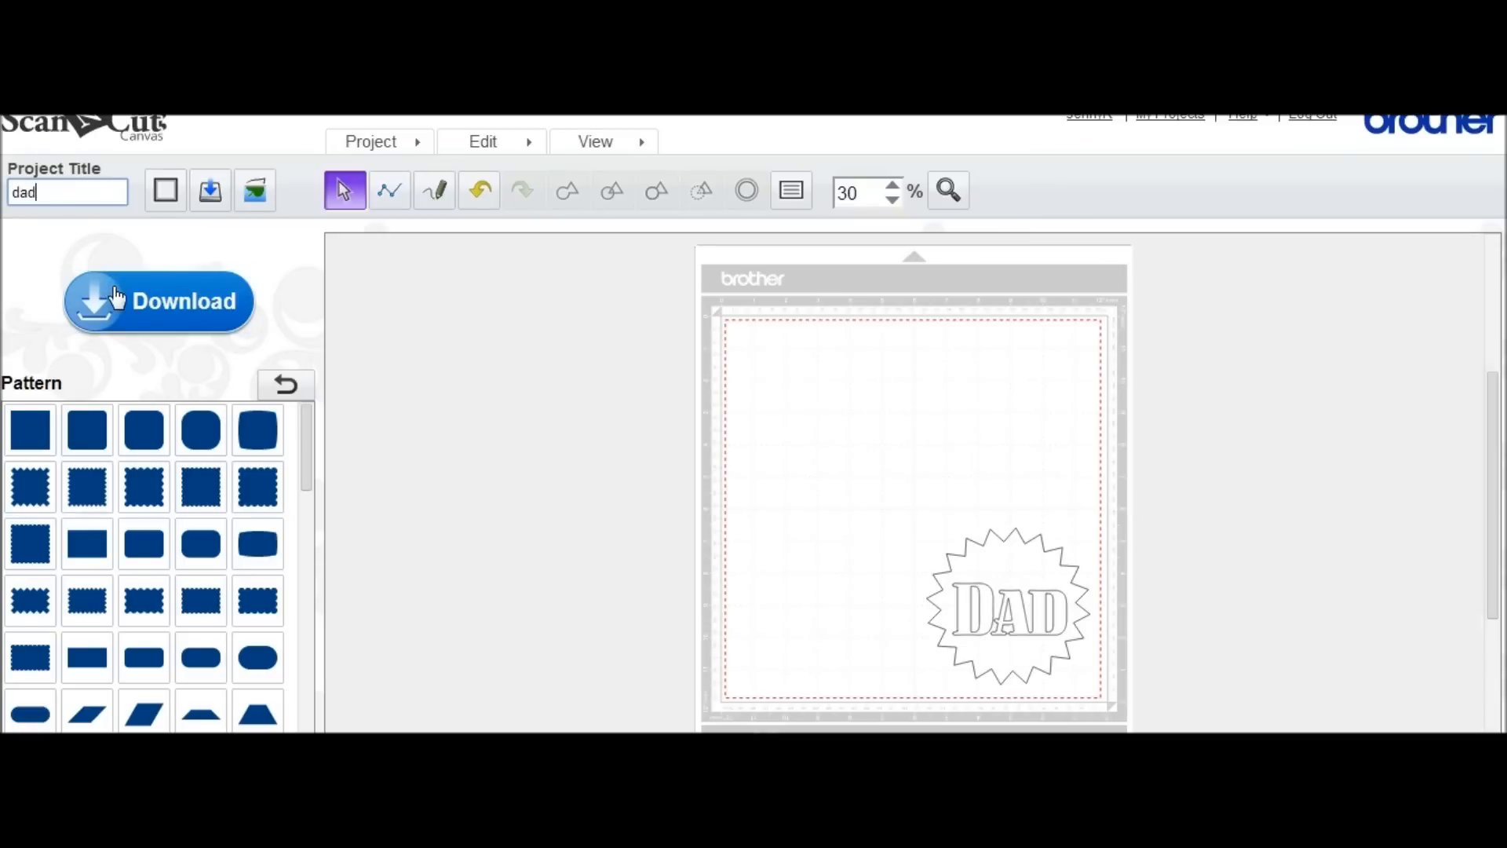
{"action": "left_click", "coordinate": [159, 302]}
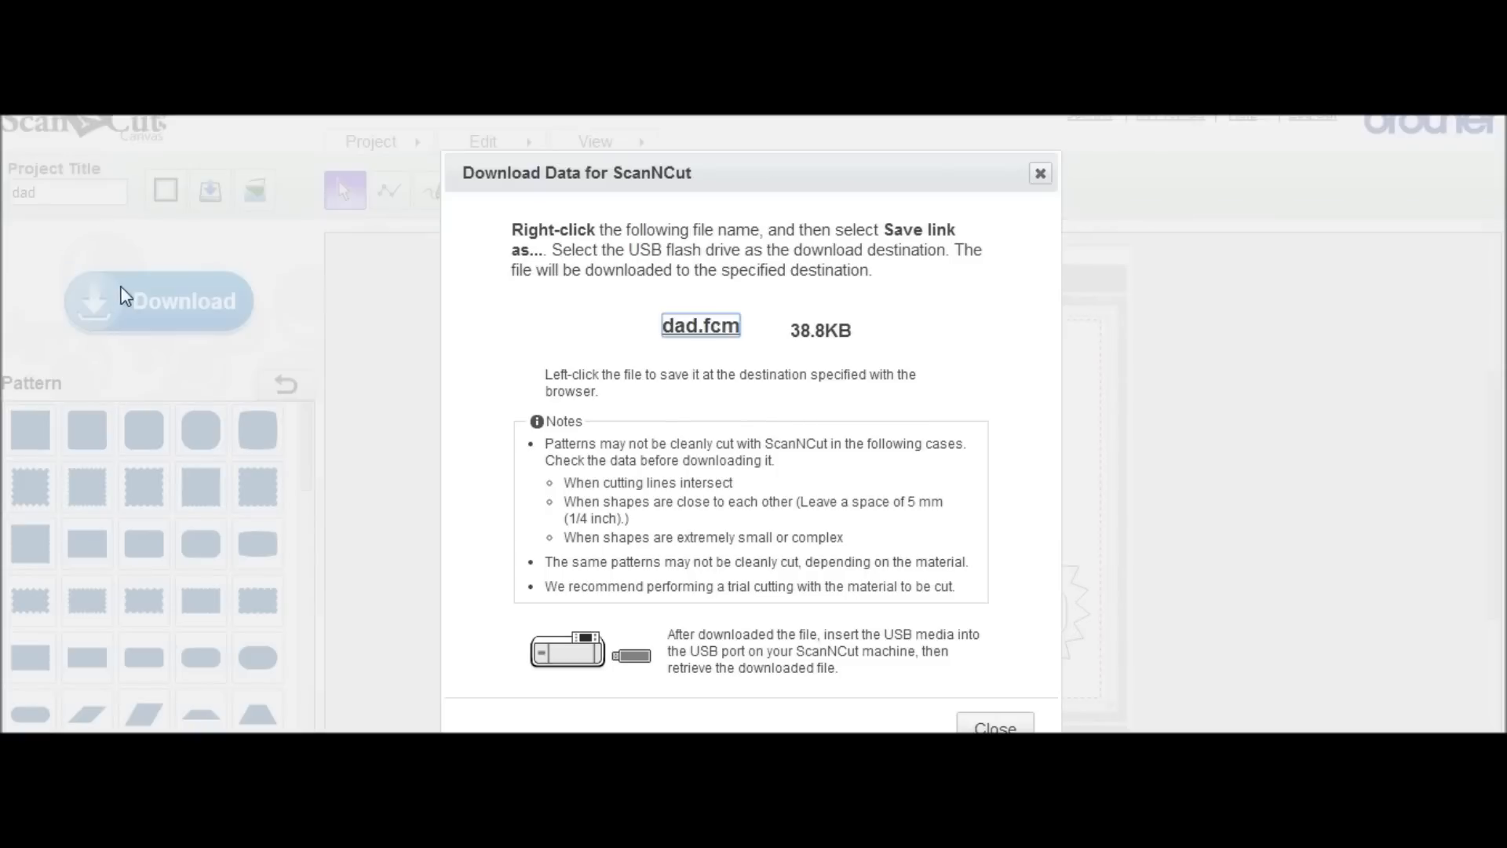
{"action": "mouse_move", "coordinate": [711, 336]}
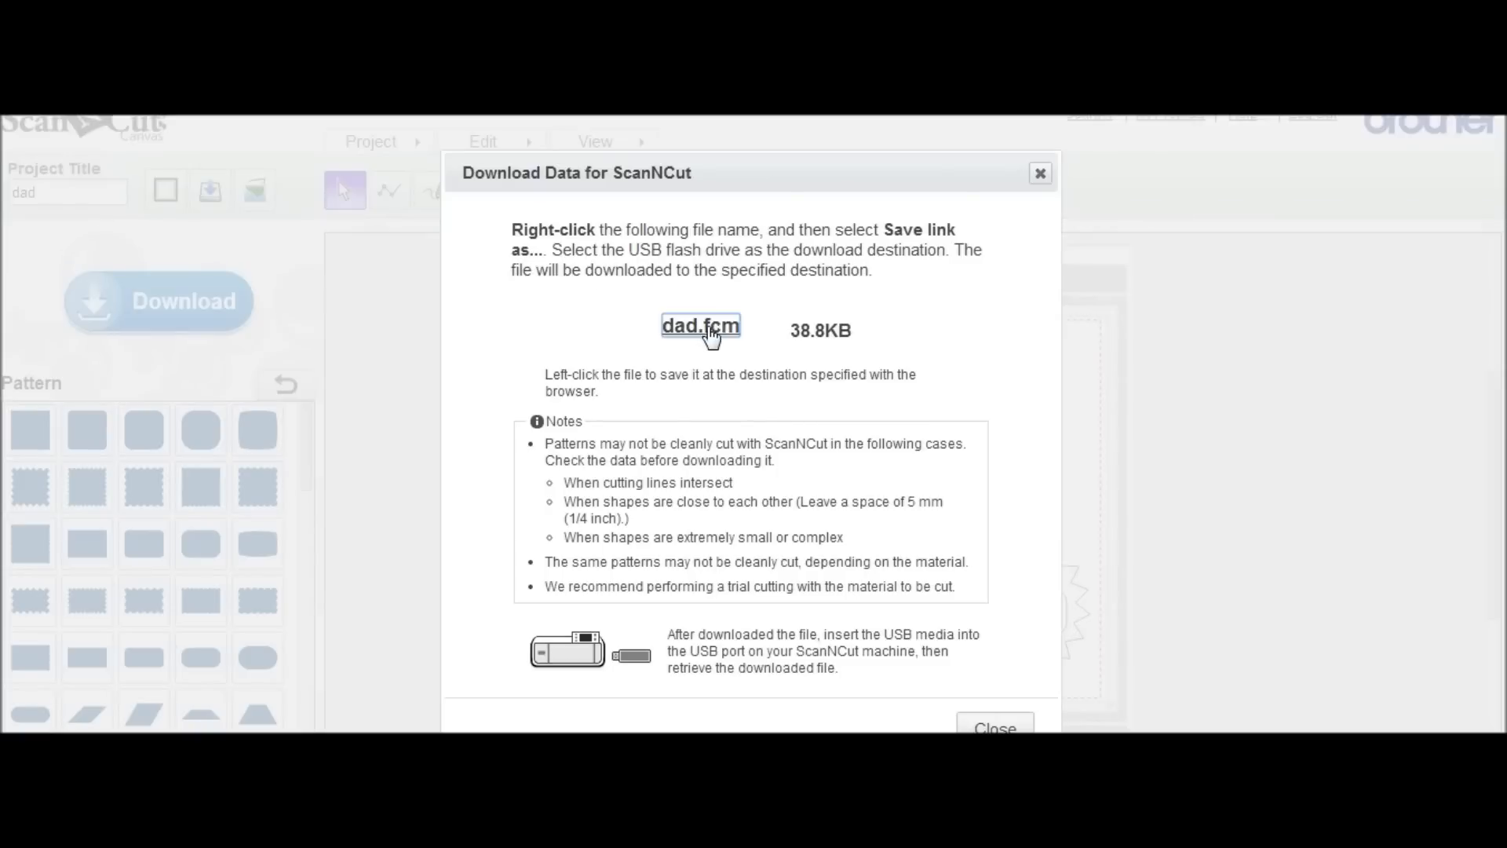
Save dad.fcm via Save link as... onto USB DISK (F:)
{"action": "right_click", "coordinate": [700, 325]}
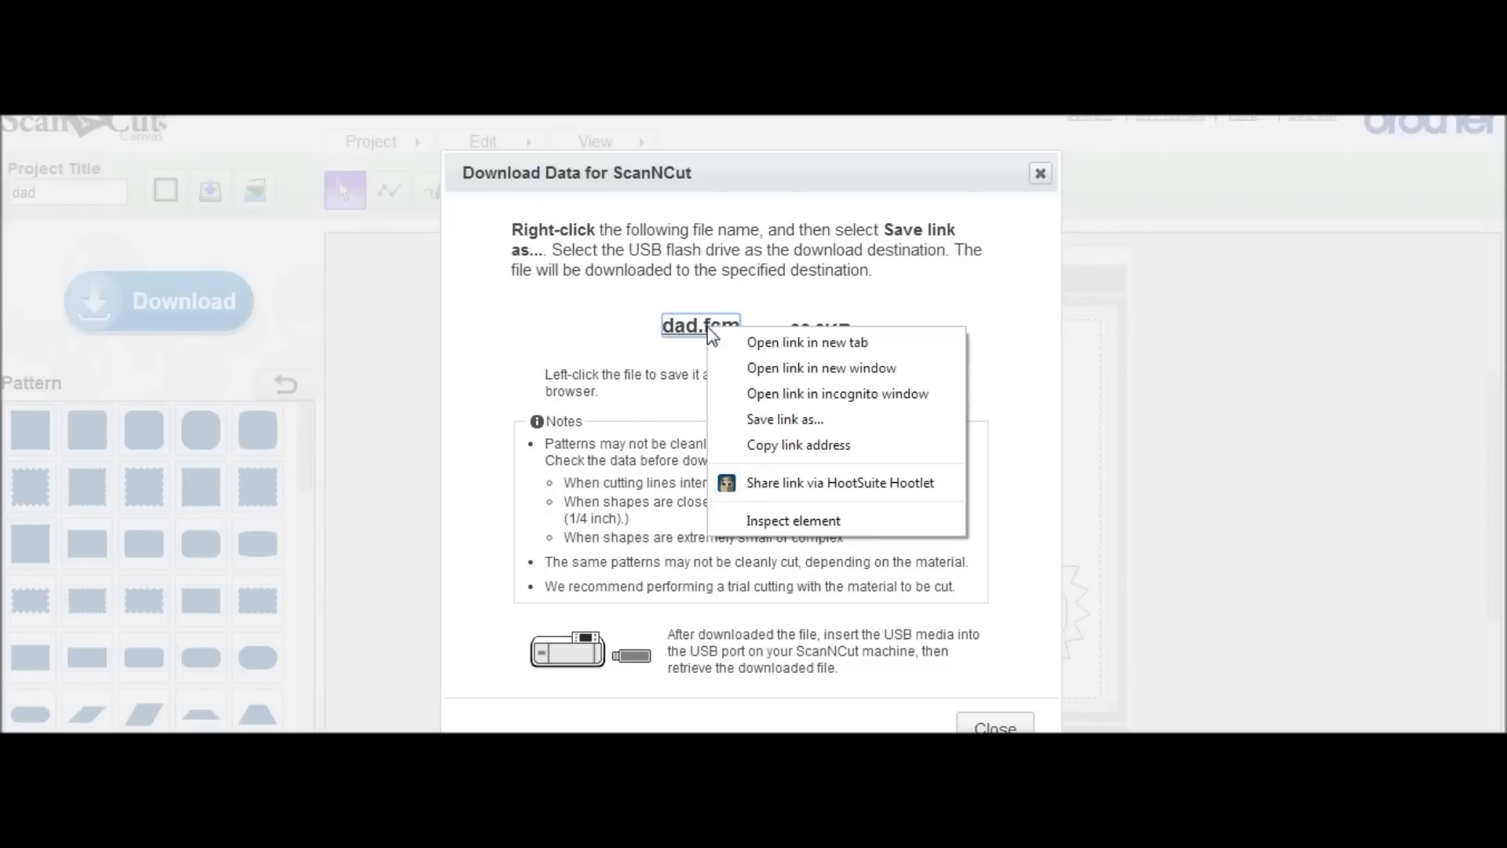
{"action": "mouse_move", "coordinate": [785, 420]}
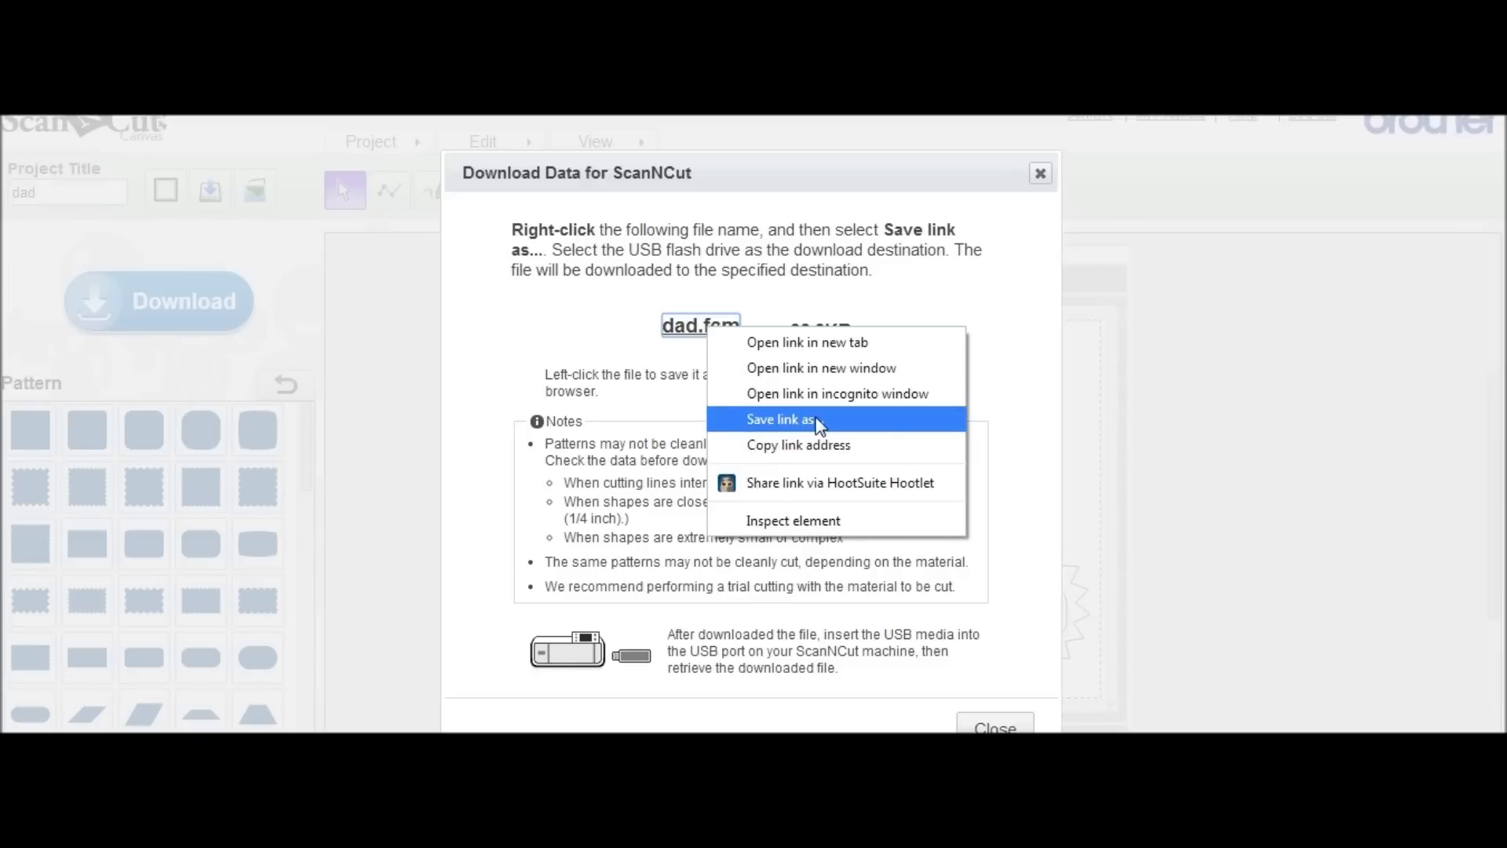
{"action": "left_click", "coordinate": [780, 417]}
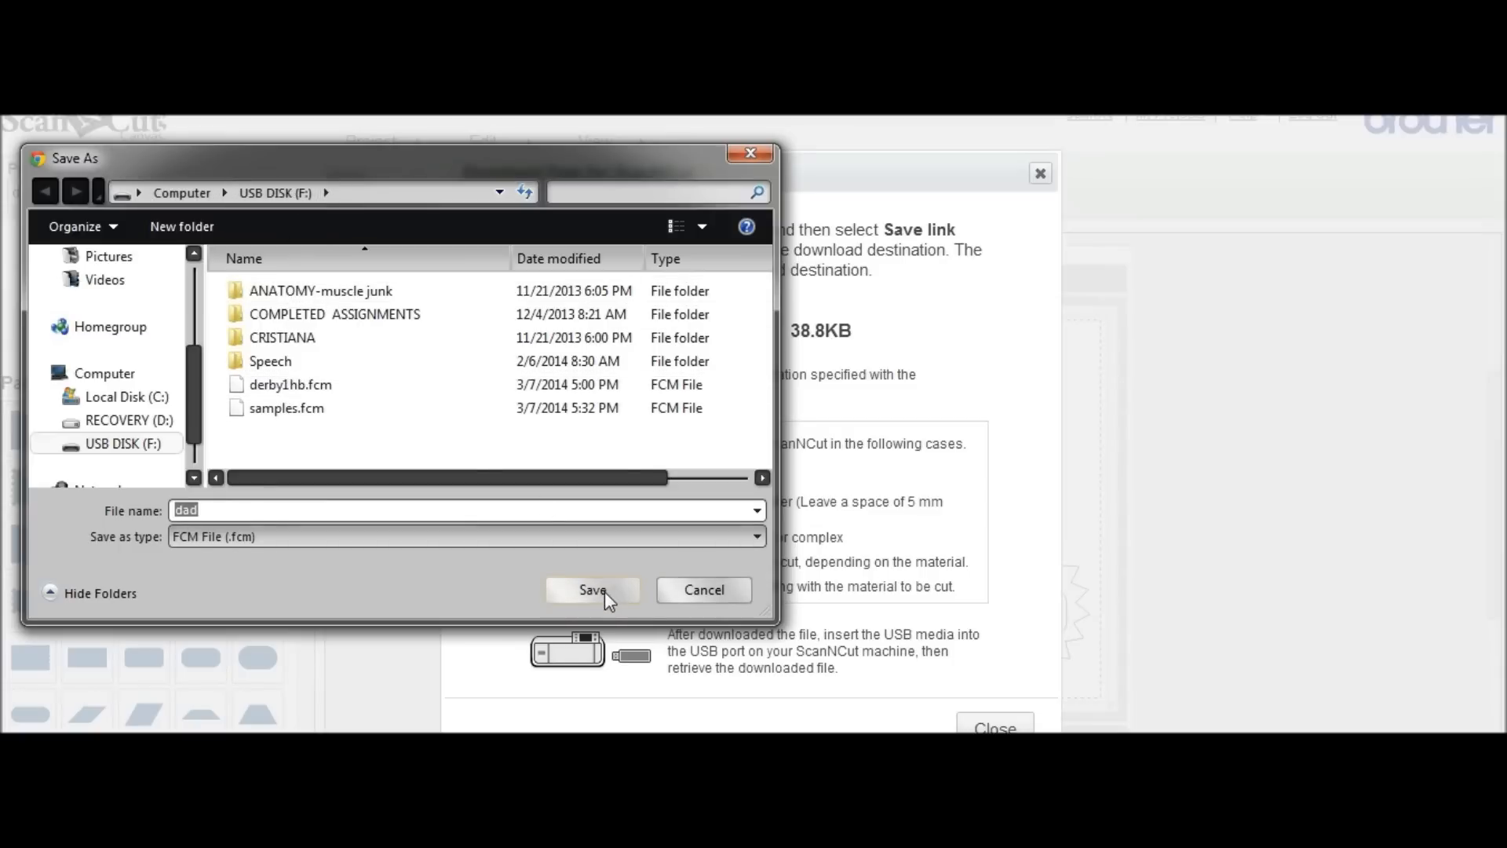
{"action": "left_click", "coordinate": [592, 589]}
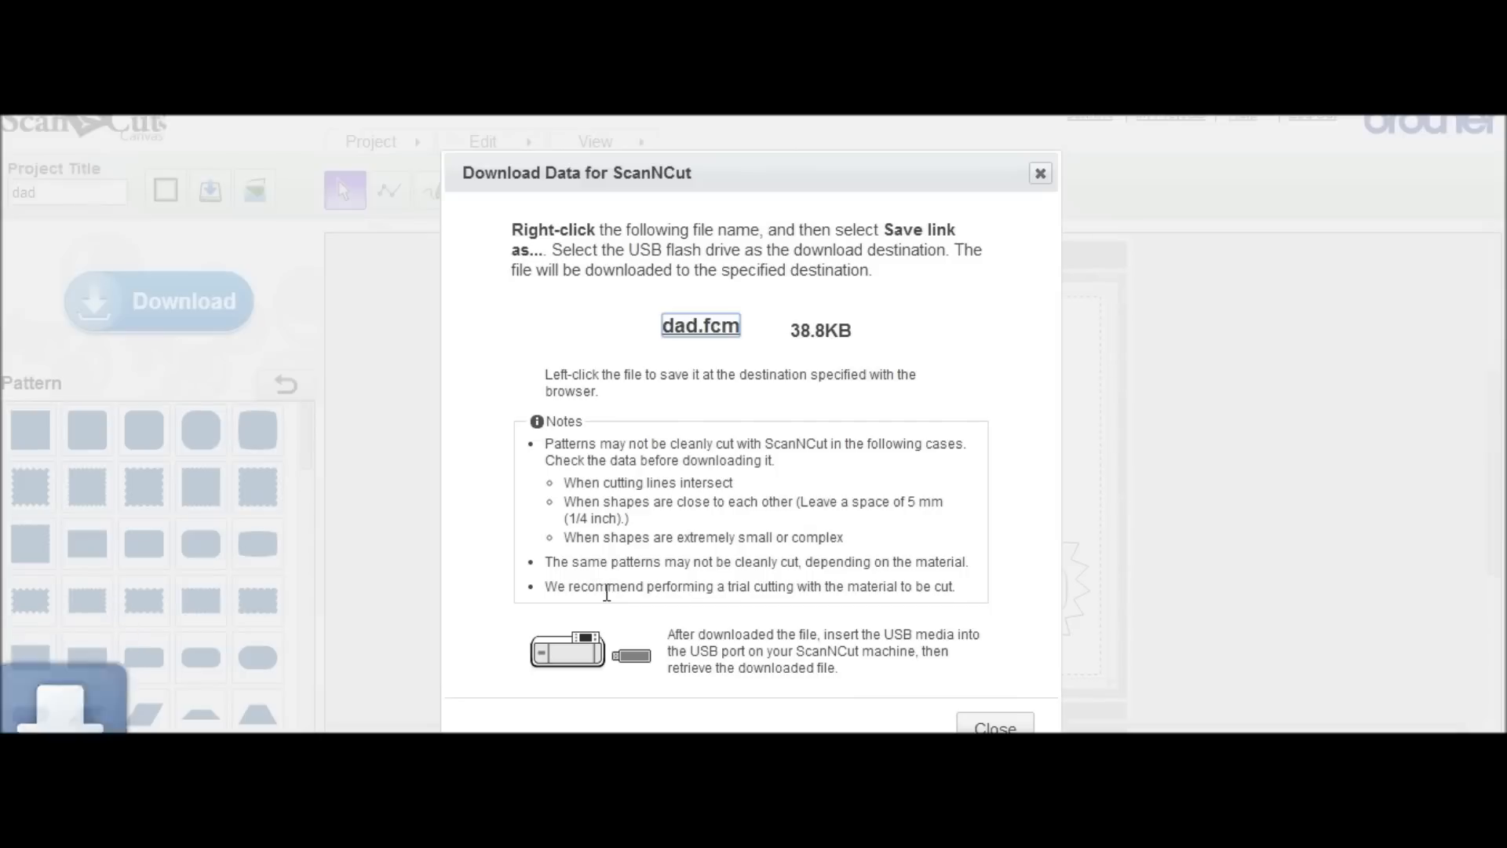
{"action": "mouse_move", "coordinate": [1080, 297]}
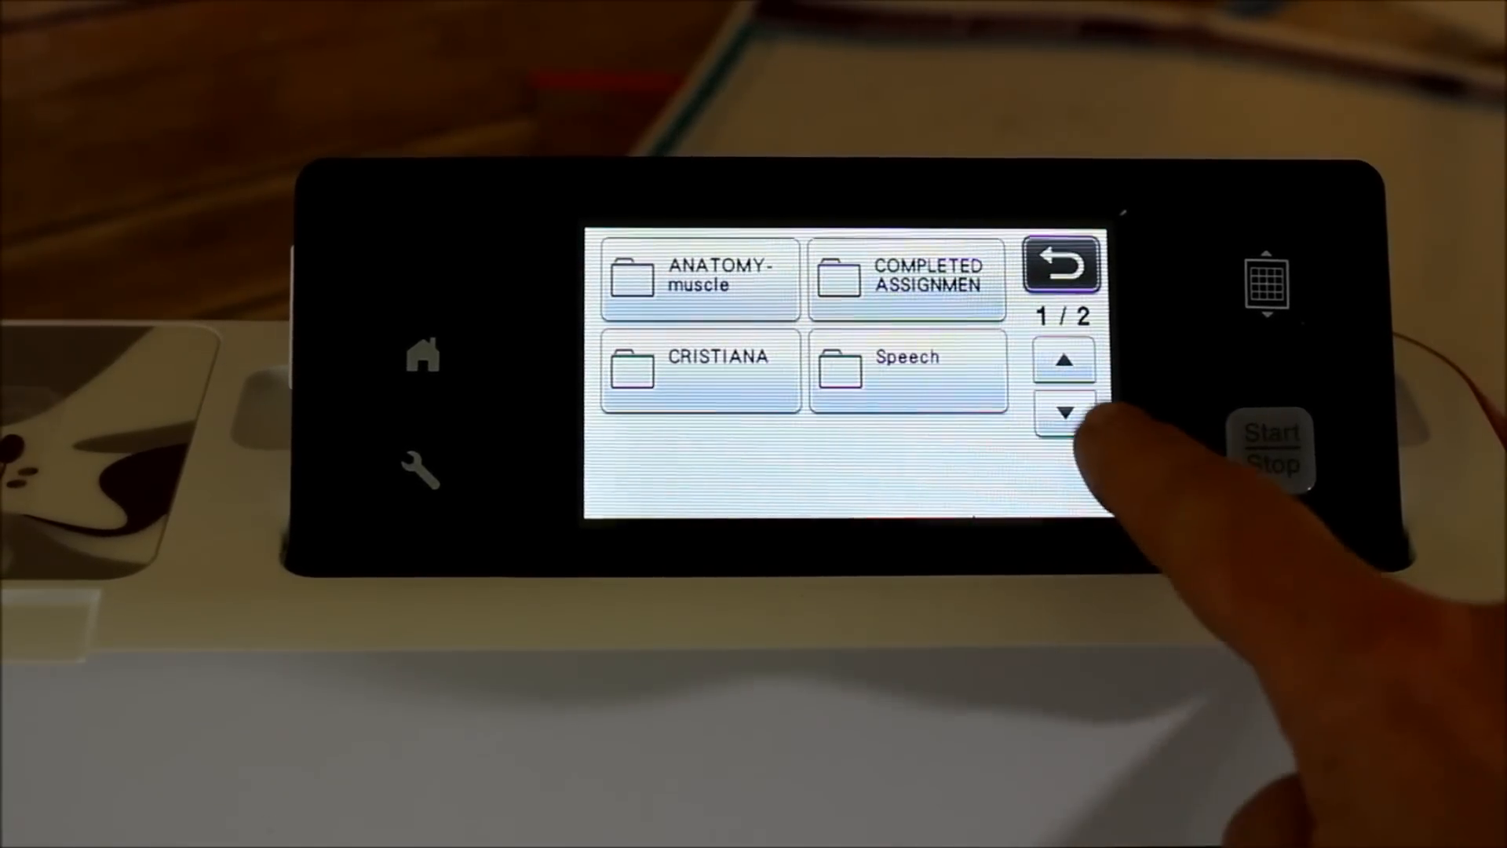
Load the dad file from the USB drive onto the machine's mat
{"action": "left_click", "coordinate": [1063, 413]}
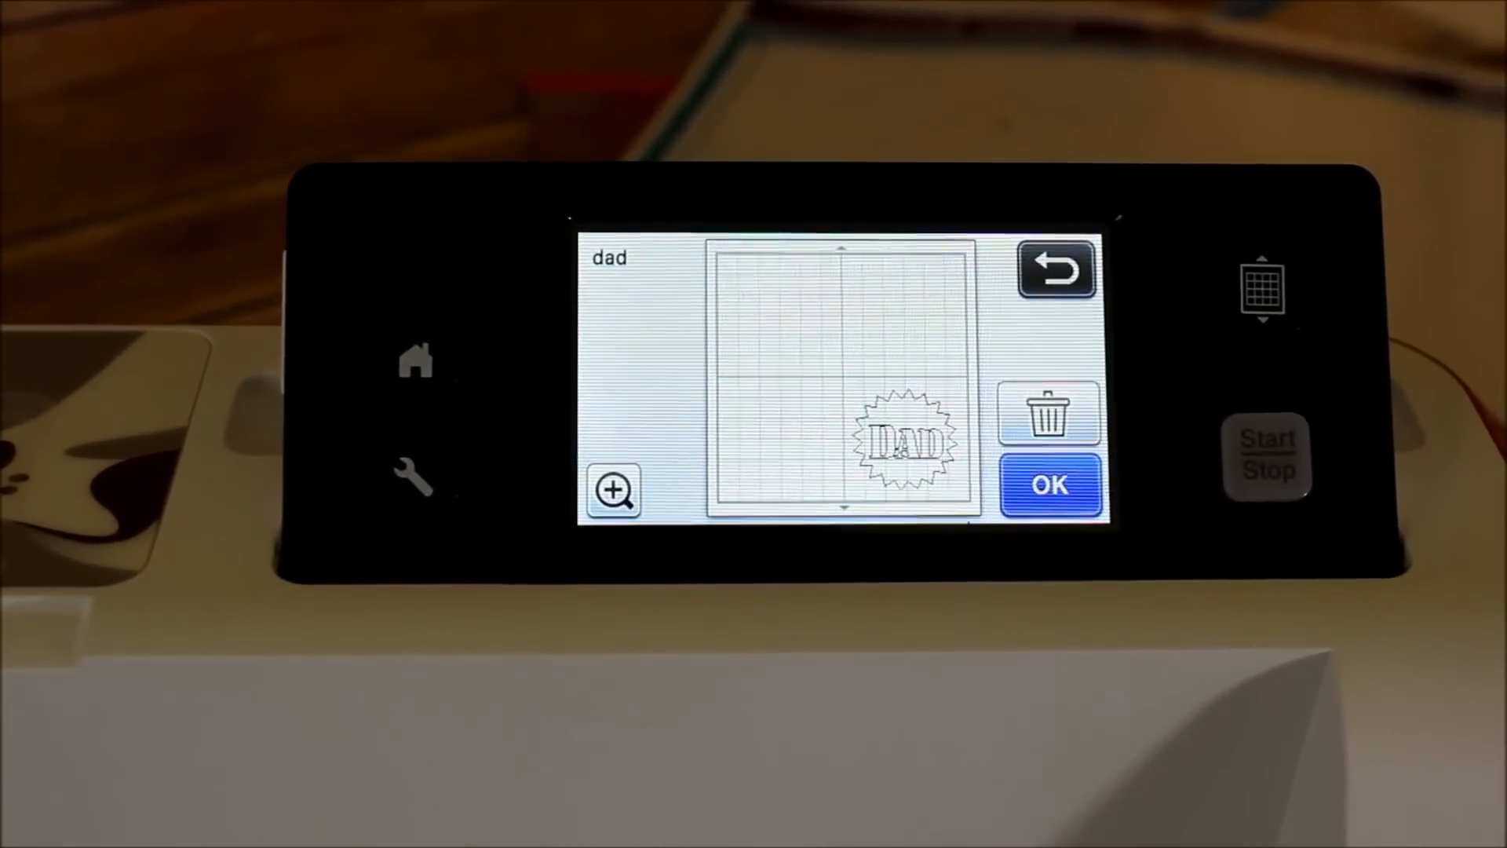
{"action": "left_click", "coordinate": [1049, 483]}
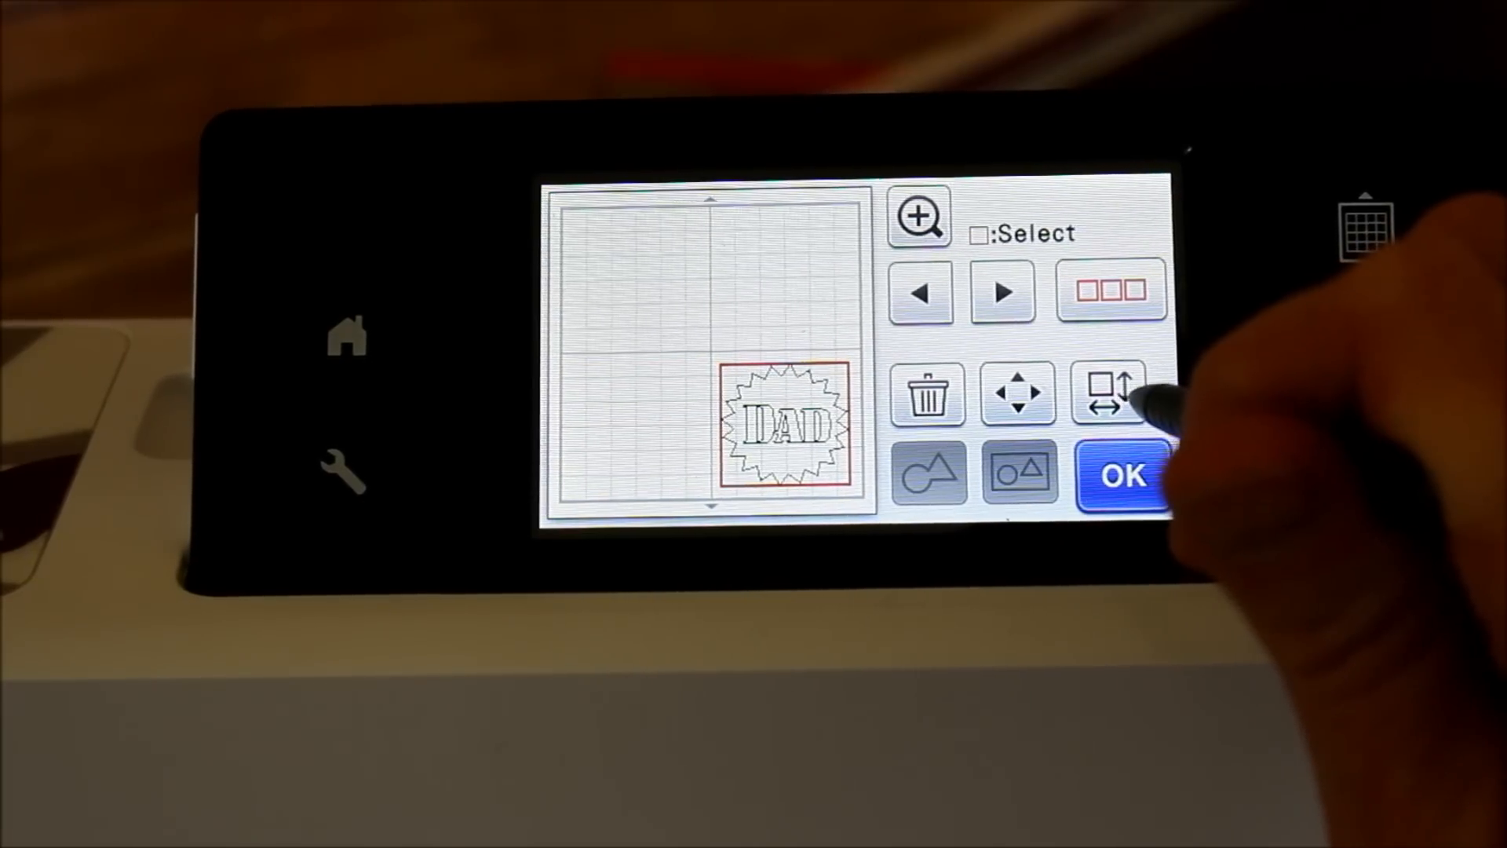
Shrink the DAD starburst from about 4.89 to 3.80 inches tall using the Height minus control
{"action": "left_click", "coordinate": [1109, 394]}
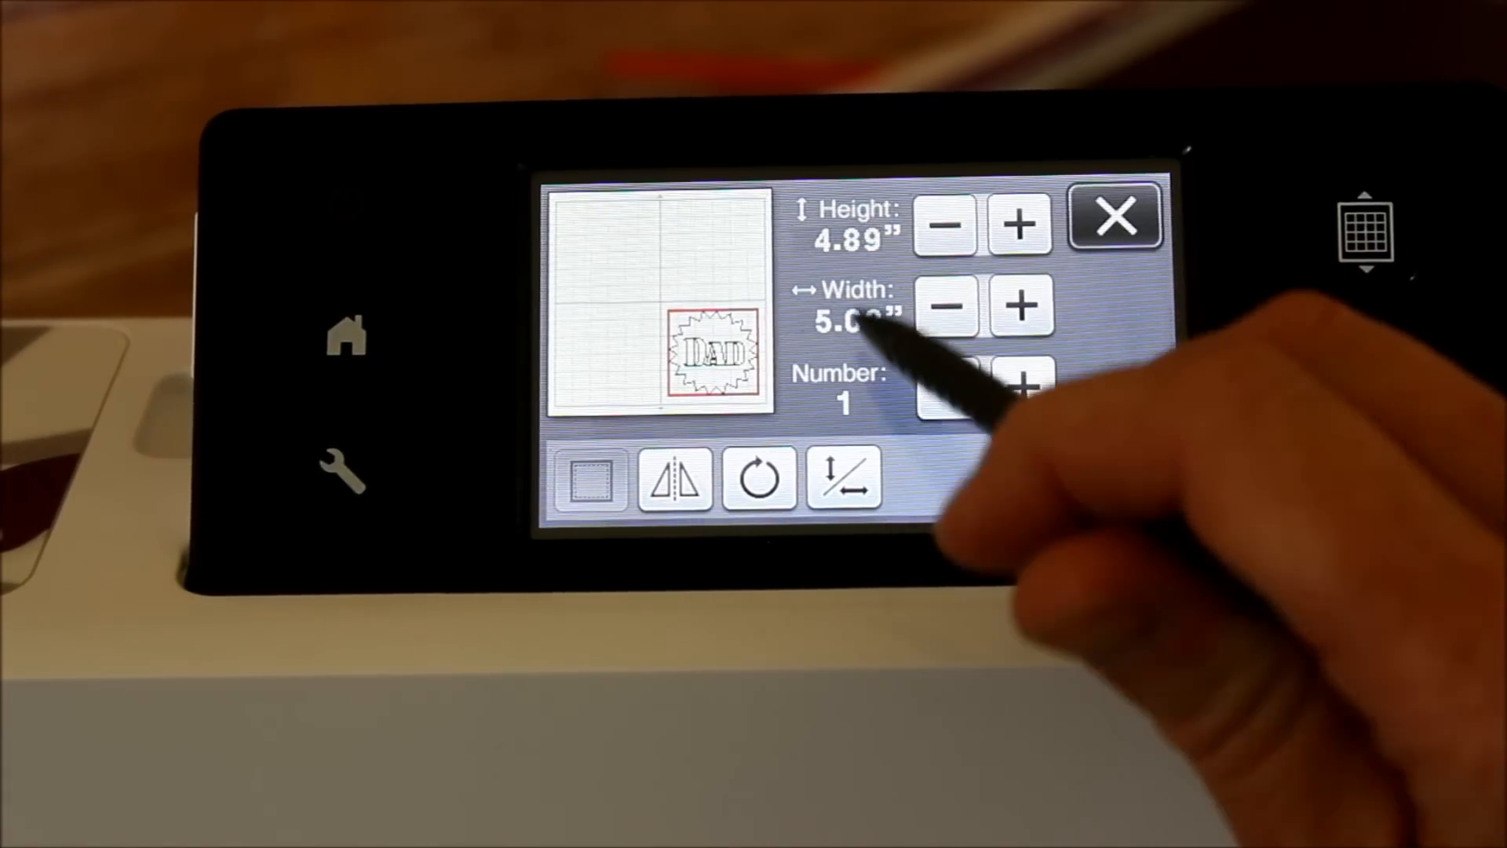
{"action": "left_click", "coordinate": [1021, 306]}
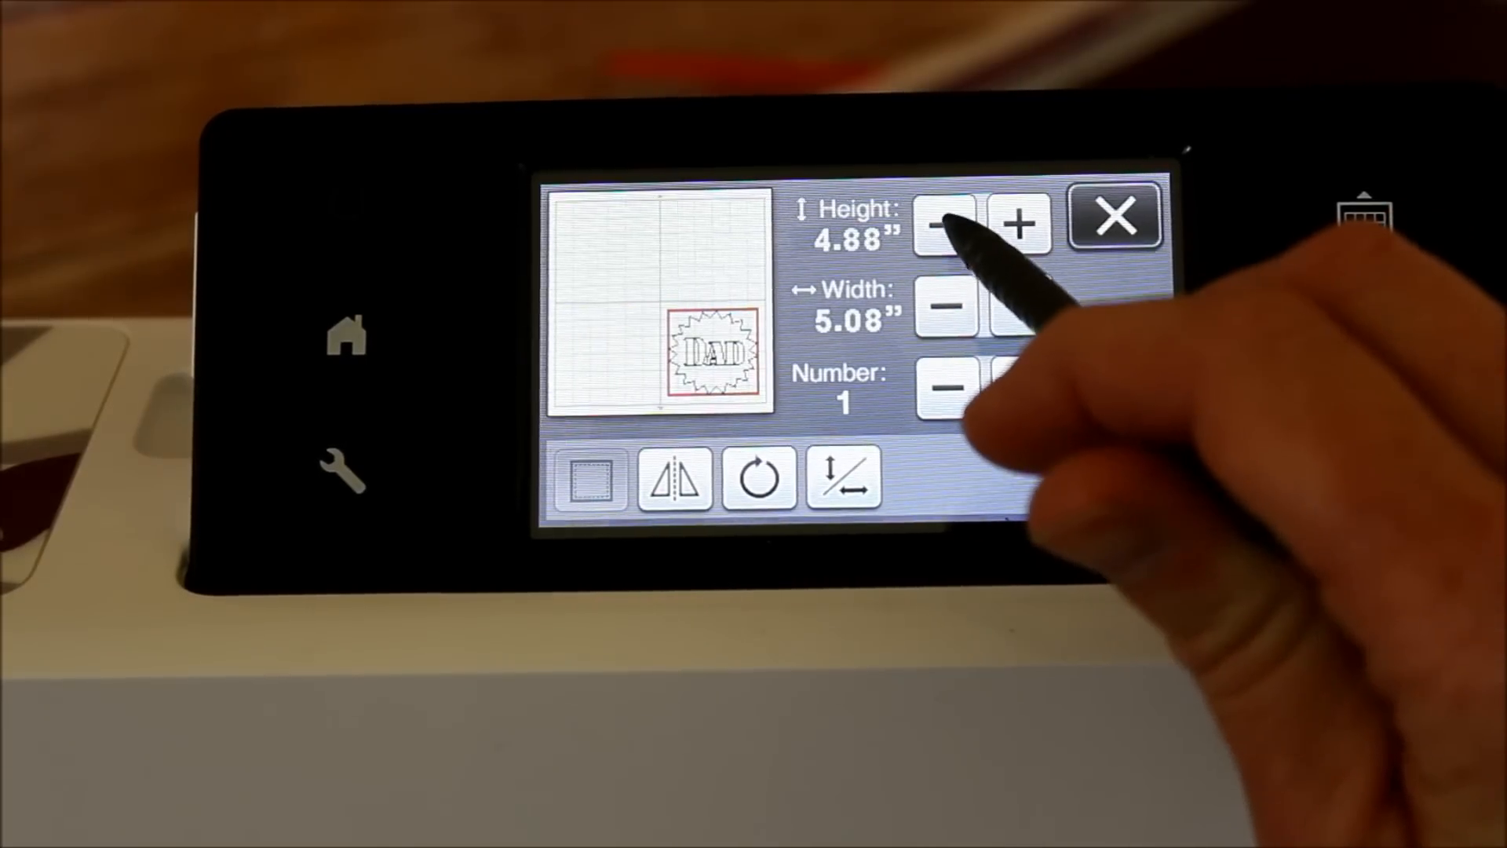
{"action": "left_click", "coordinate": [943, 222]}
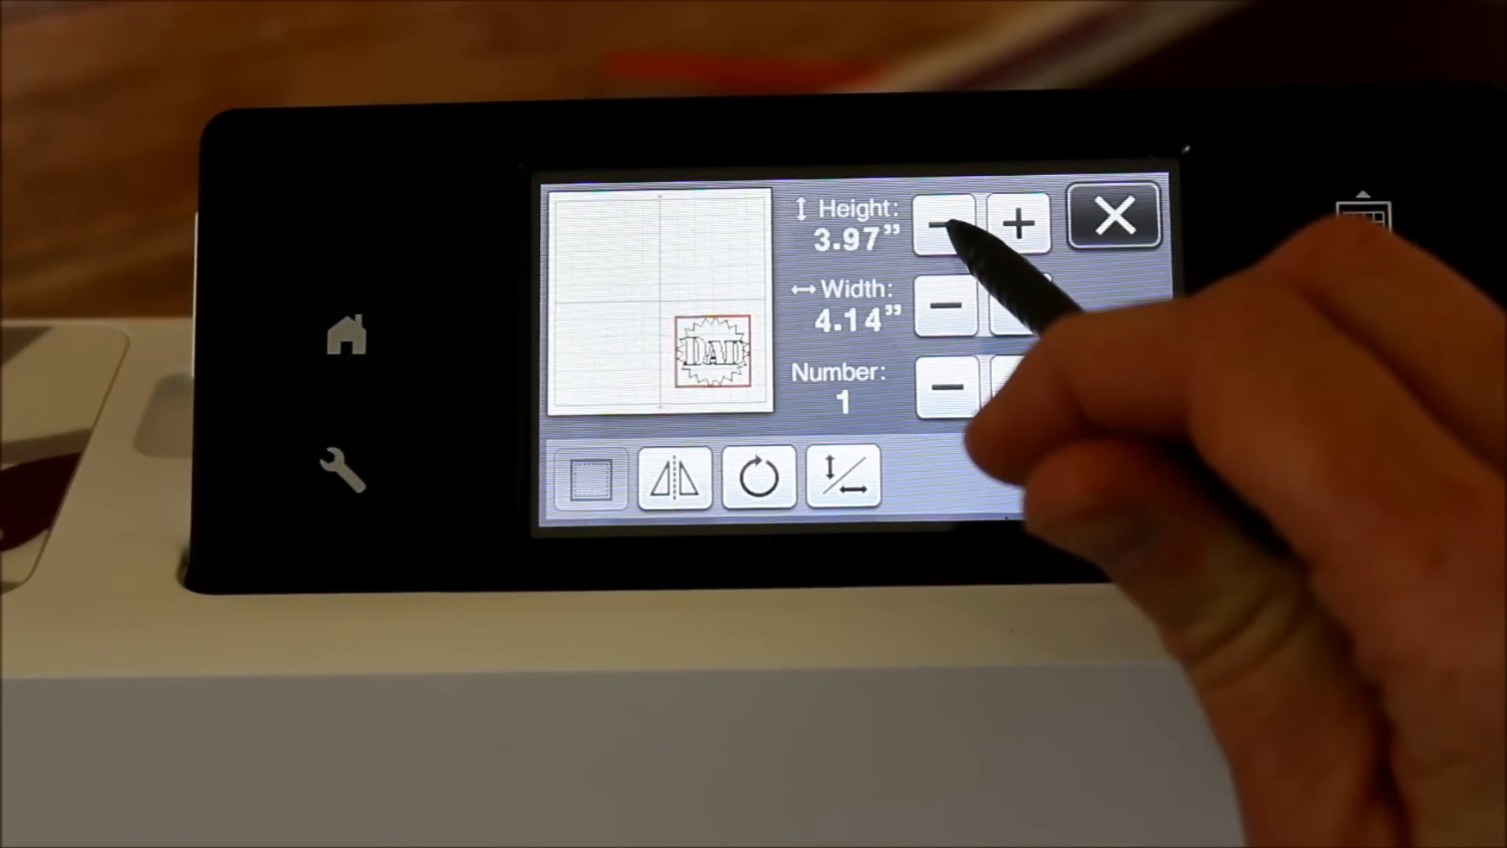
{"action": "left_click", "coordinate": [942, 223]}
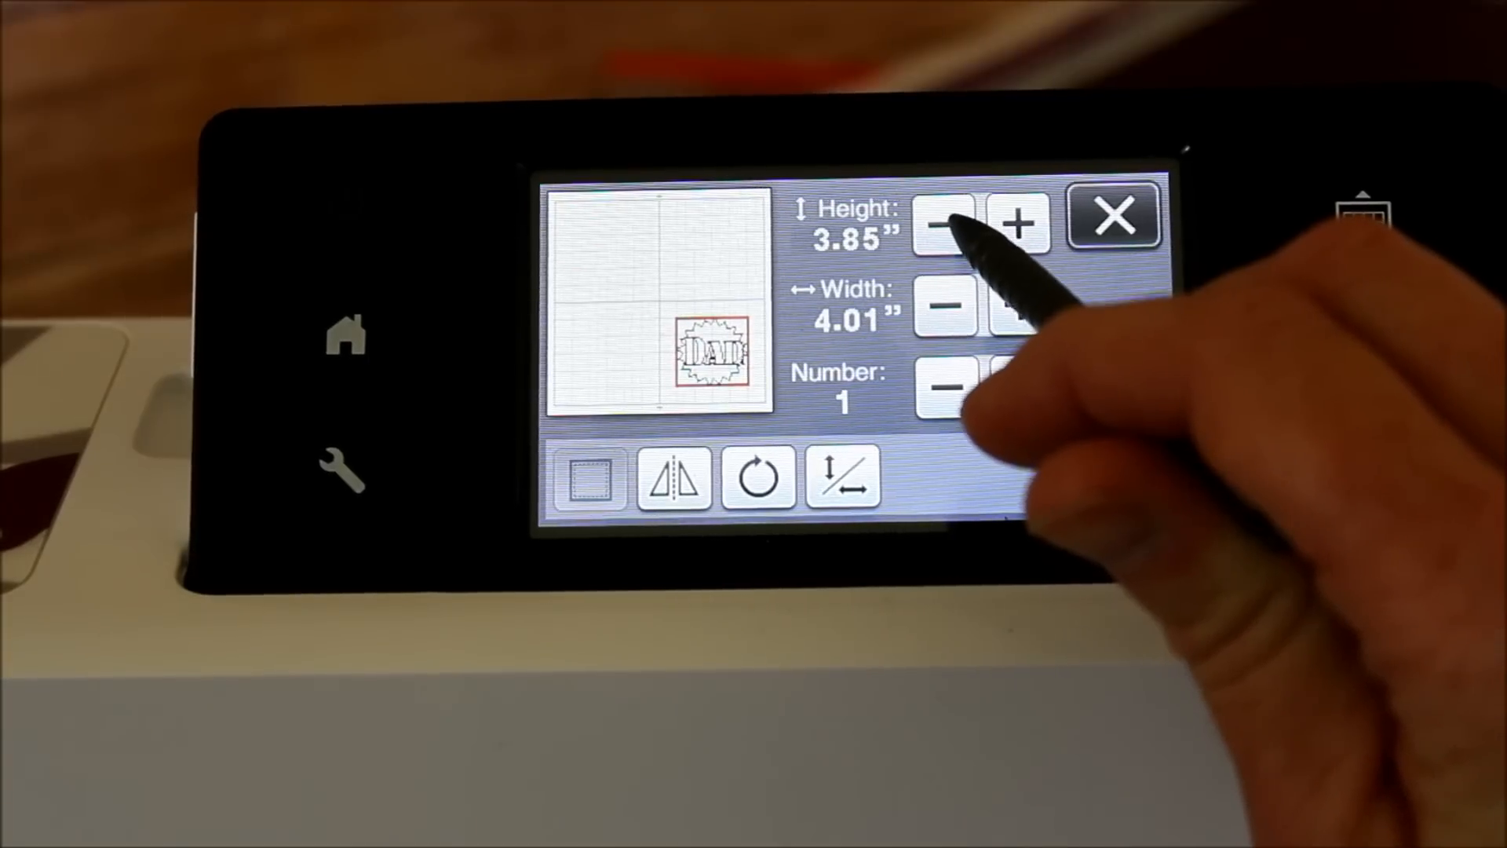
{"action": "left_click", "coordinate": [942, 223]}
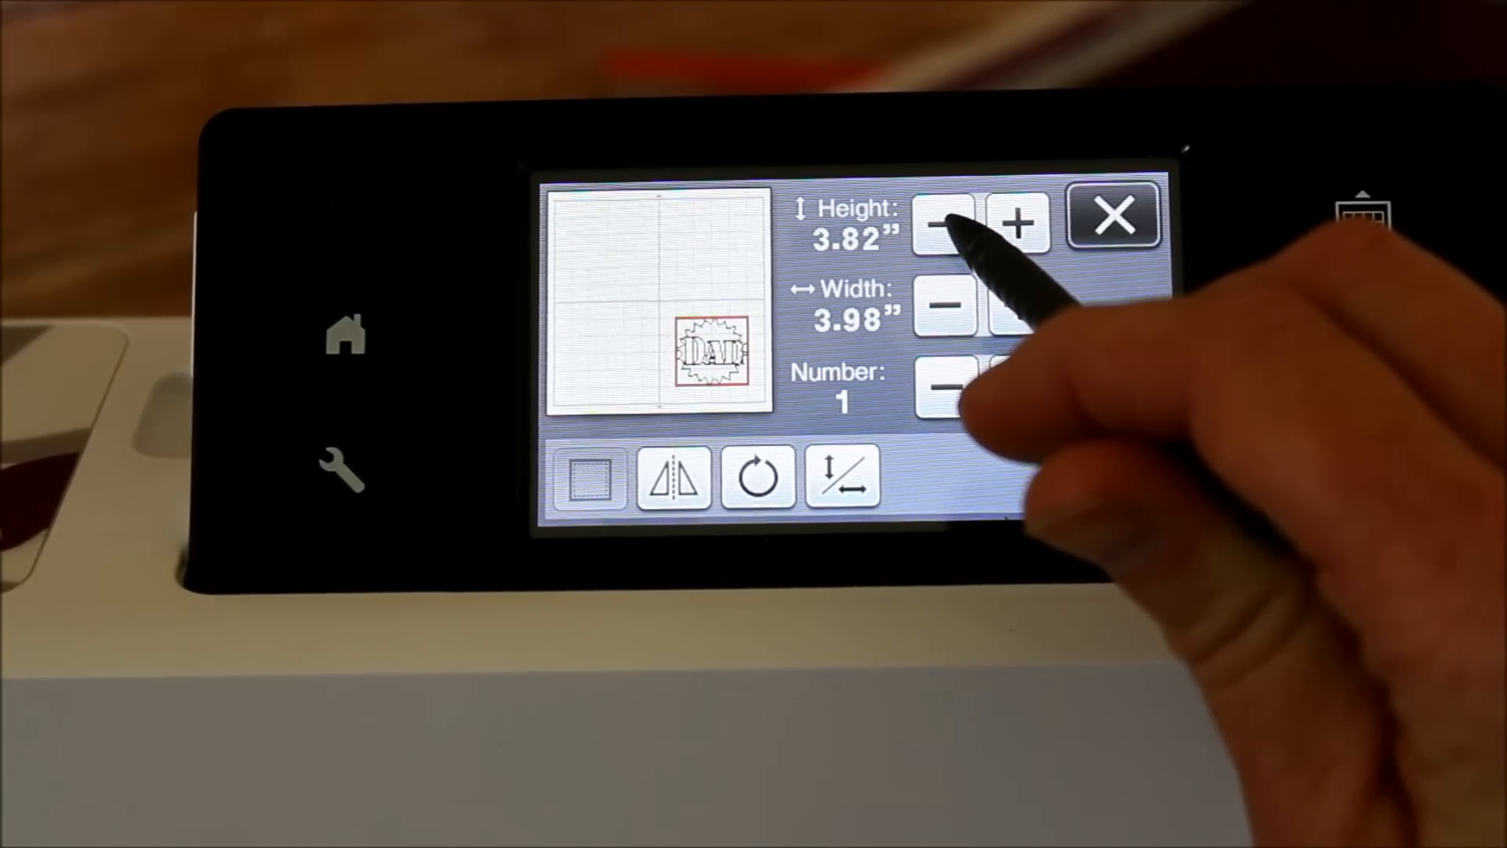
{"action": "left_click", "coordinate": [944, 225]}
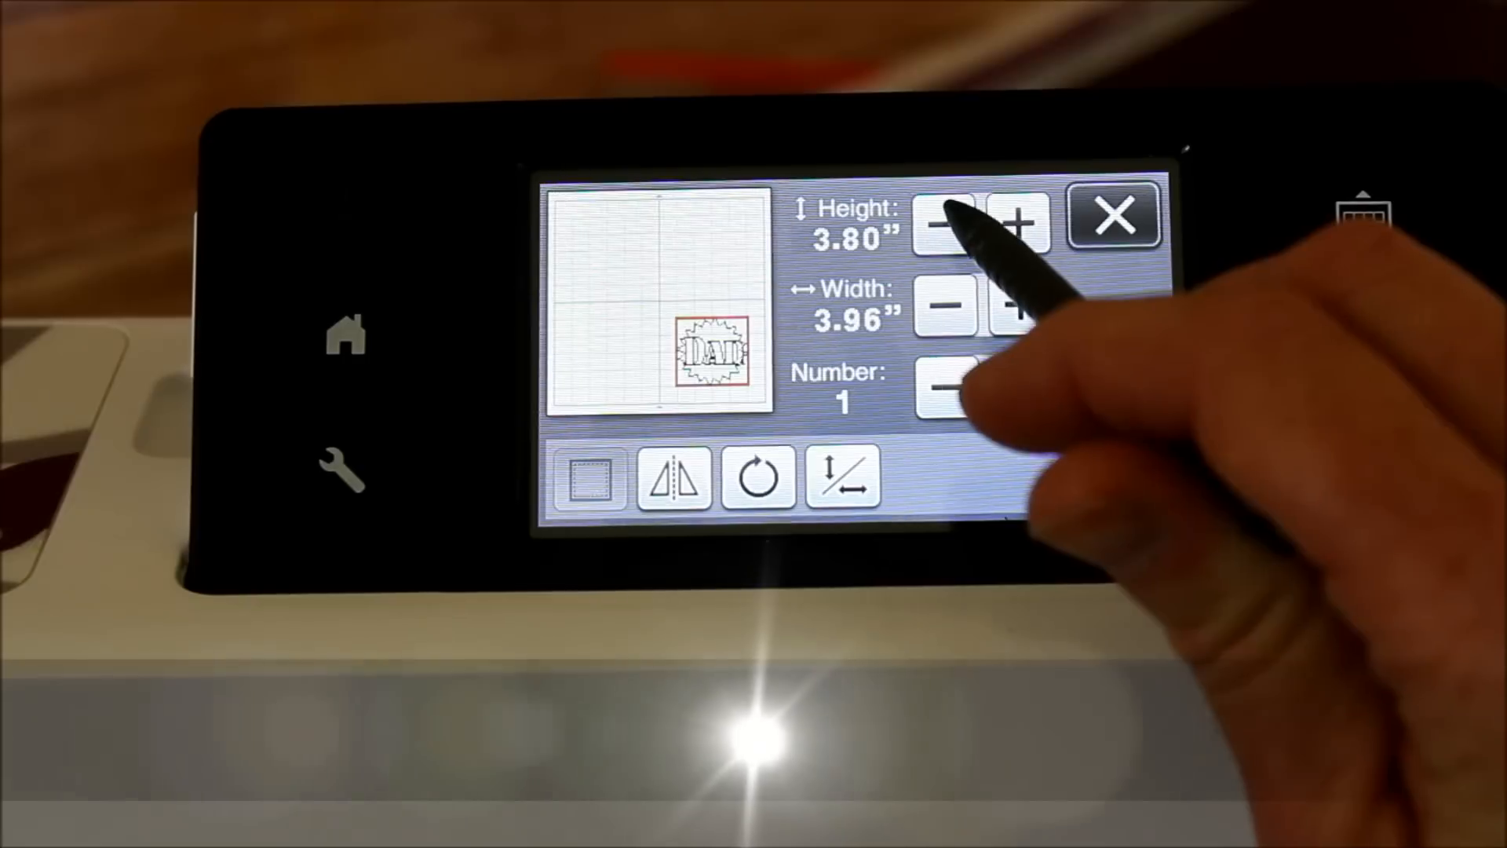
{"action": "left_click", "coordinate": [946, 224]}
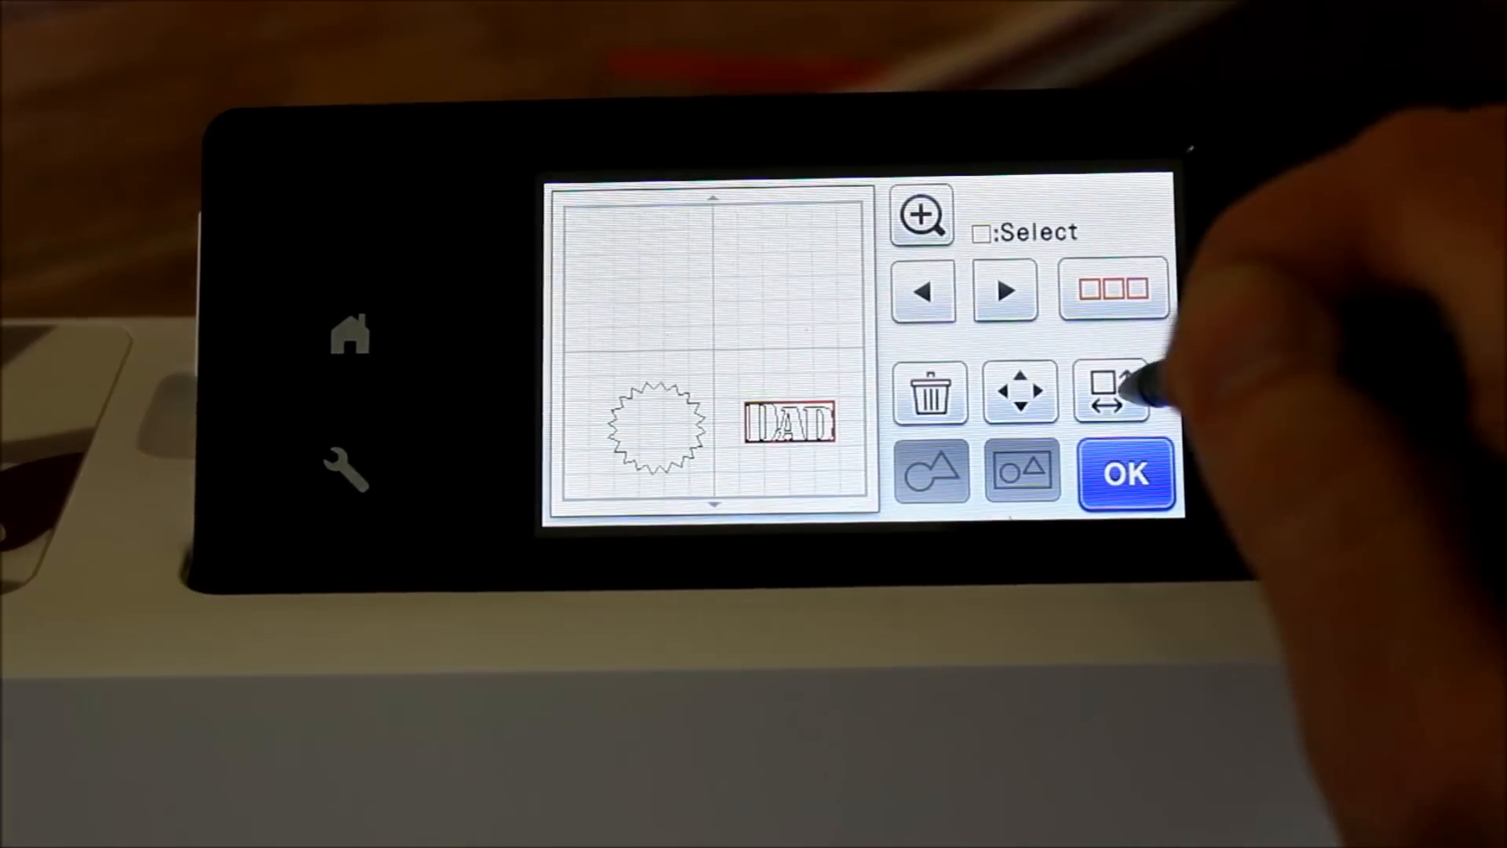
Reduce the DAD lettering to 1.22 by 2.68 inches, confirm, and finish editing
{"action": "left_click", "coordinate": [1110, 394]}
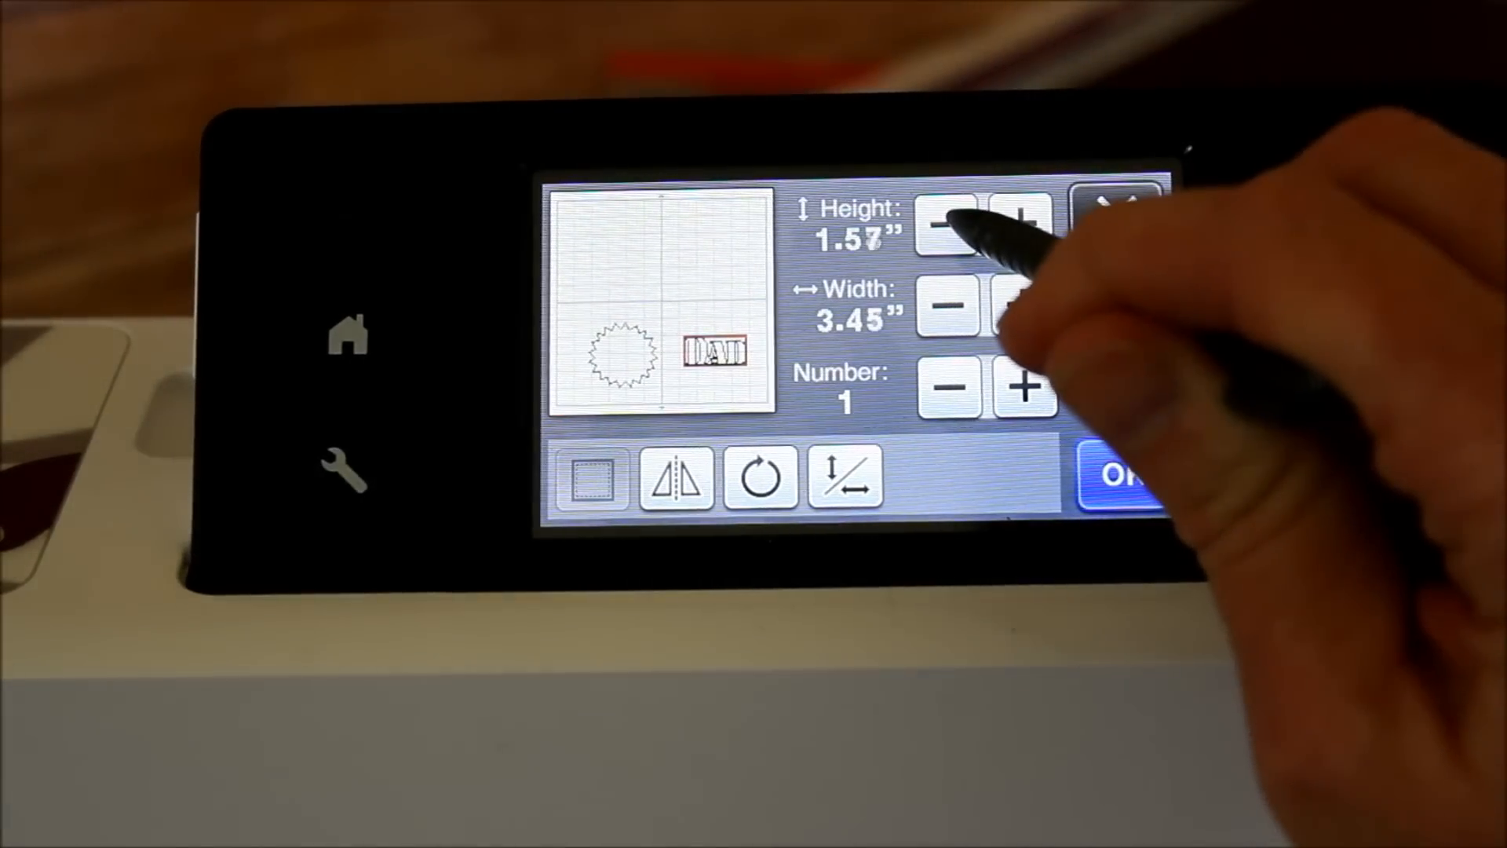
{"action": "left_click", "coordinate": [945, 224]}
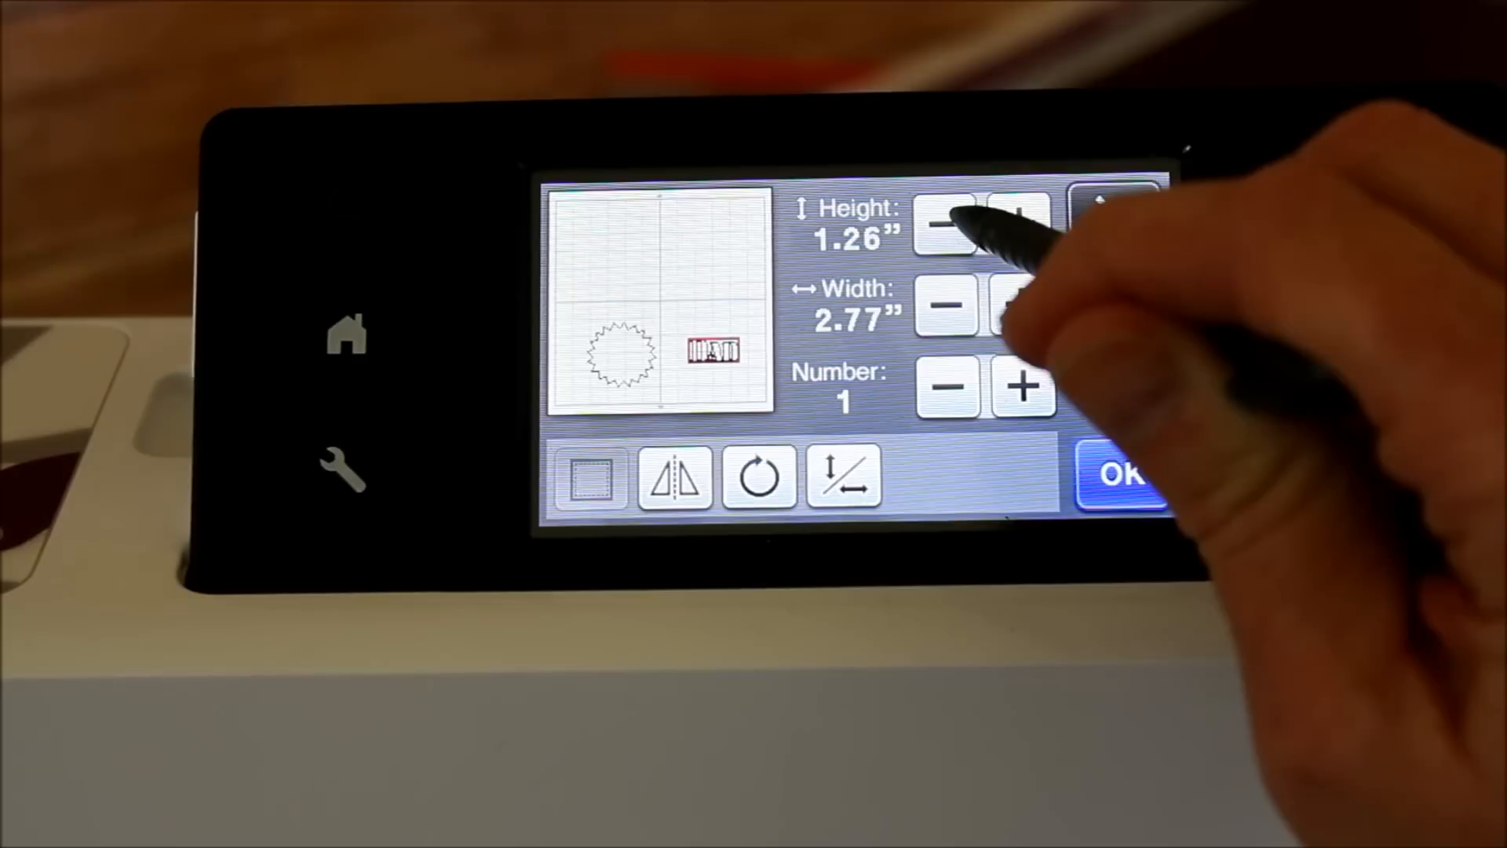
{"action": "left_click", "coordinate": [945, 223]}
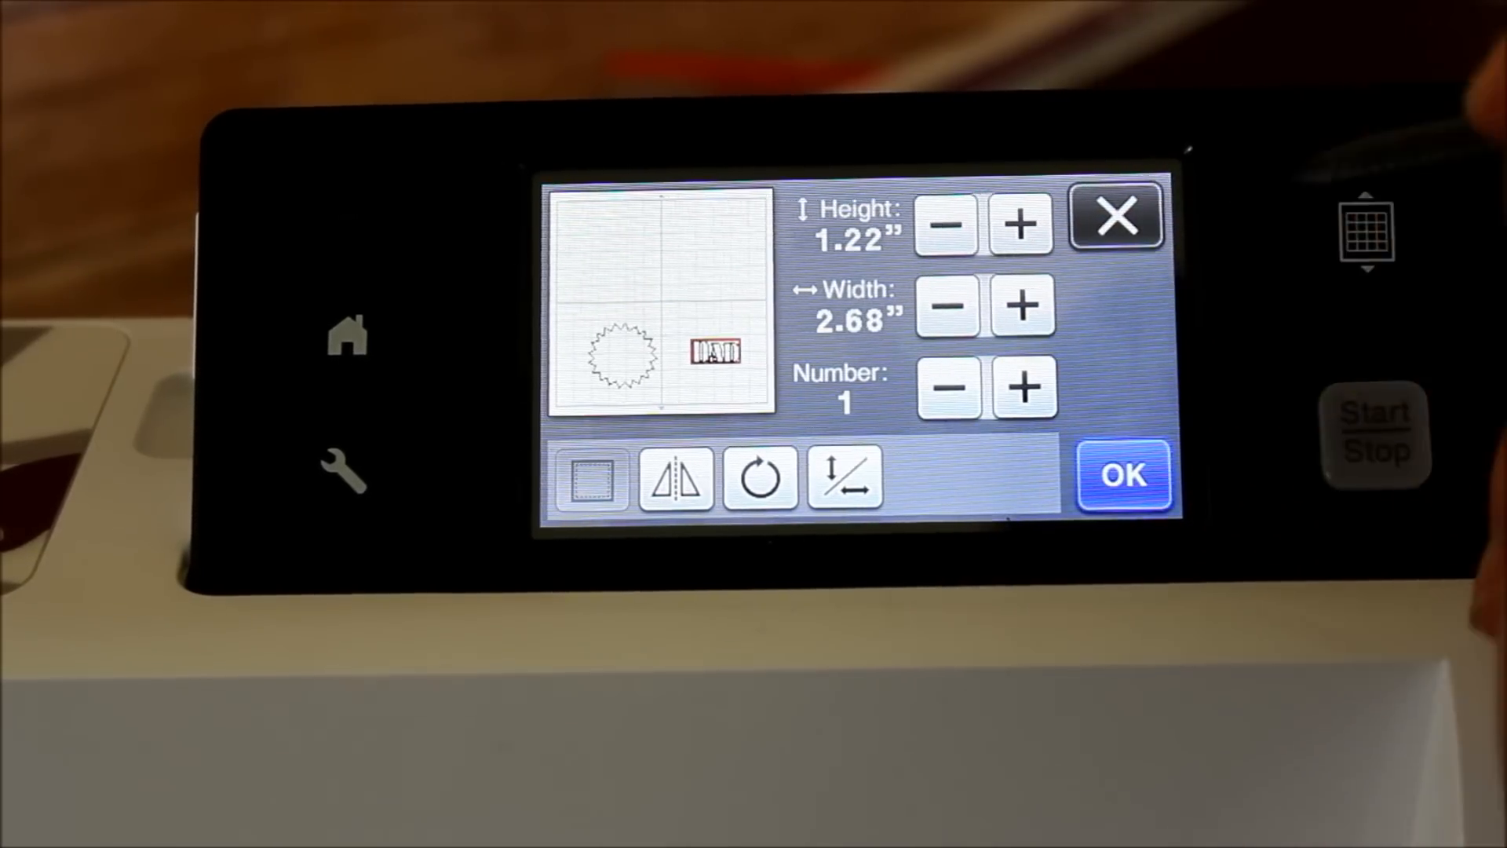
{"action": "left_click", "coordinate": [1121, 476]}
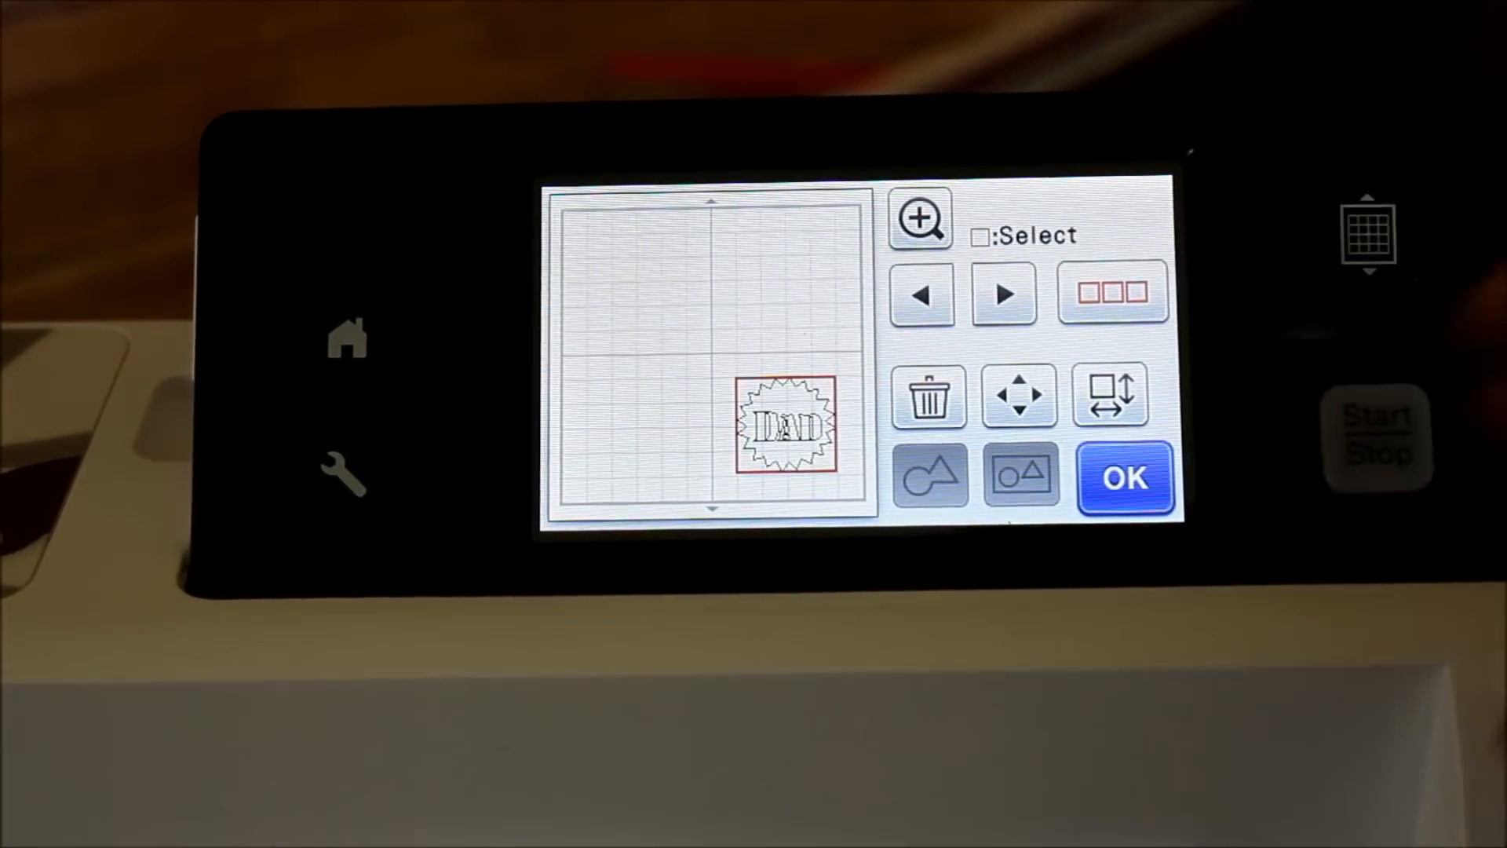
{"action": "left_click", "coordinate": [1122, 477]}
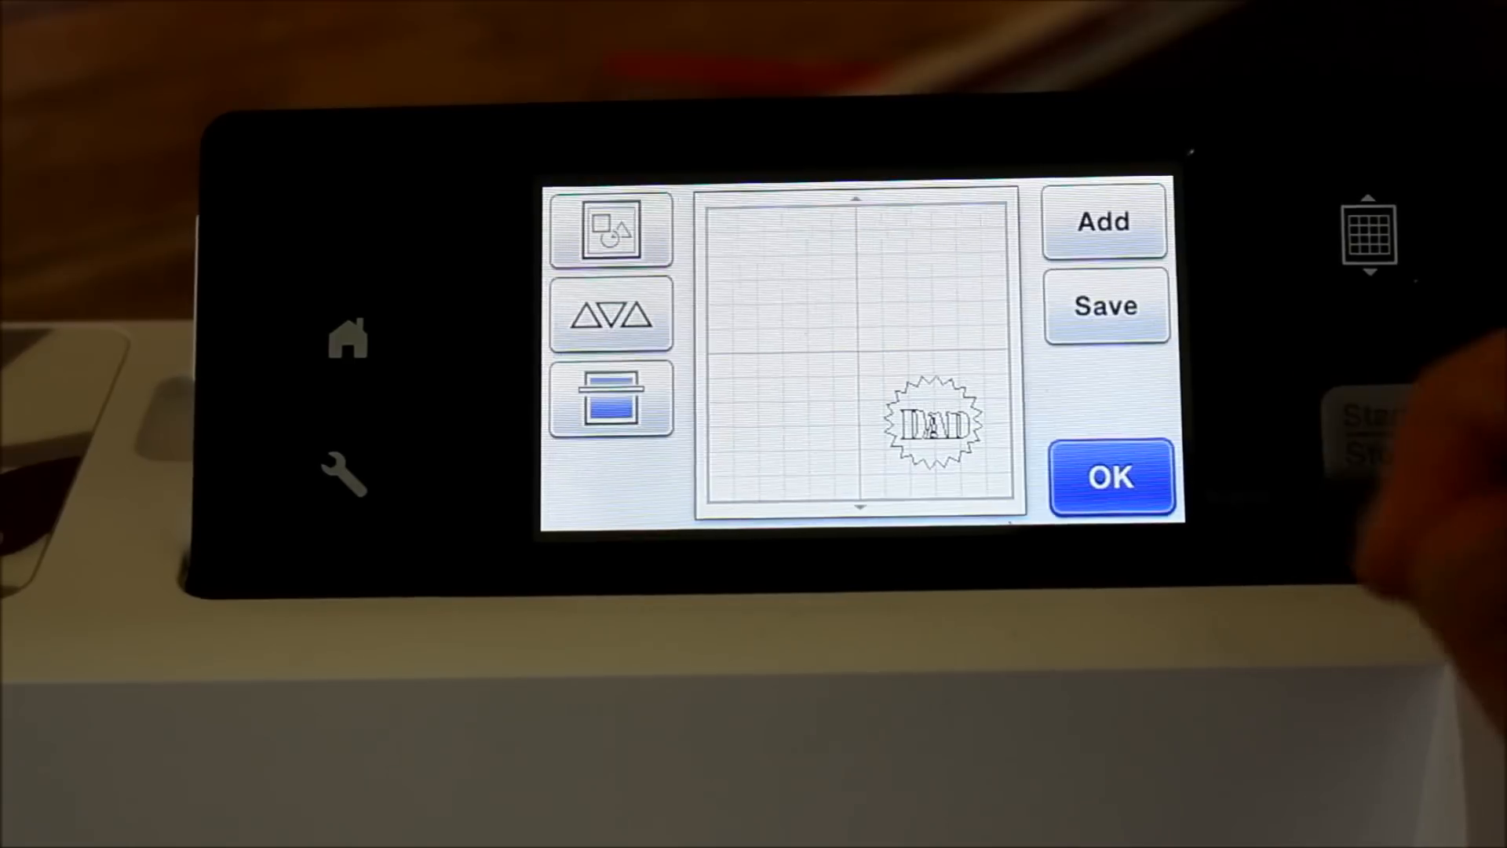